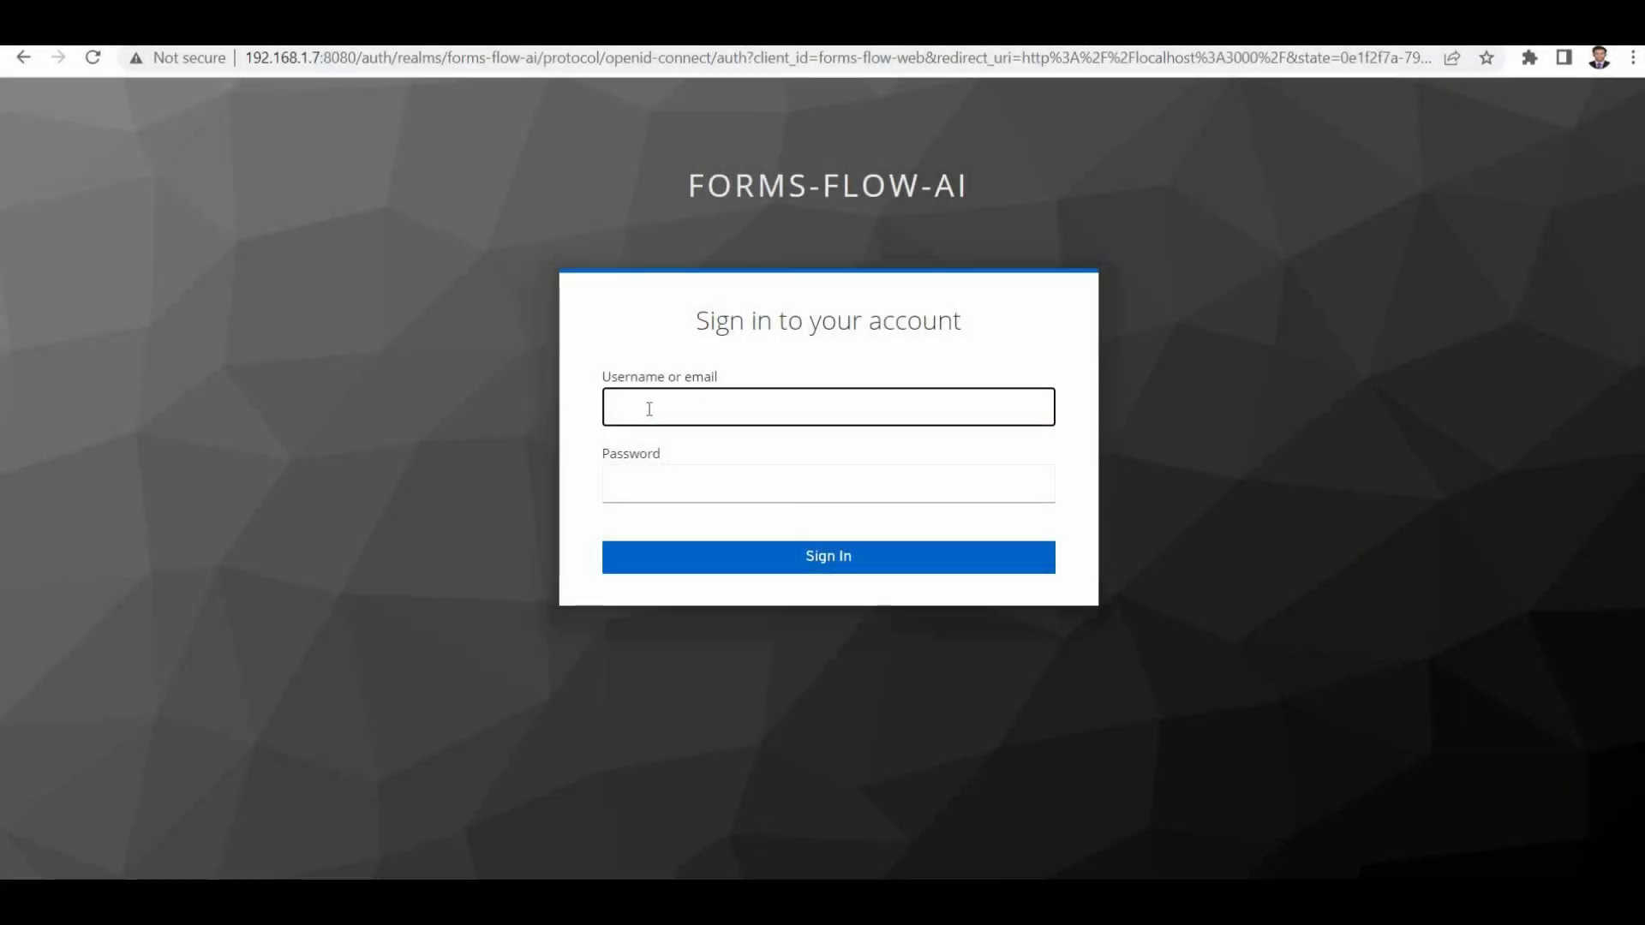
Step: Enter the password and sign in to reach the Forms list
{"action": "type", "text": "•"}
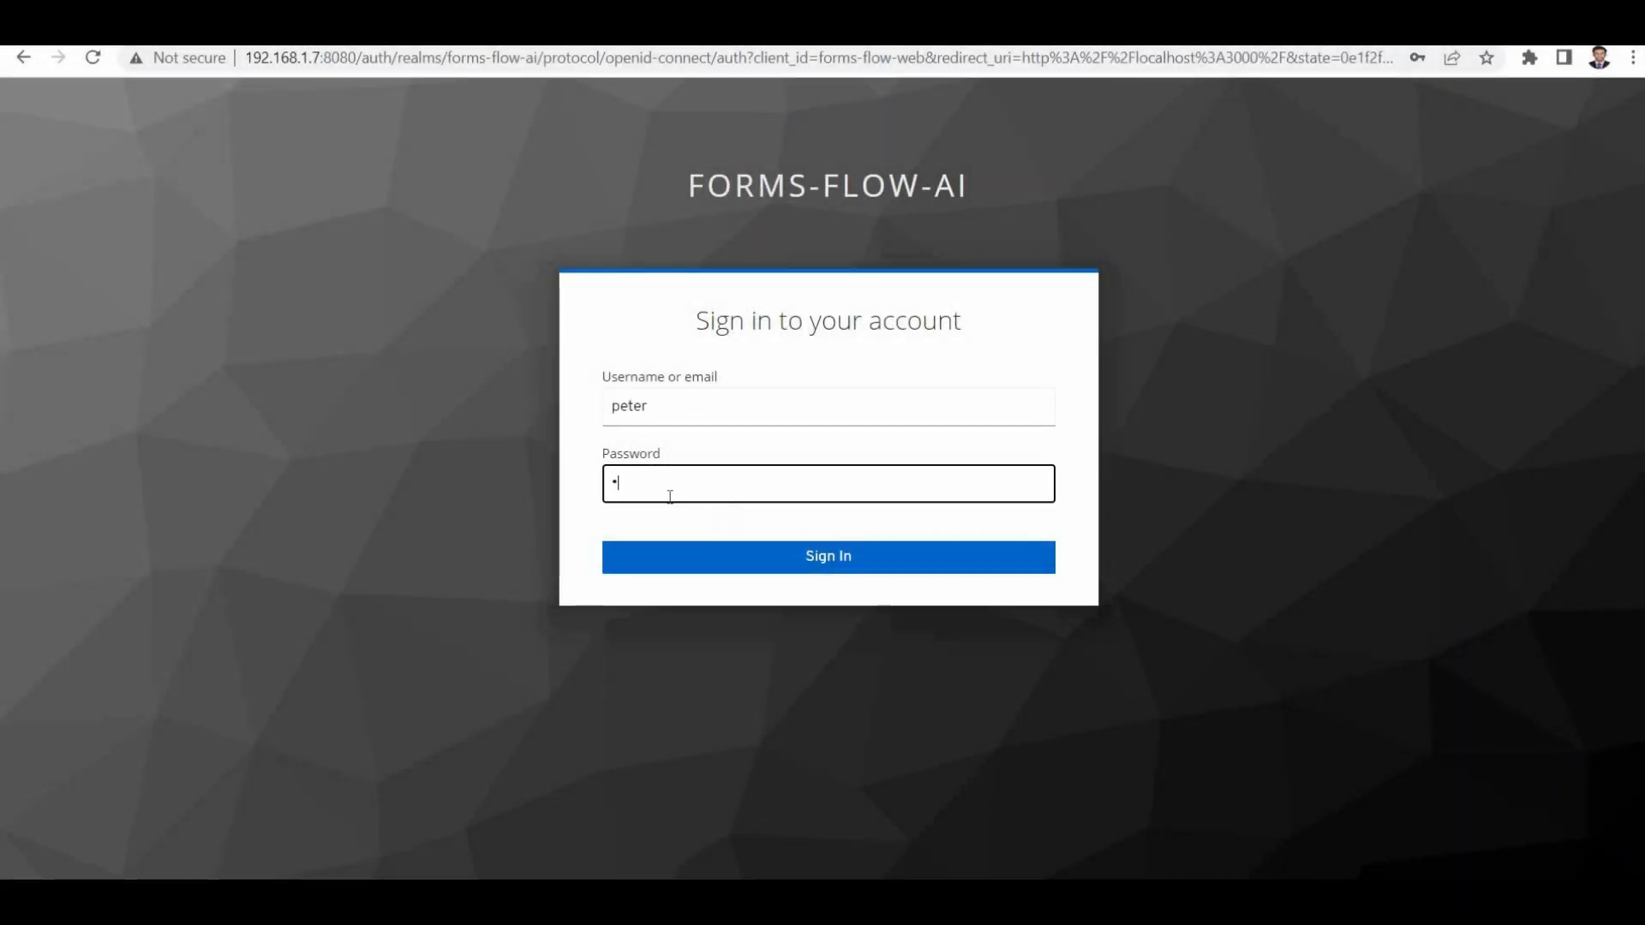
{"action": "left_click", "coordinate": [827, 555]}
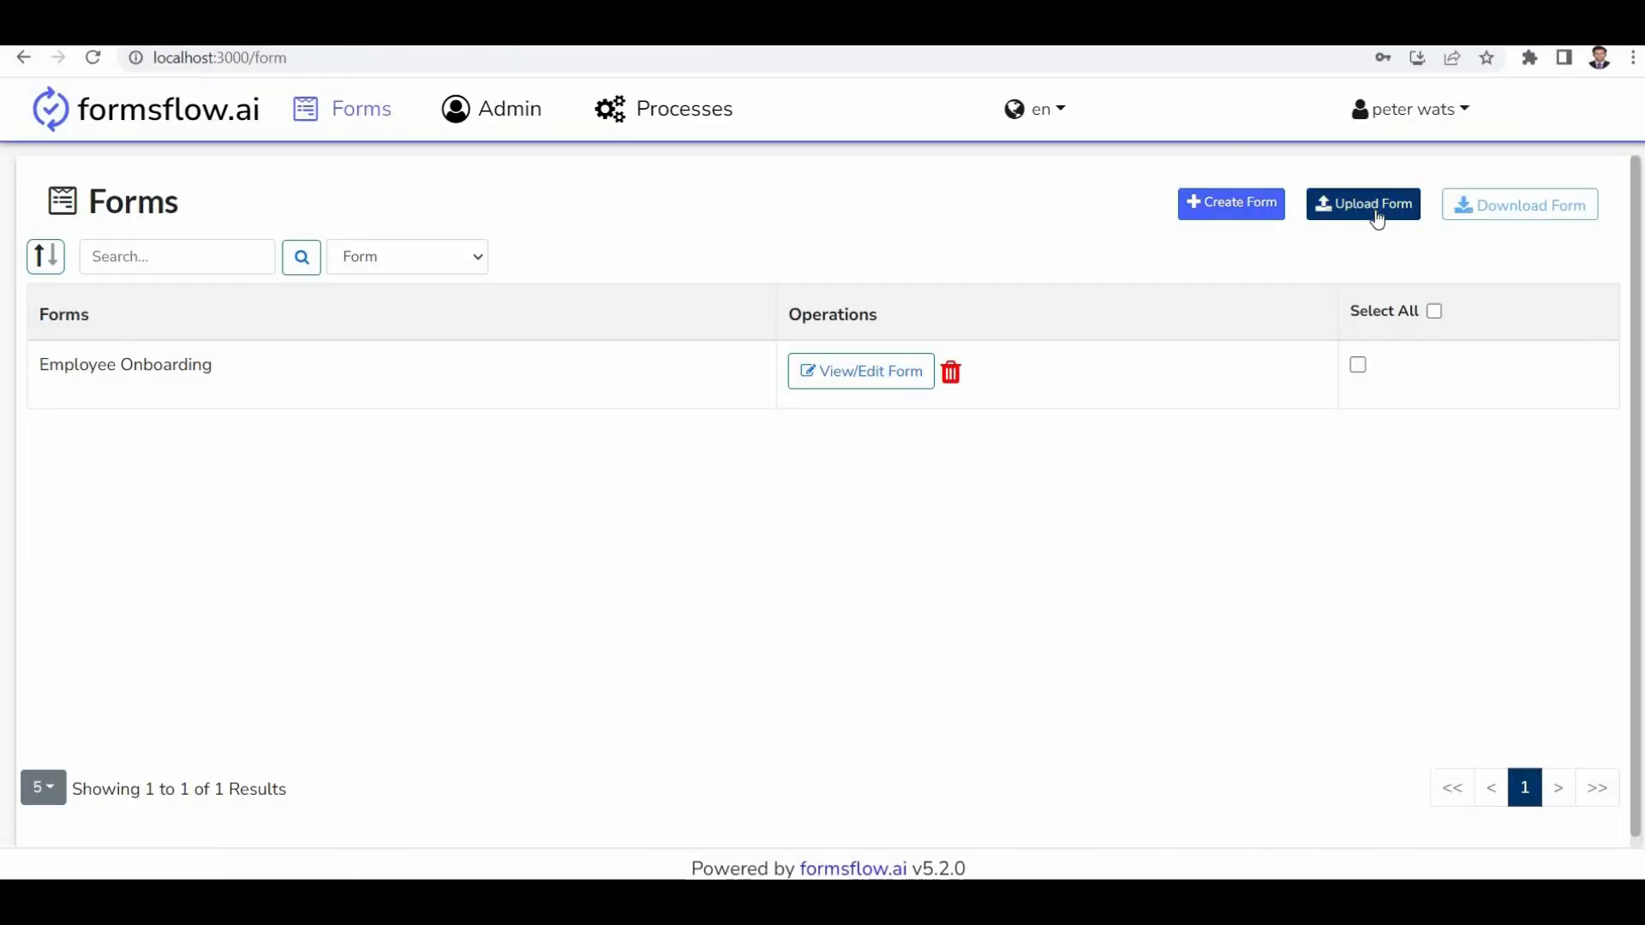
{"action": "mouse_move", "coordinate": [1369, 209]}
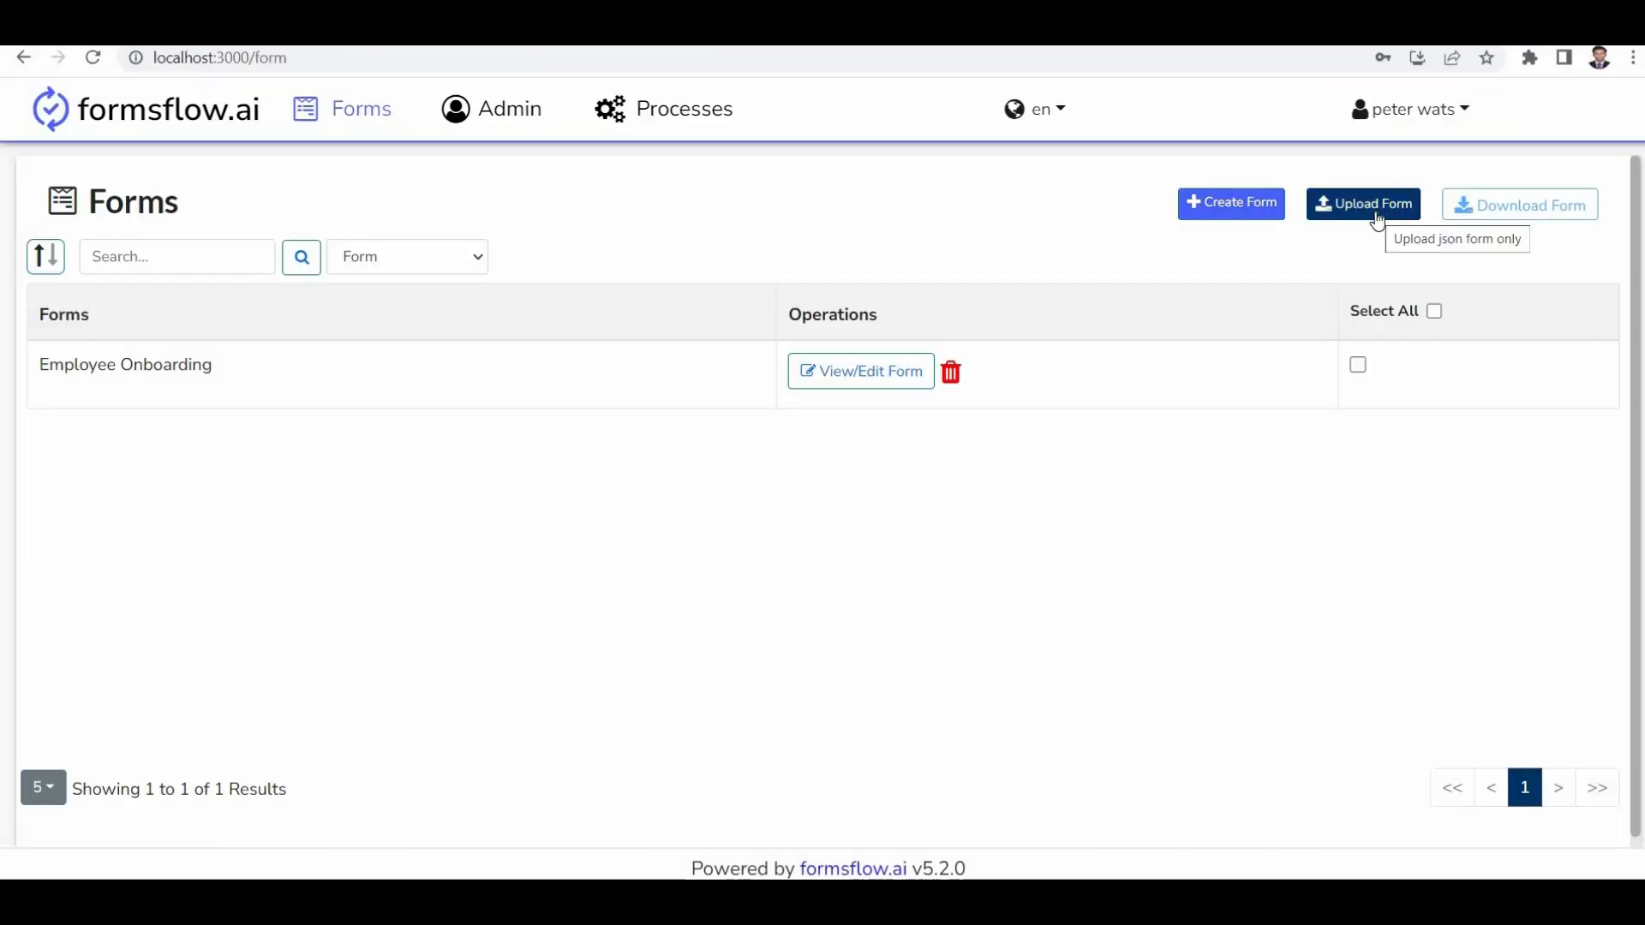
{"action": "mouse_move", "coordinate": [1526, 207]}
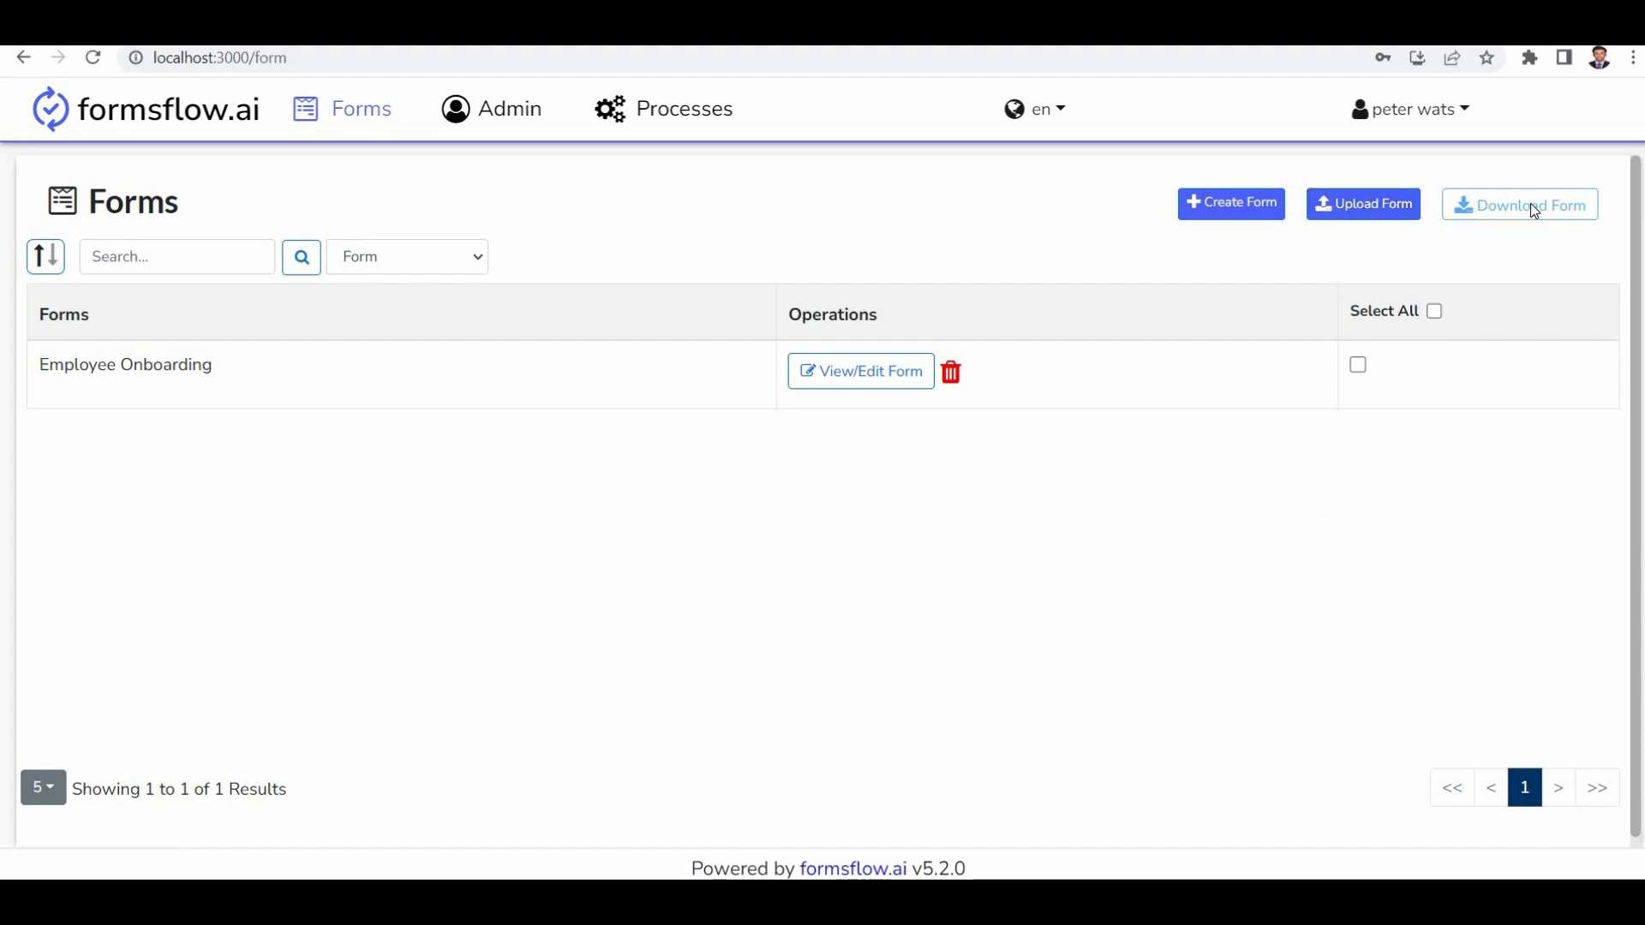
{"action": "mouse_move", "coordinate": [850, 386]}
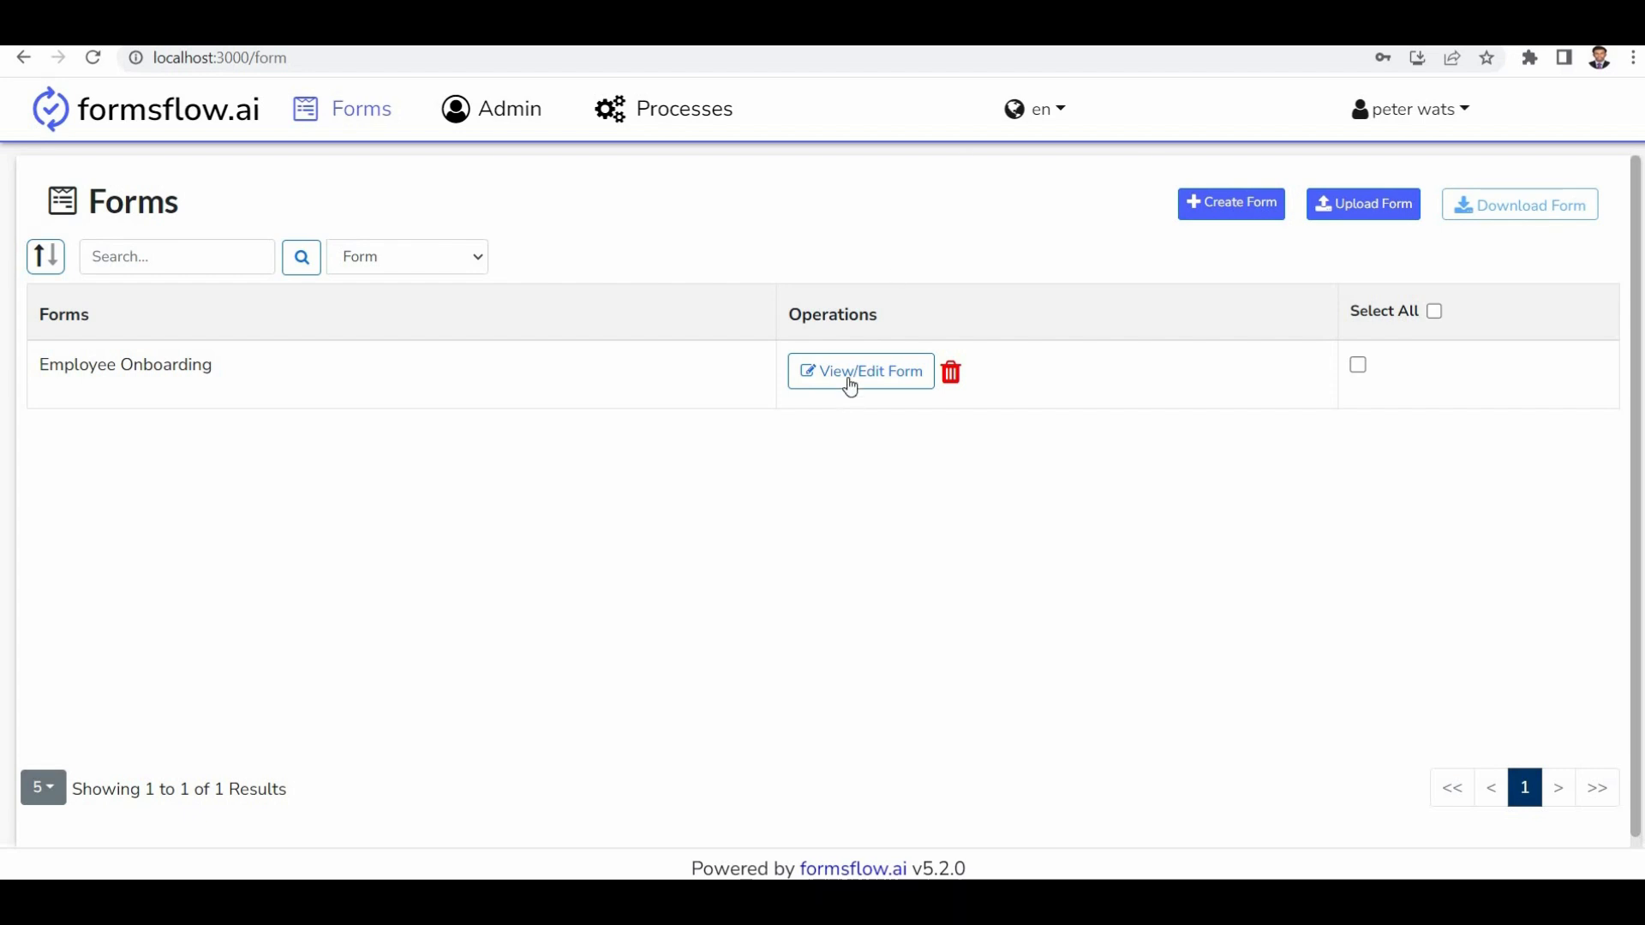
Step: Open Employee Onboarding in the builder and review Equipment Preferences, Bank Account and Documents
{"action": "left_click", "coordinate": [860, 372]}
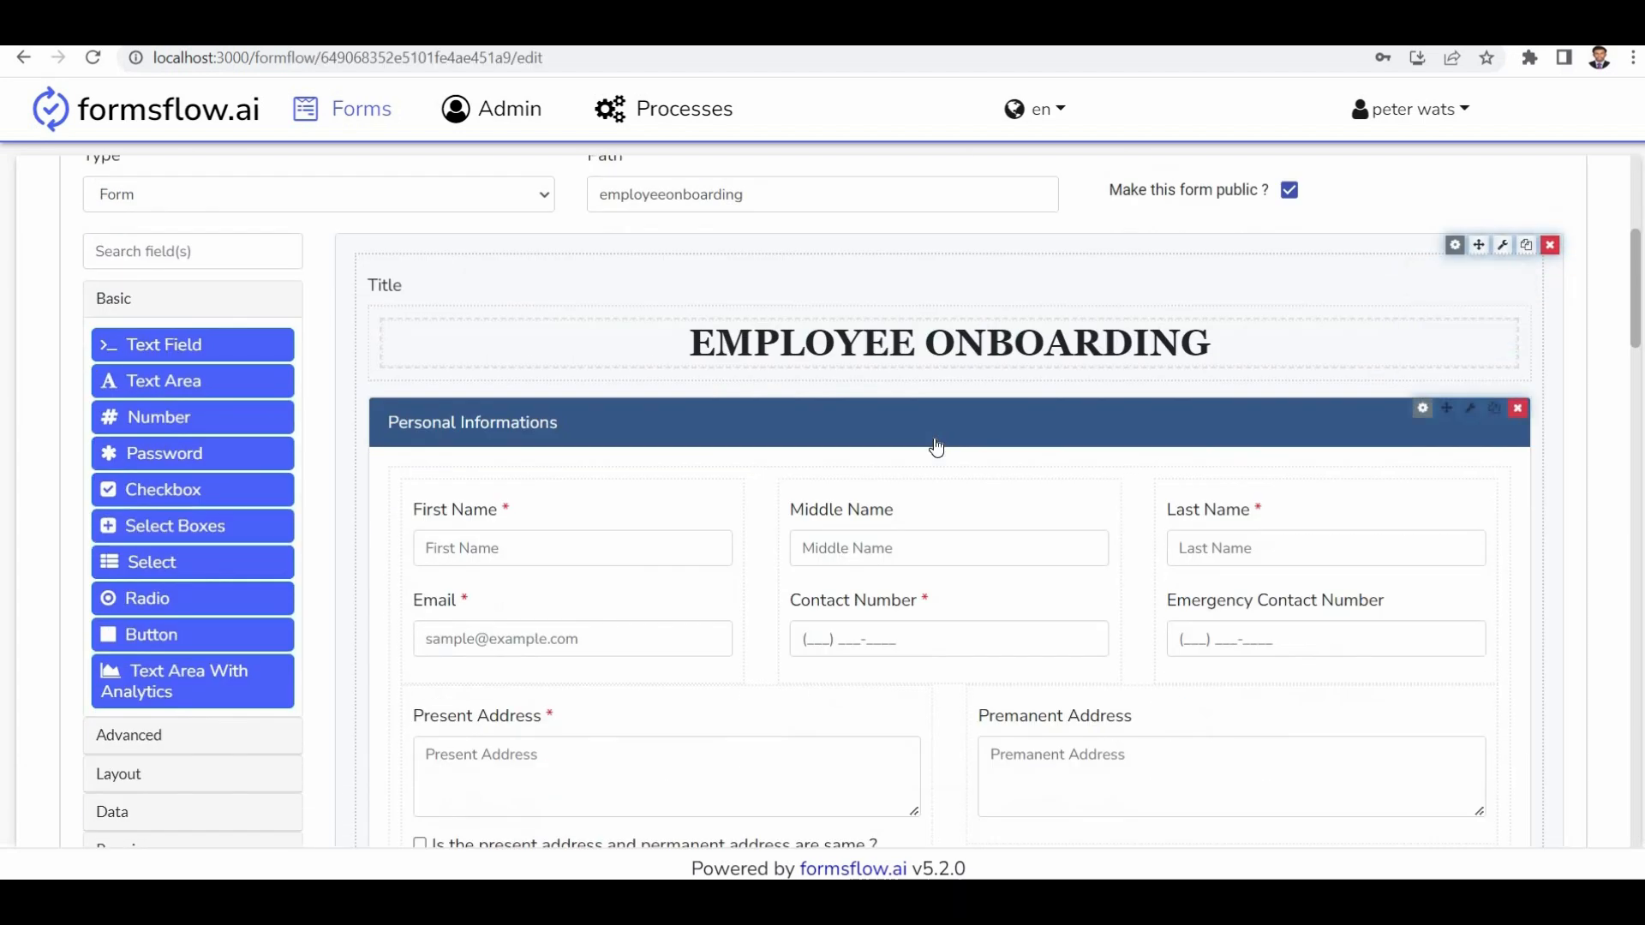
{"action": "scroll", "scroll_direction": "down", "scroll_amount": 3}
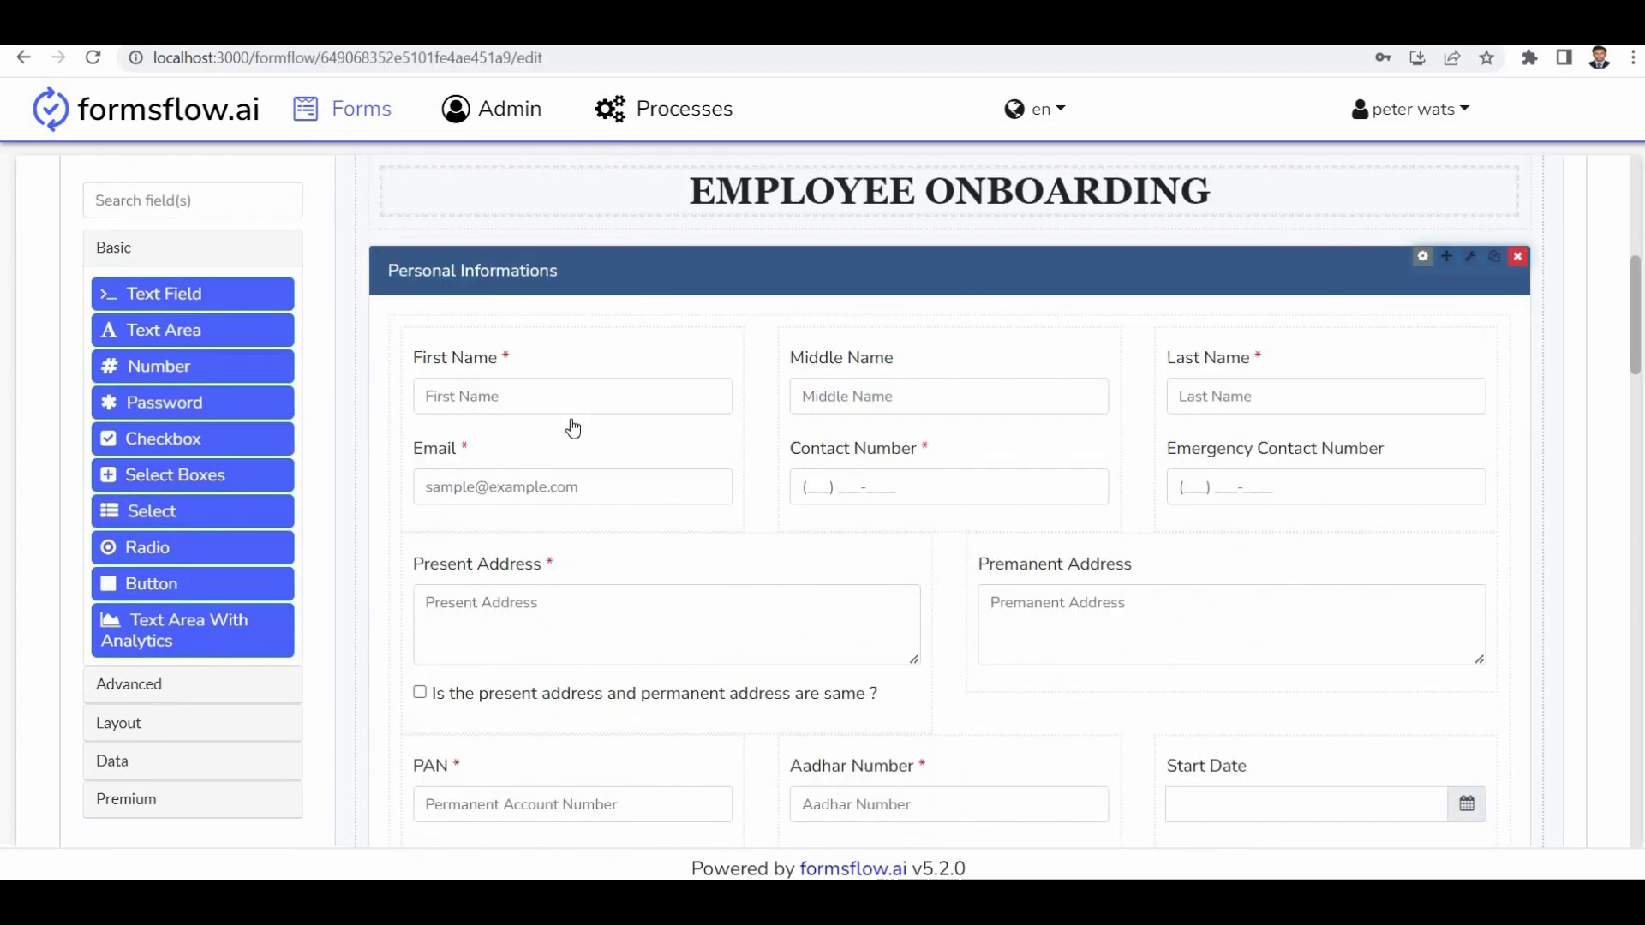
{"action": "scroll", "scroll_direction": "down", "scroll_amount": 3}
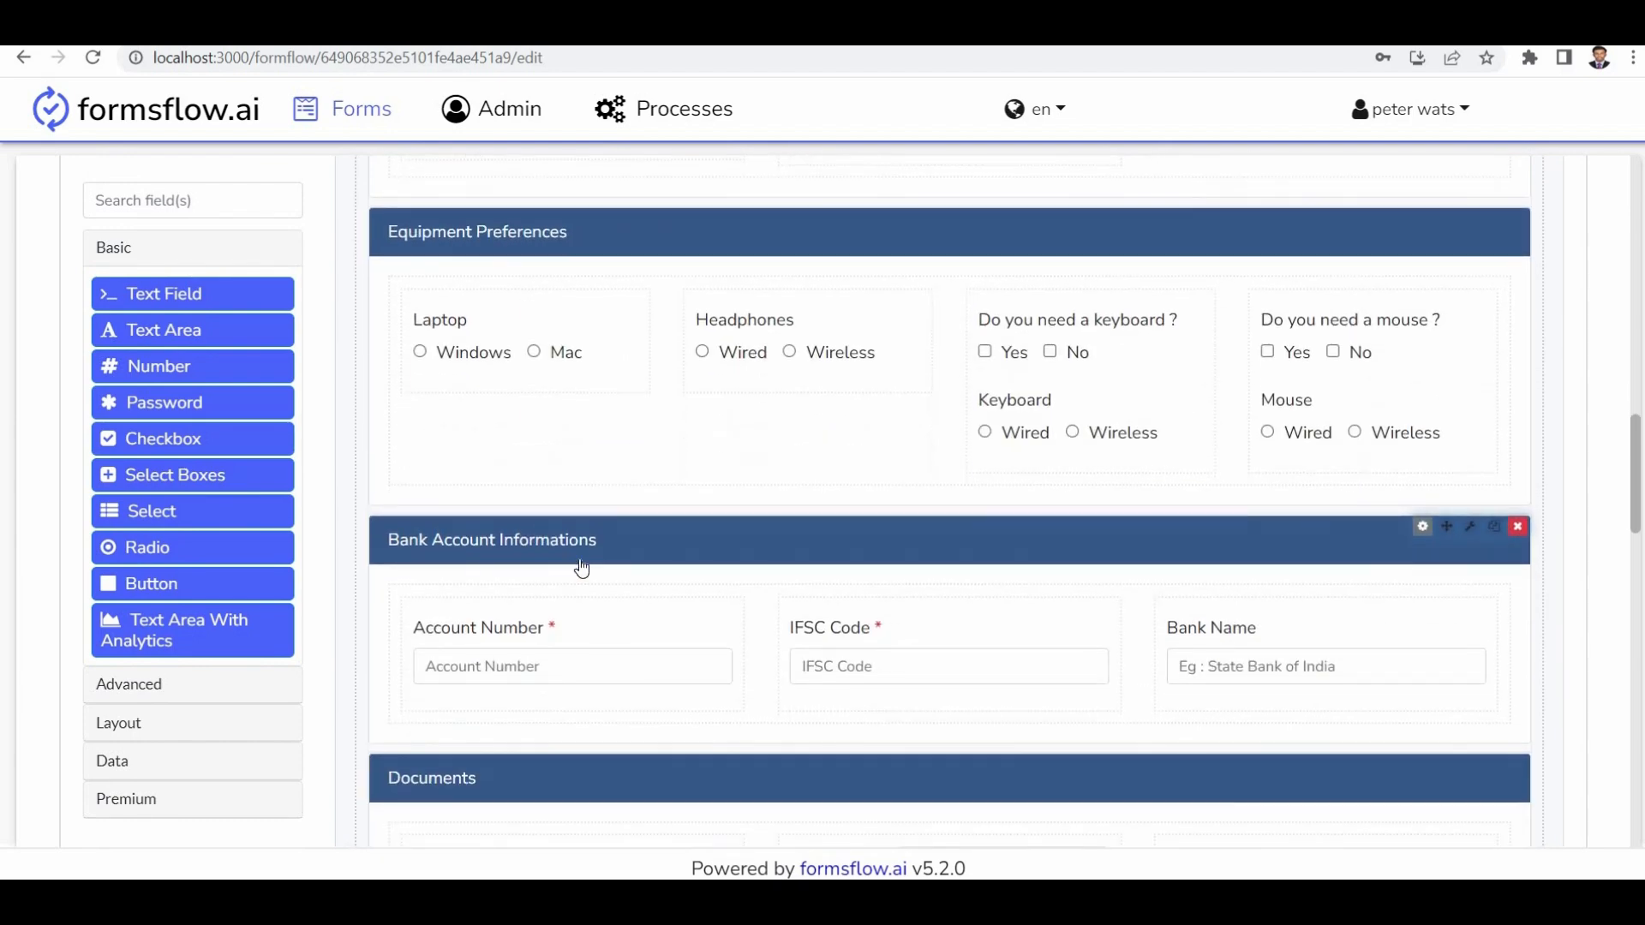
{"action": "scroll", "scroll_direction": "down", "scroll_amount": 3}
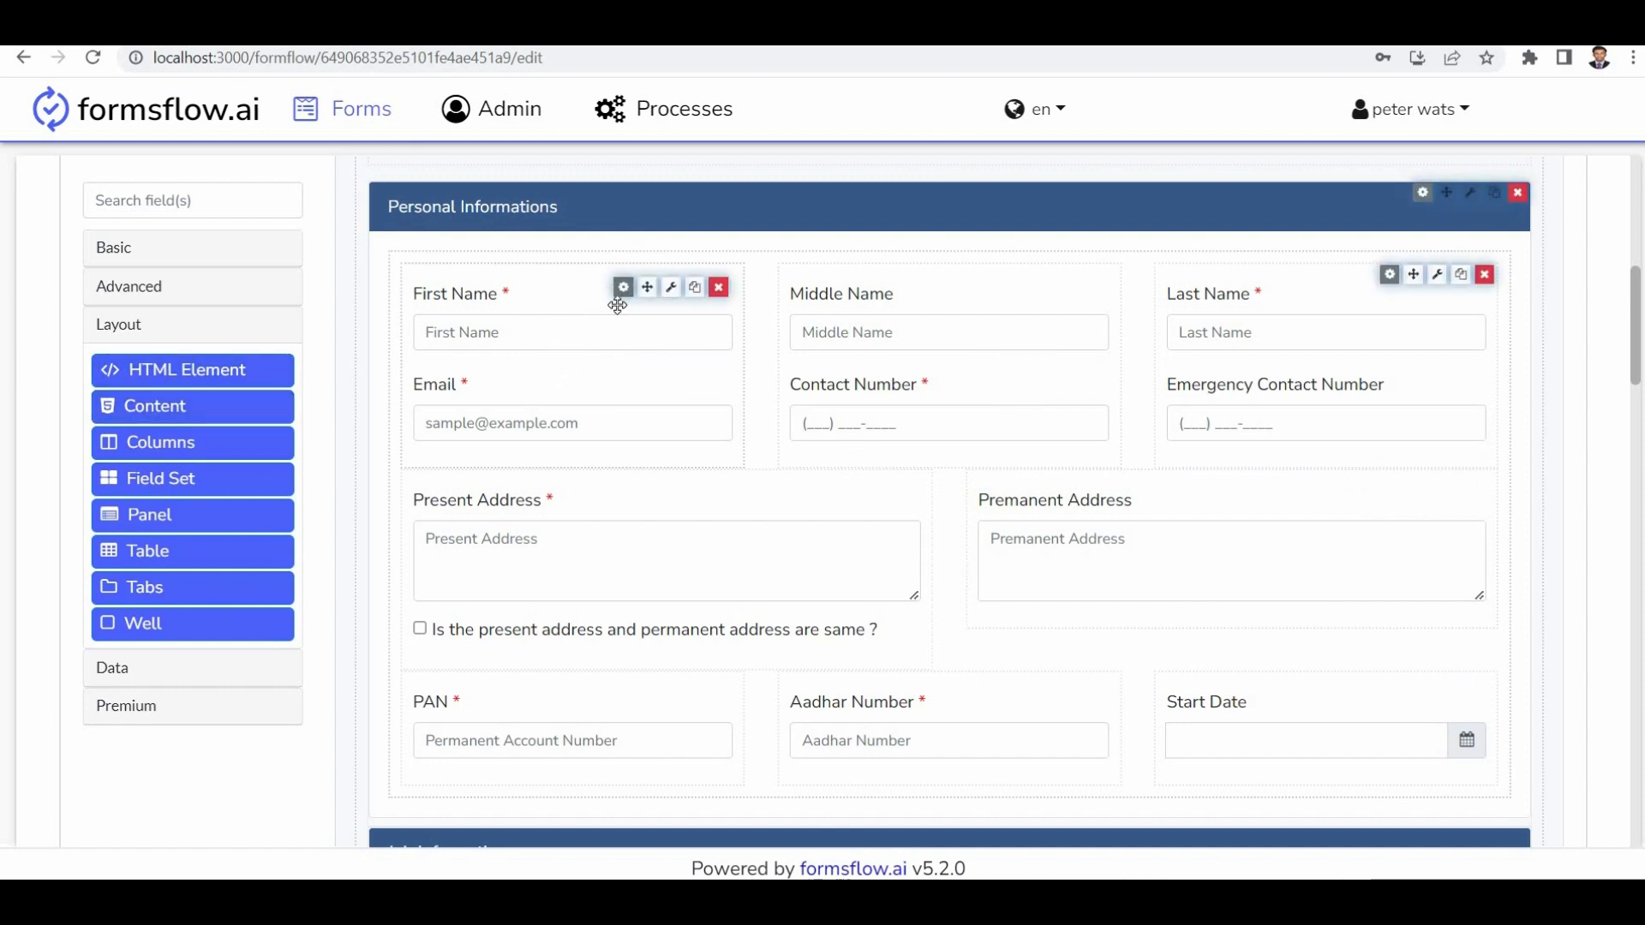
{"action": "mouse_move", "coordinate": [845, 228]}
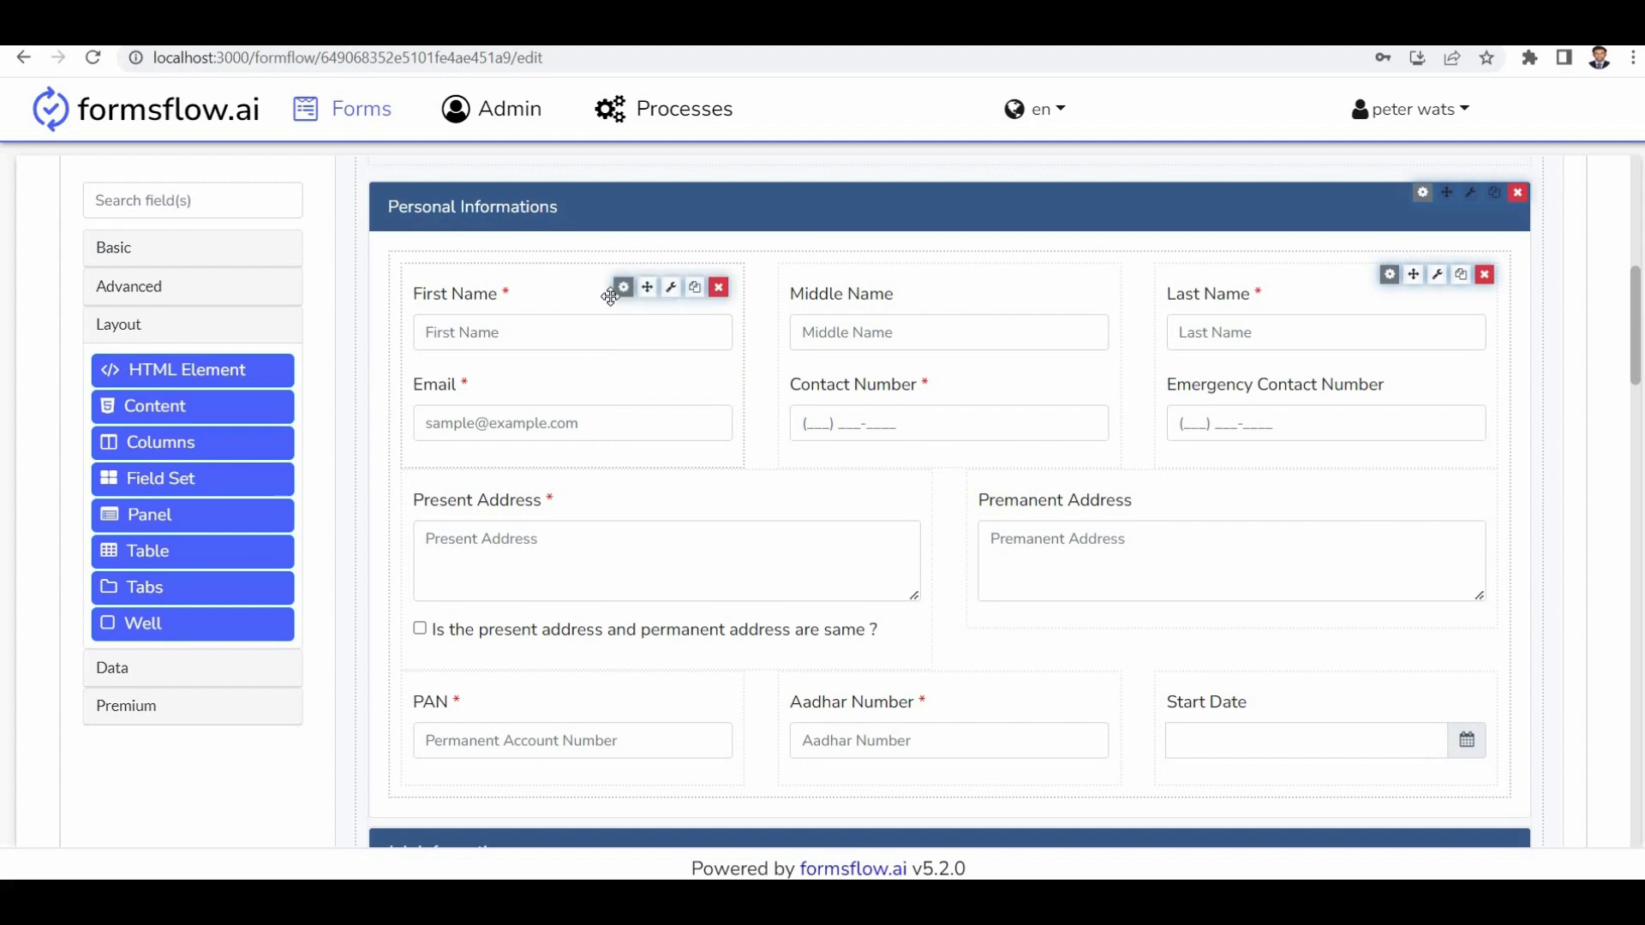
{"action": "left_click", "coordinate": [622, 288]}
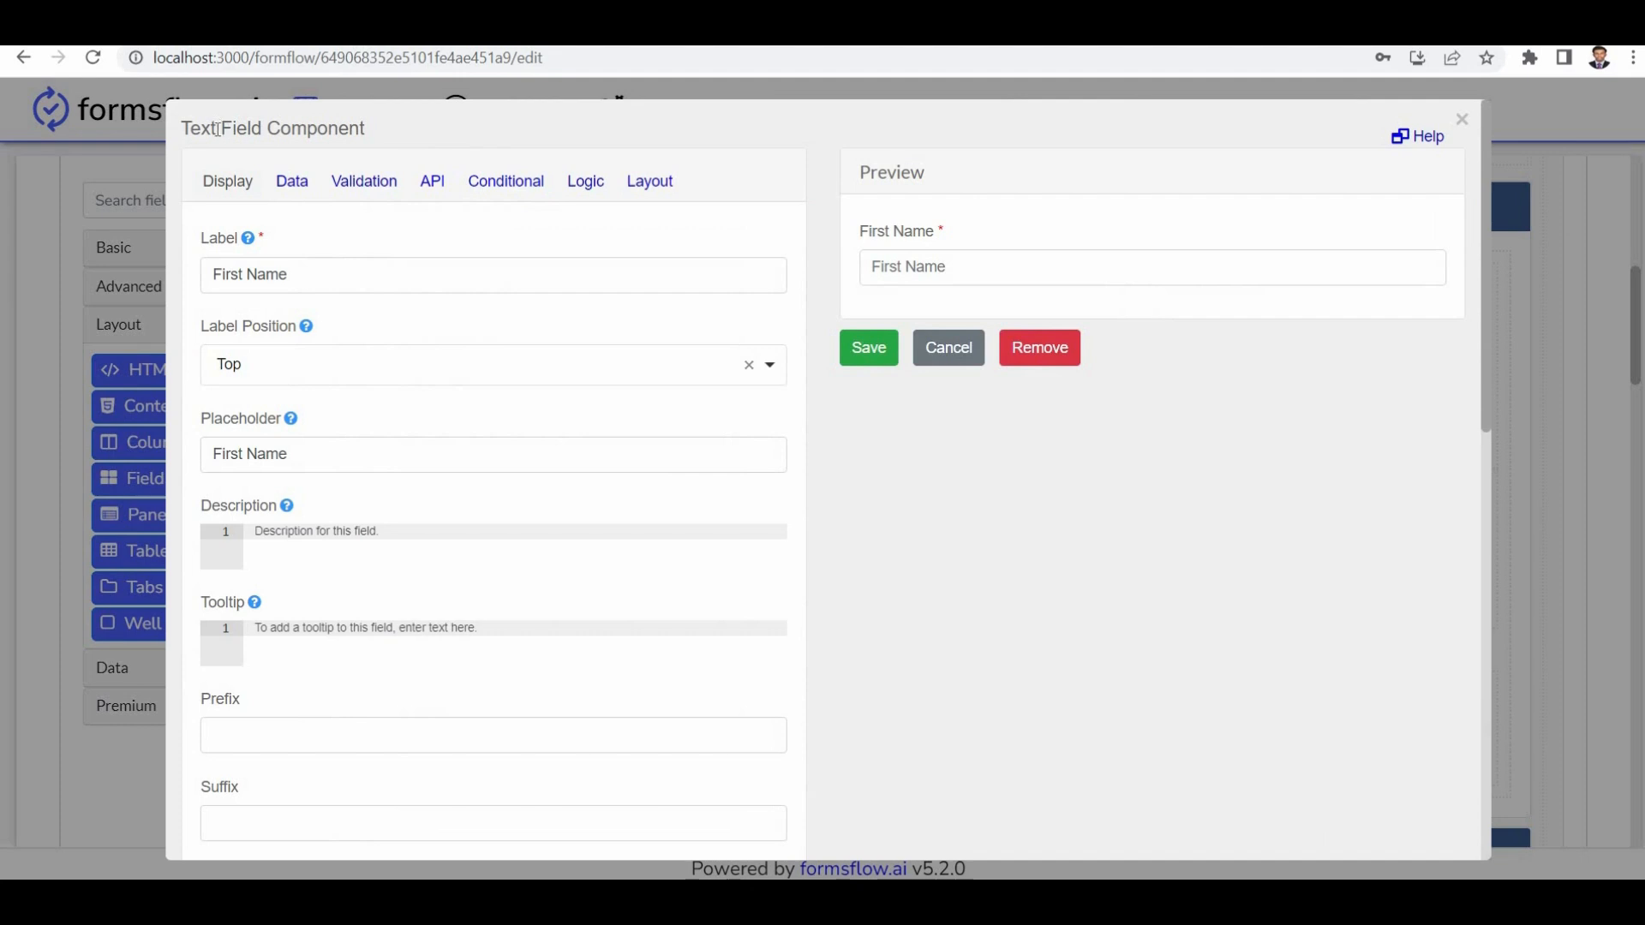
{"action": "mouse_move", "coordinate": [944, 233]}
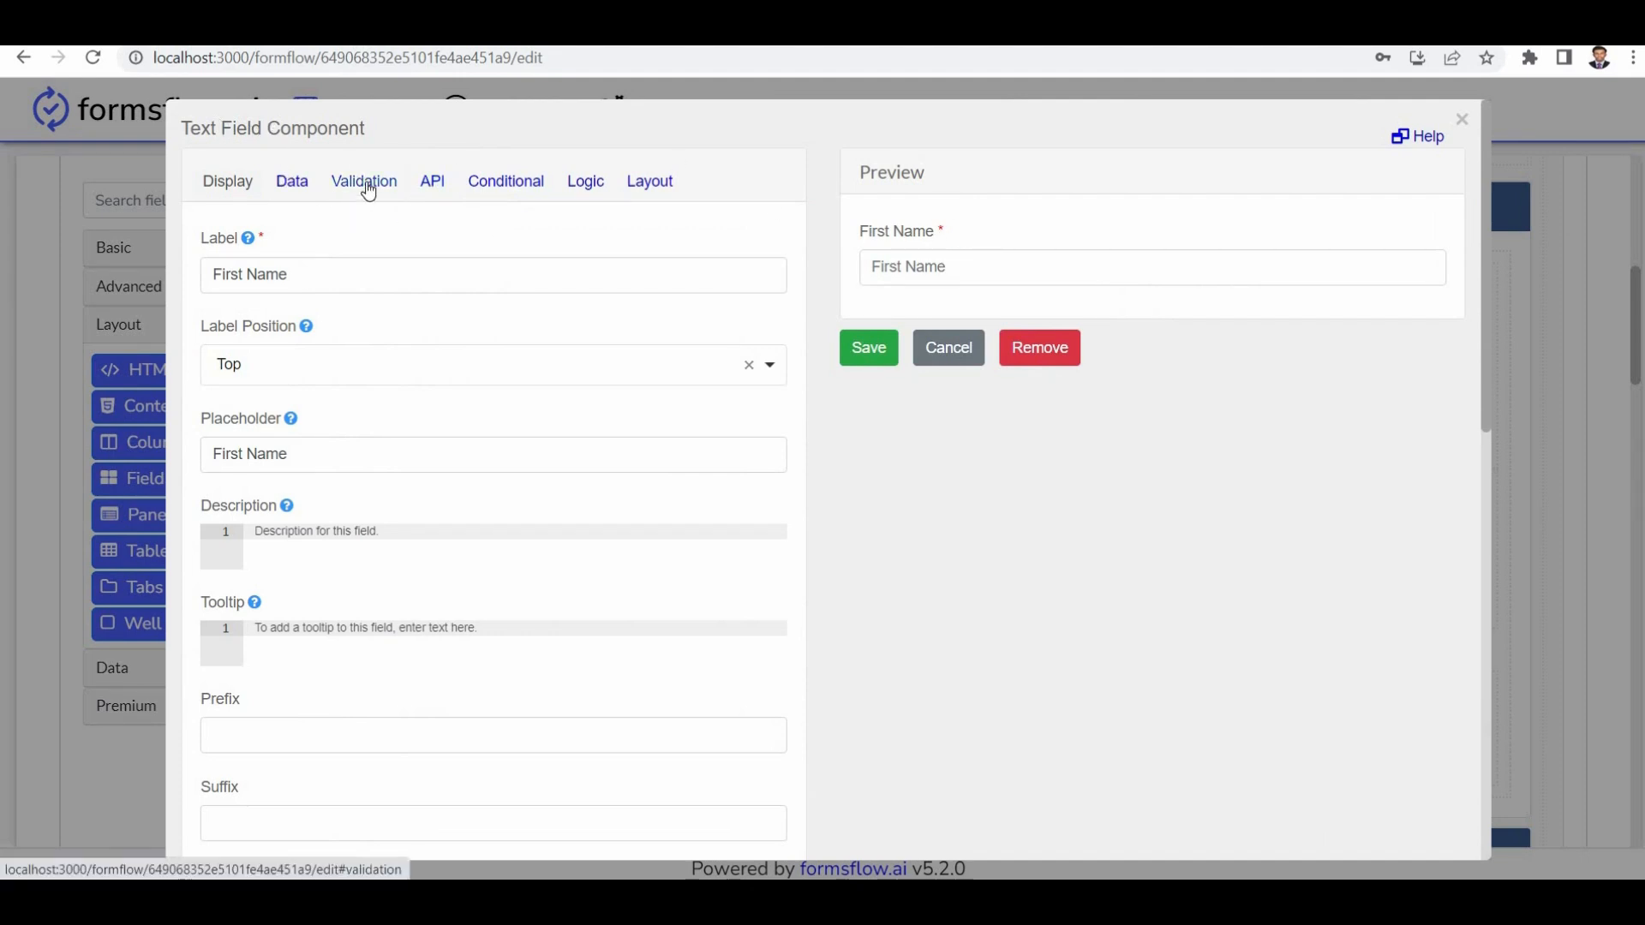
{"action": "left_click", "coordinate": [363, 180]}
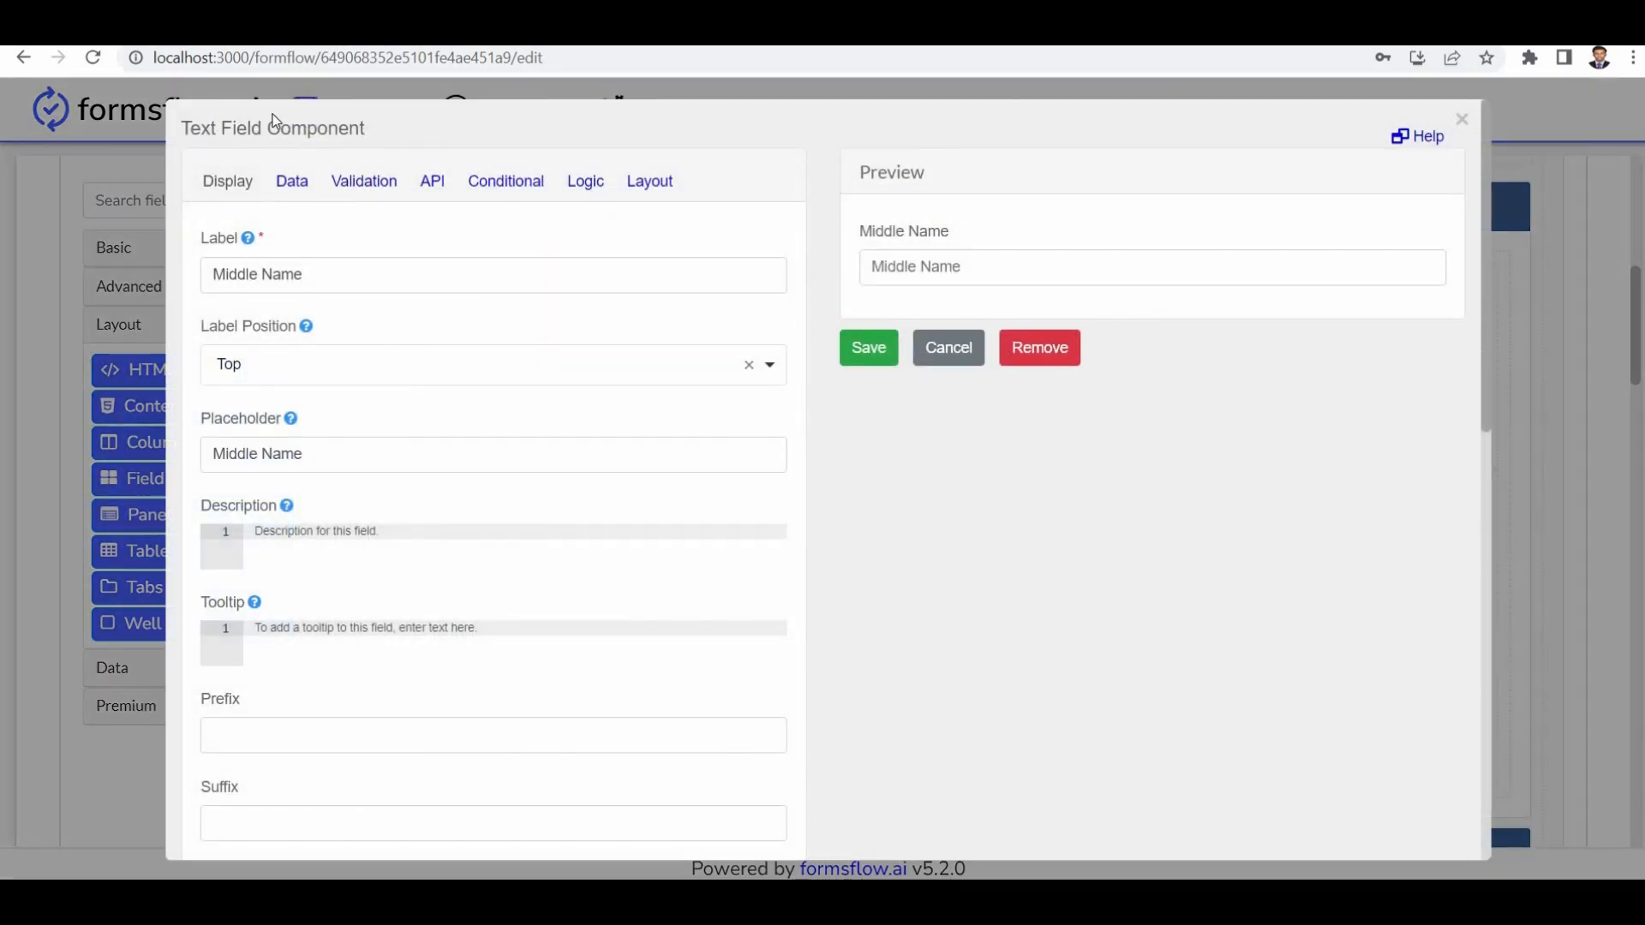
{"action": "left_click", "coordinate": [363, 180]}
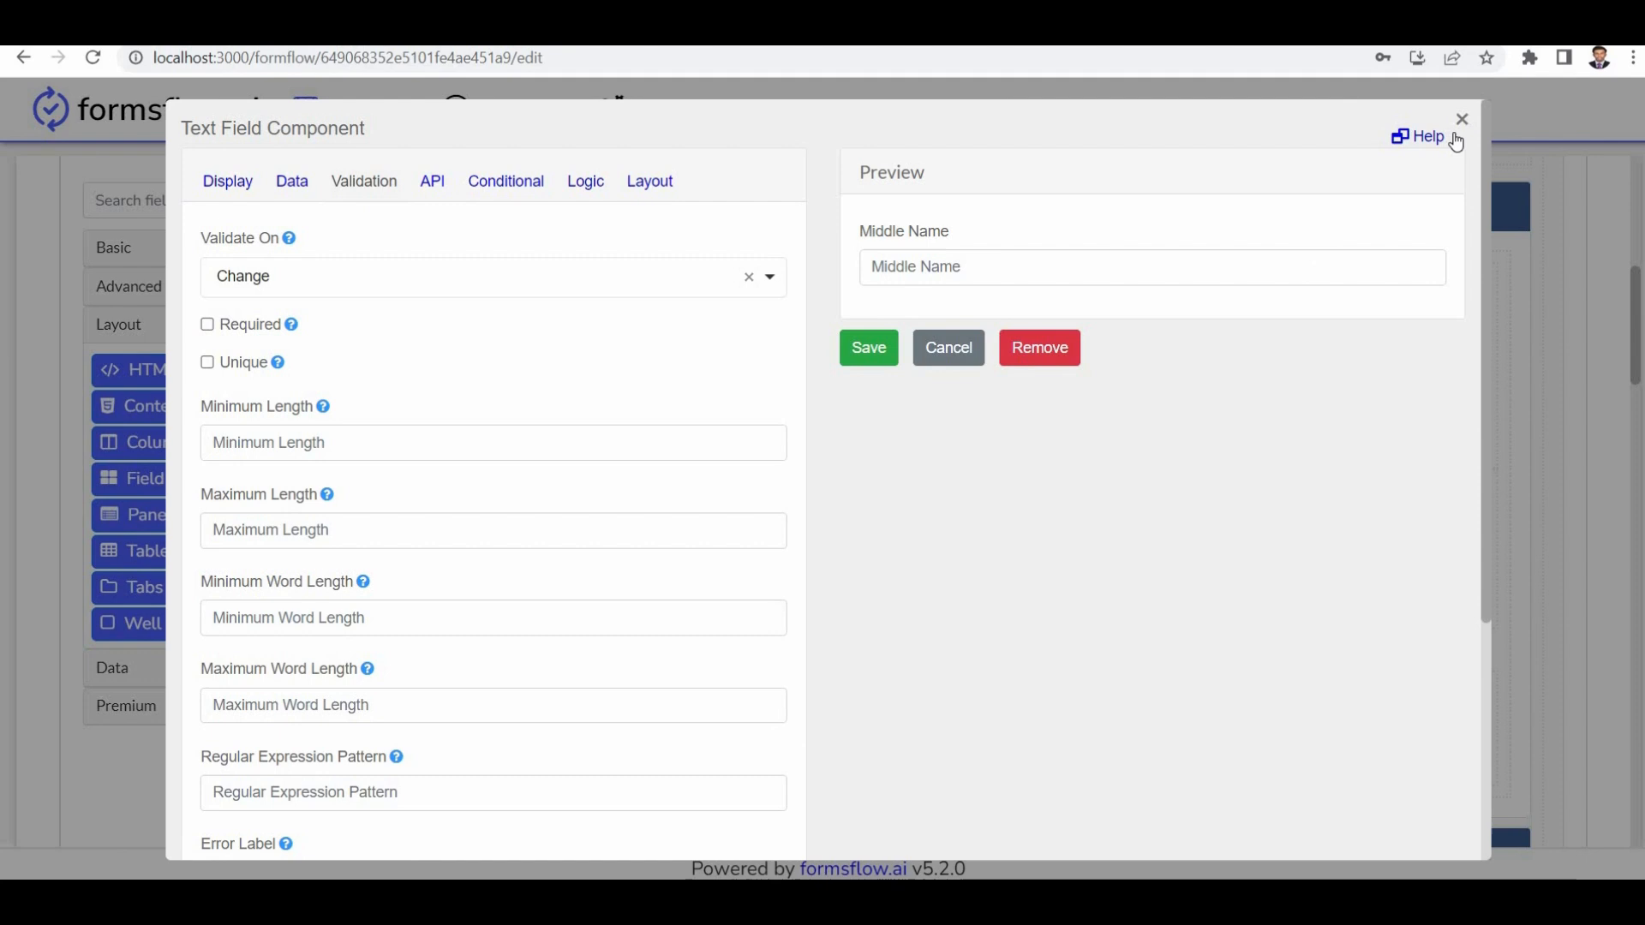
{"action": "left_click", "coordinate": [291, 180]}
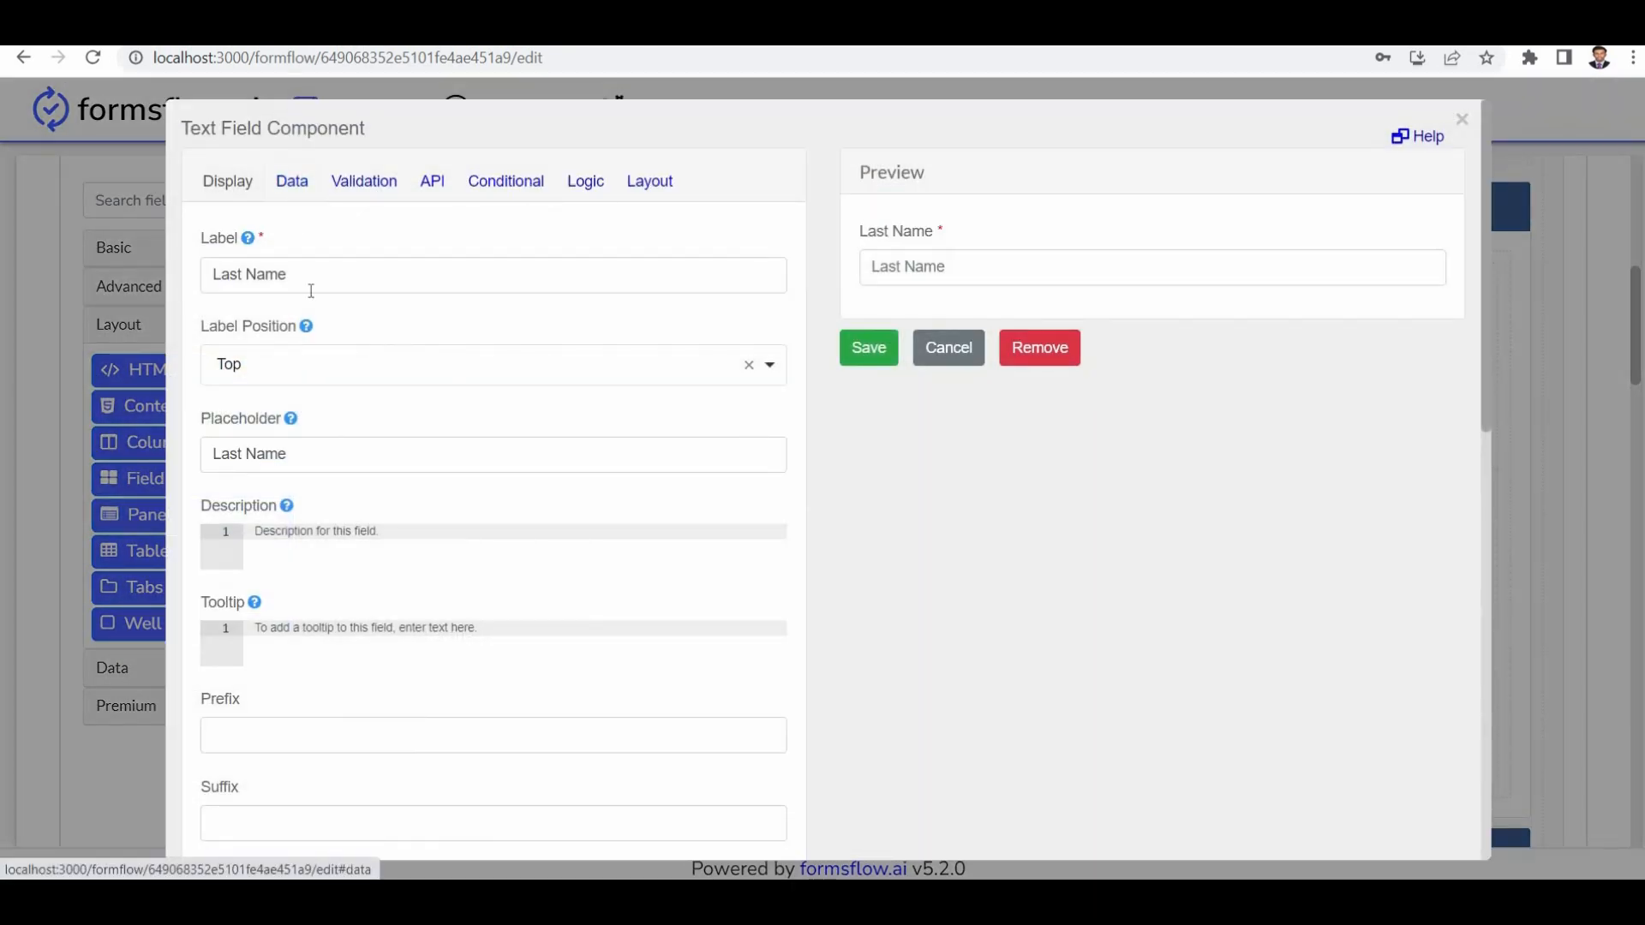
{"action": "left_click", "coordinate": [363, 180]}
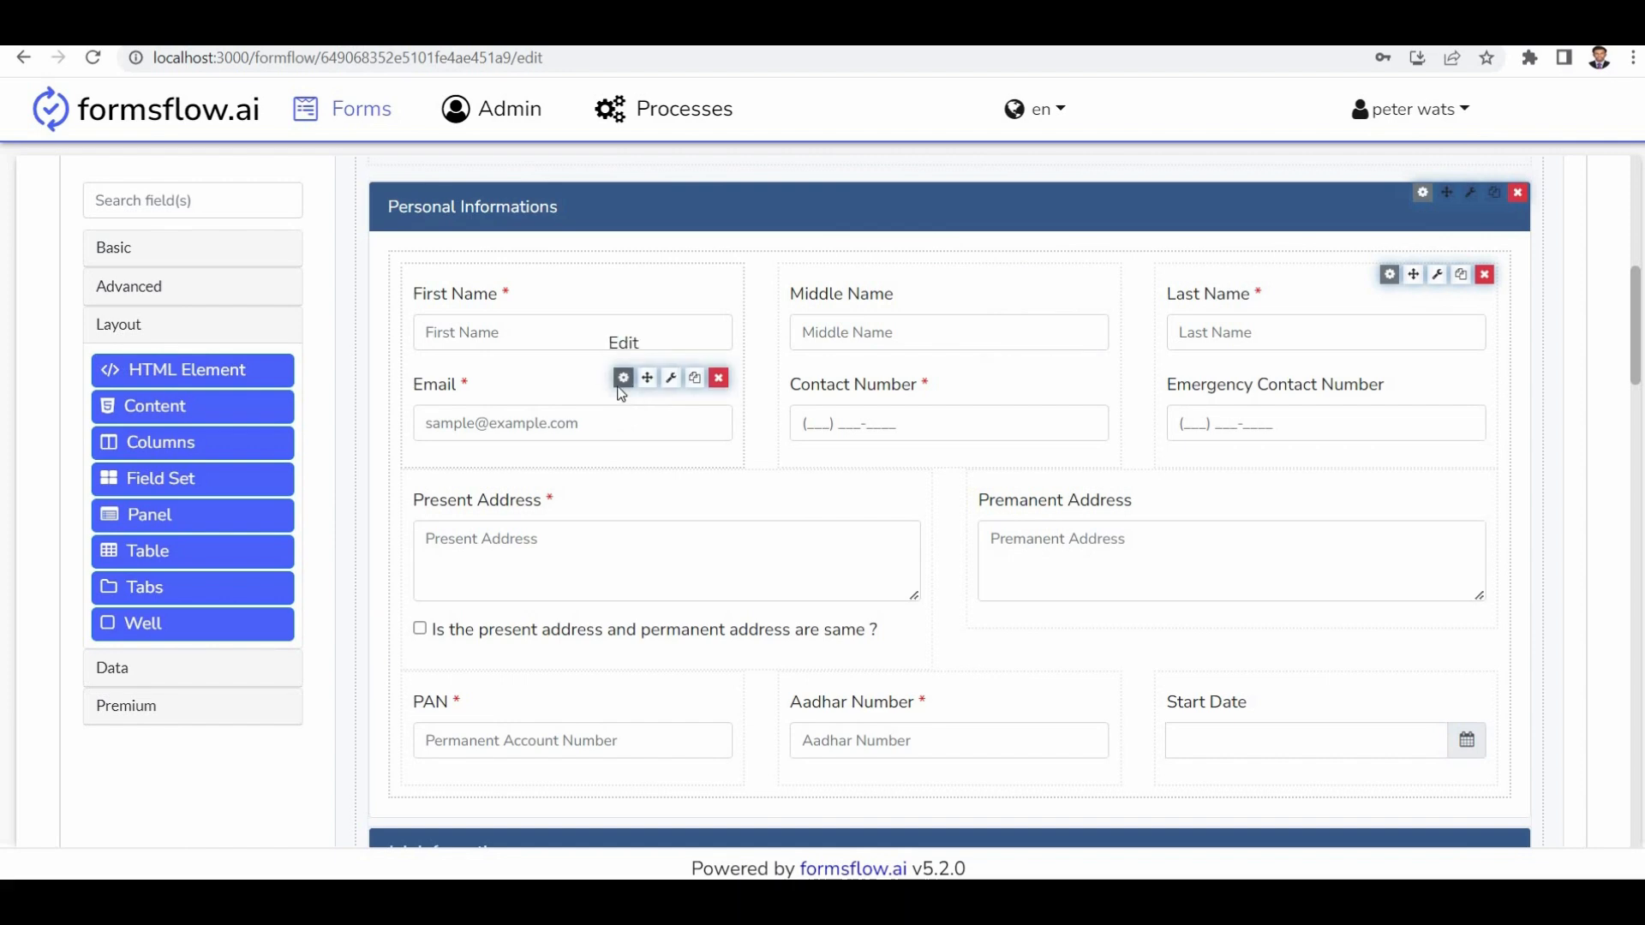
{"action": "left_click", "coordinate": [624, 377]}
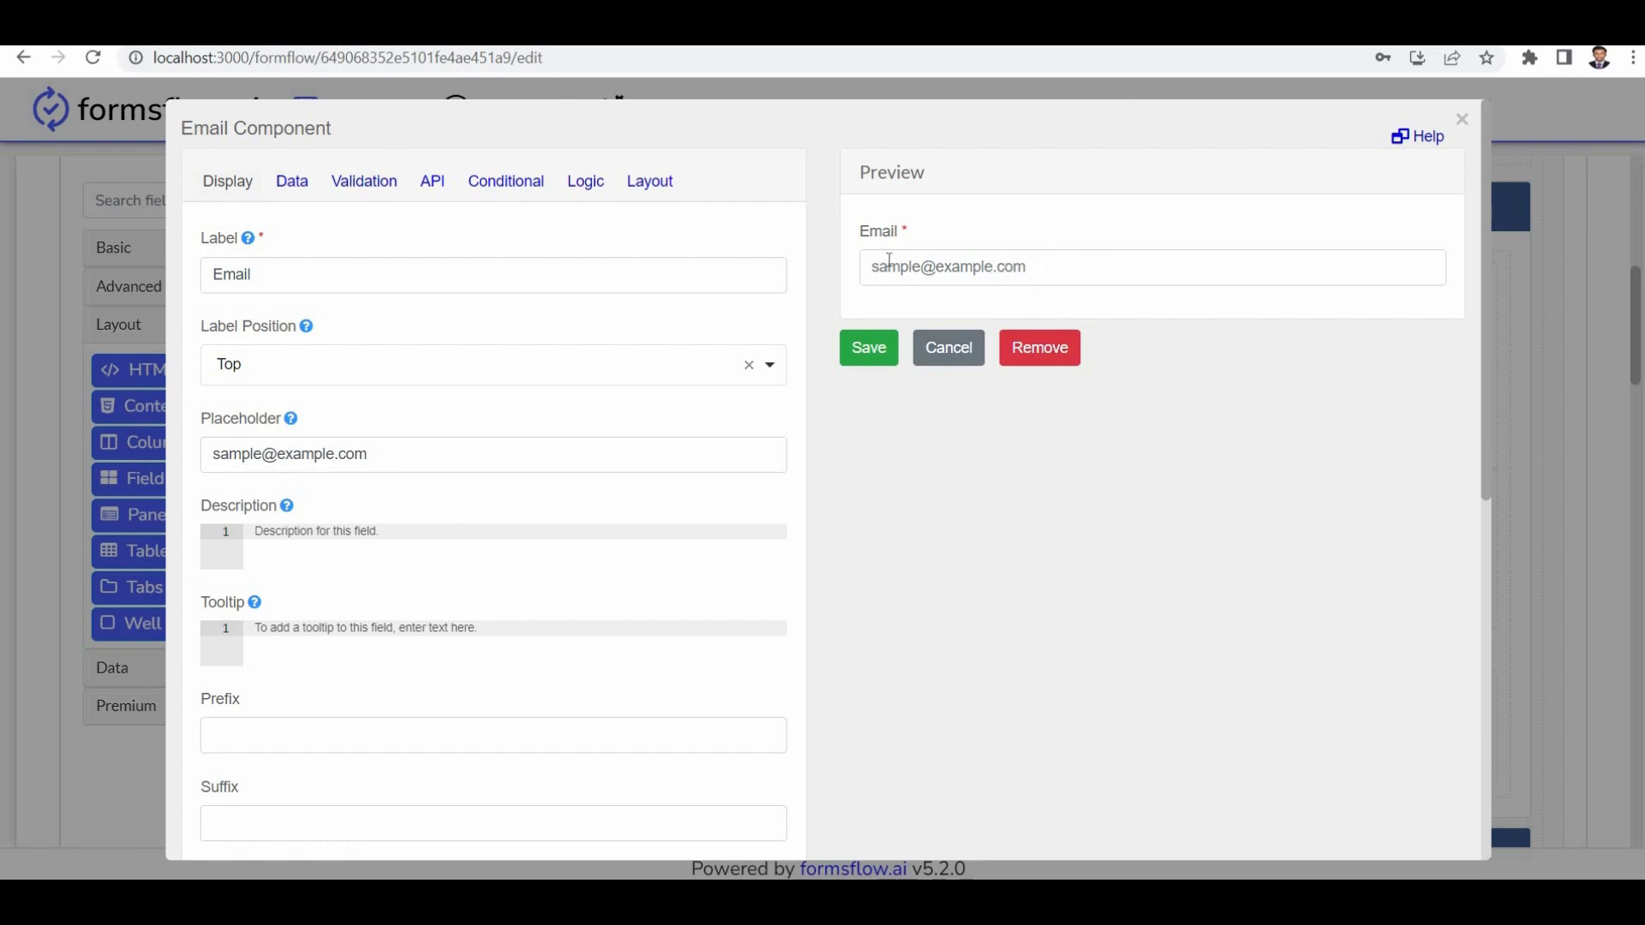
{"action": "mouse_move", "coordinate": [416, 180]}
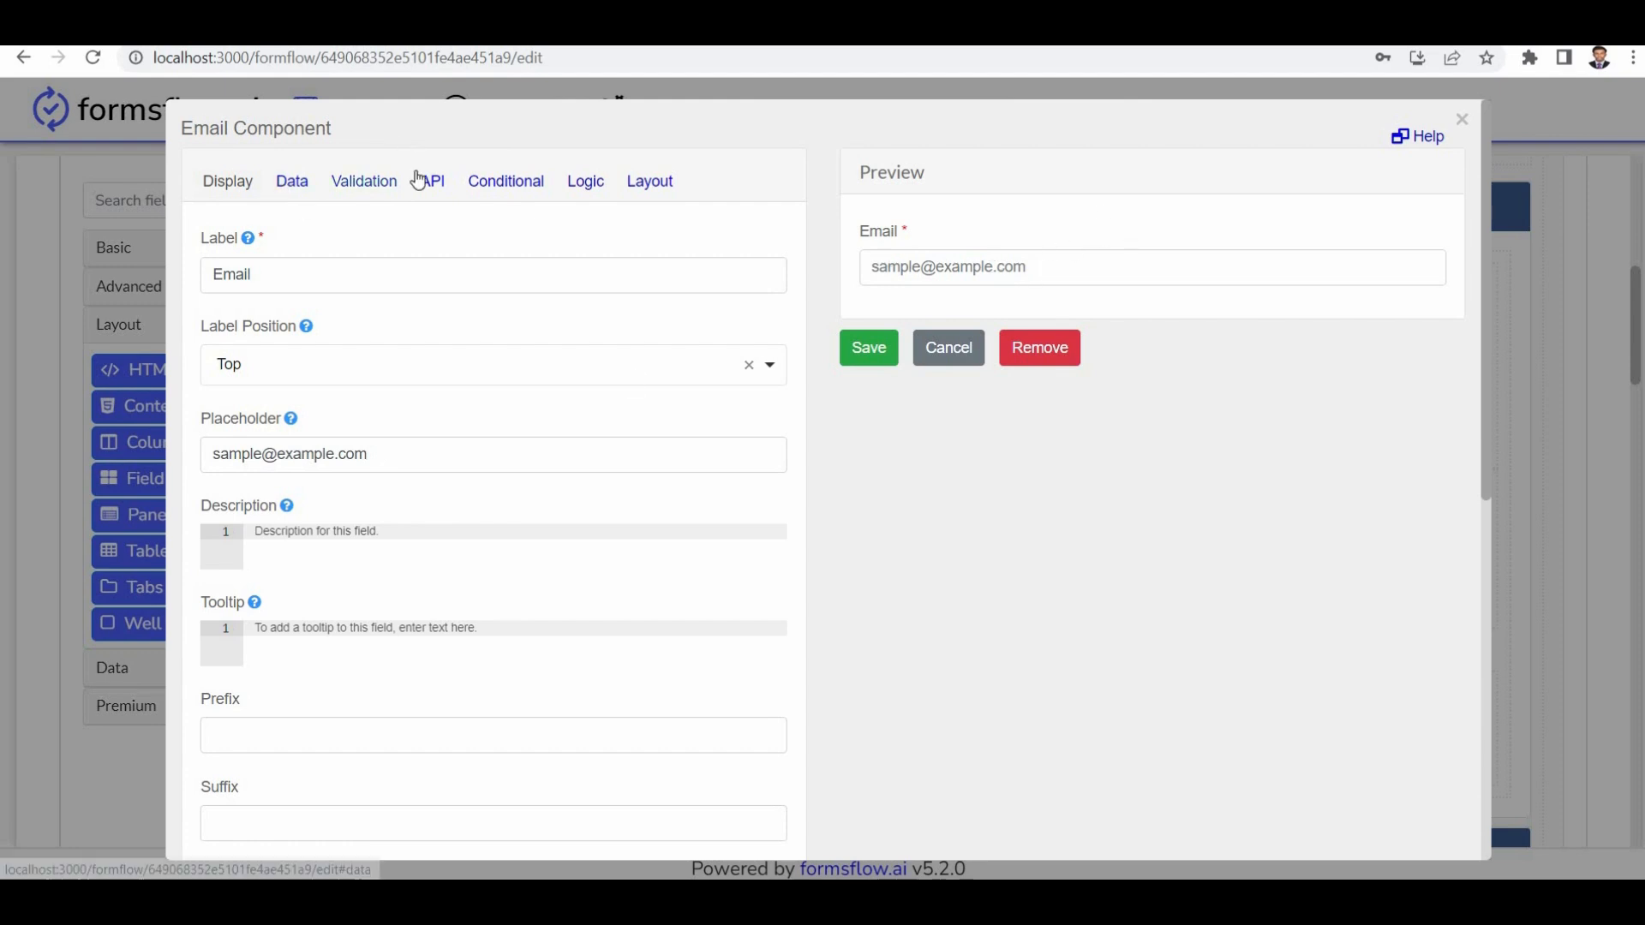
{"action": "left_click", "coordinate": [946, 348]}
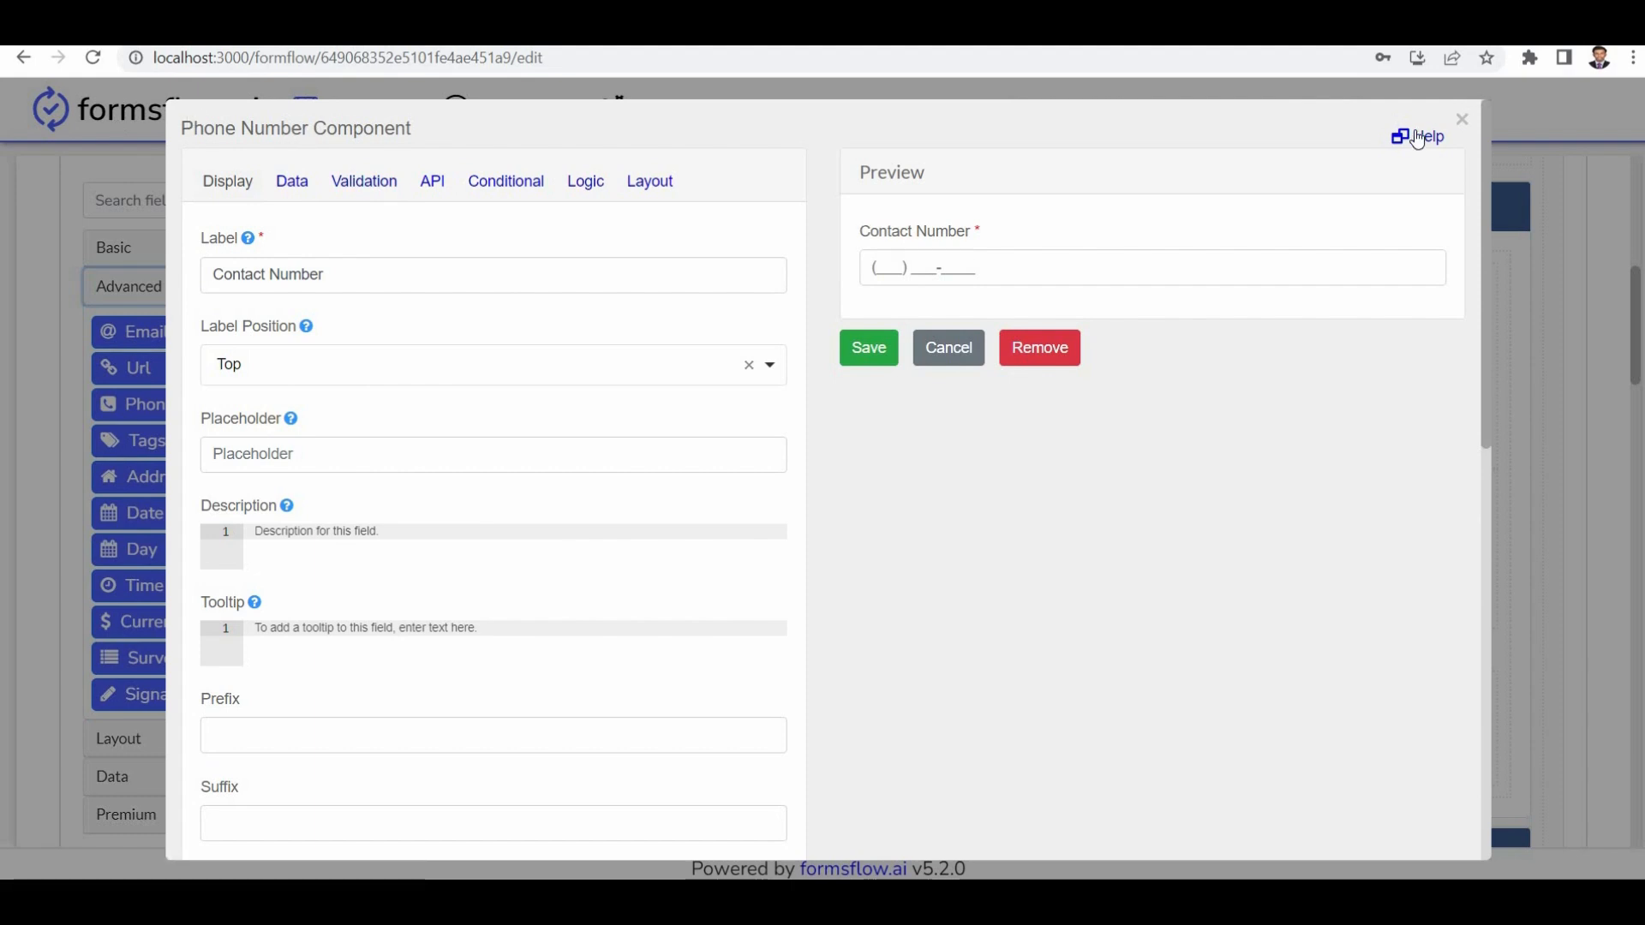
{"action": "left_click", "coordinate": [363, 180]}
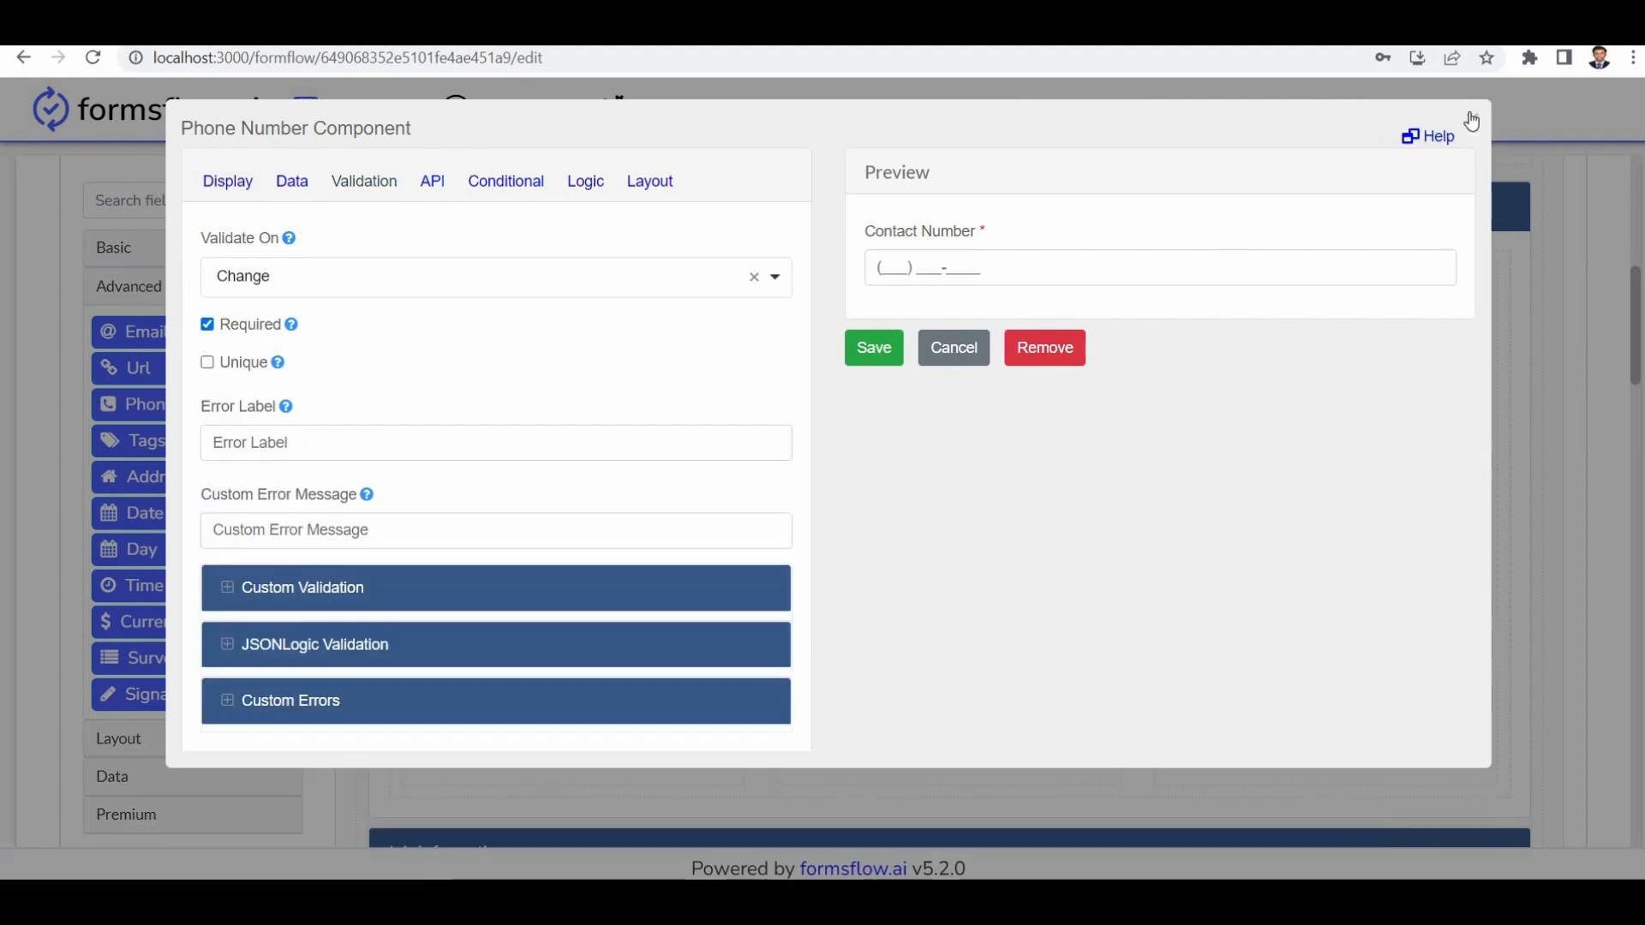
{"action": "left_click", "coordinate": [951, 348]}
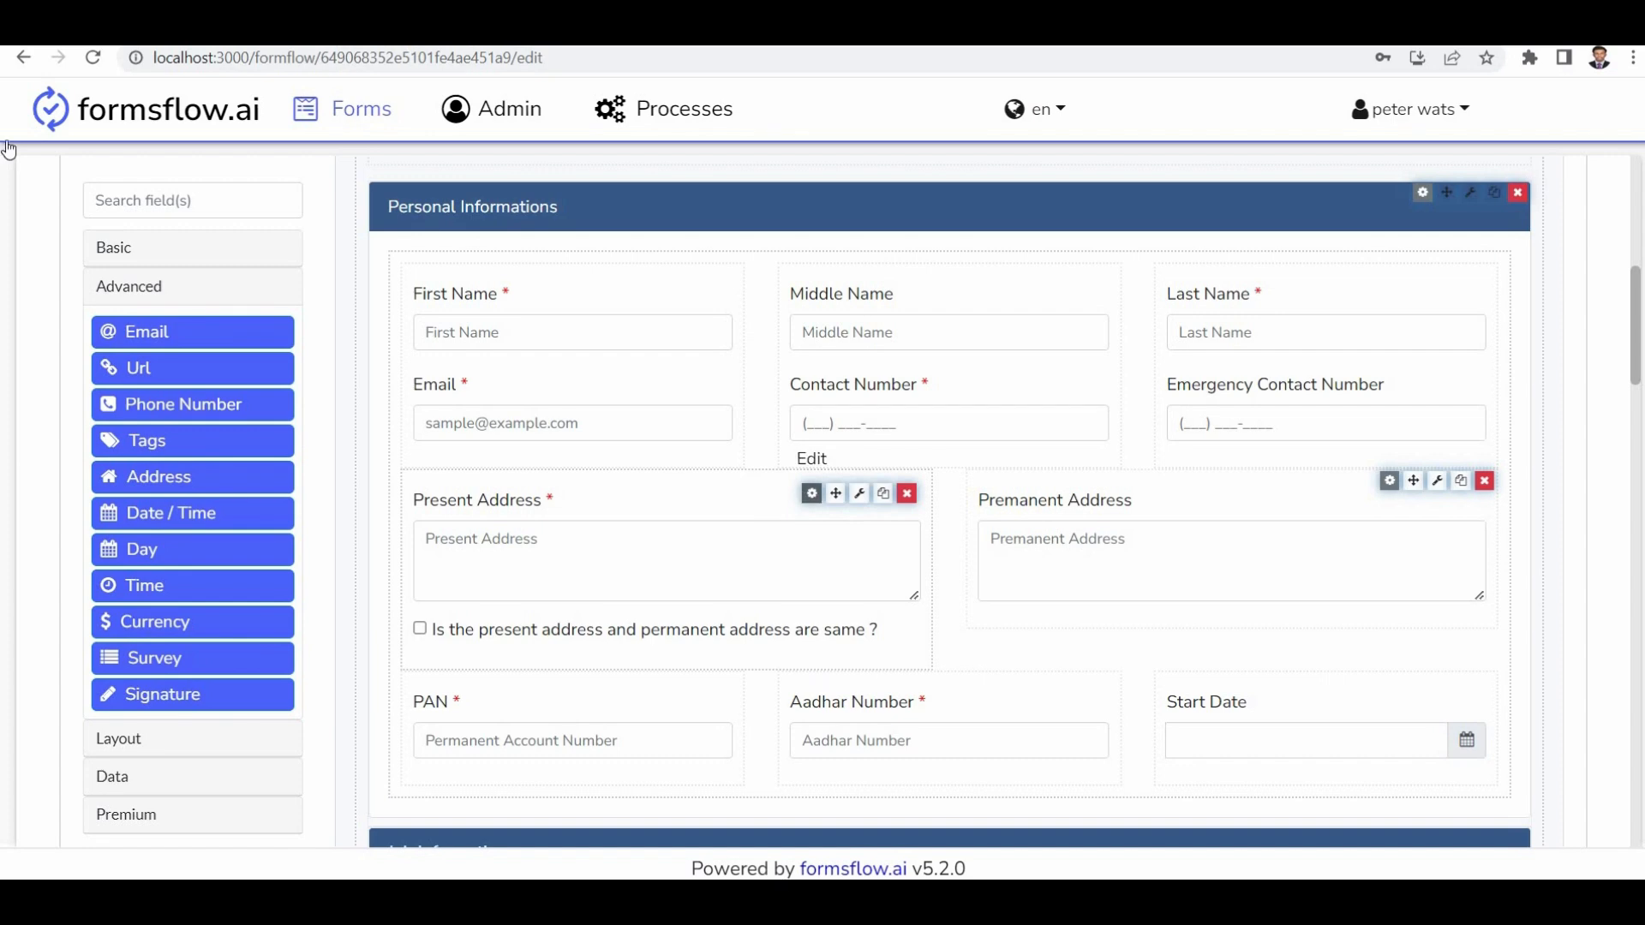
{"action": "left_click", "coordinate": [811, 494]}
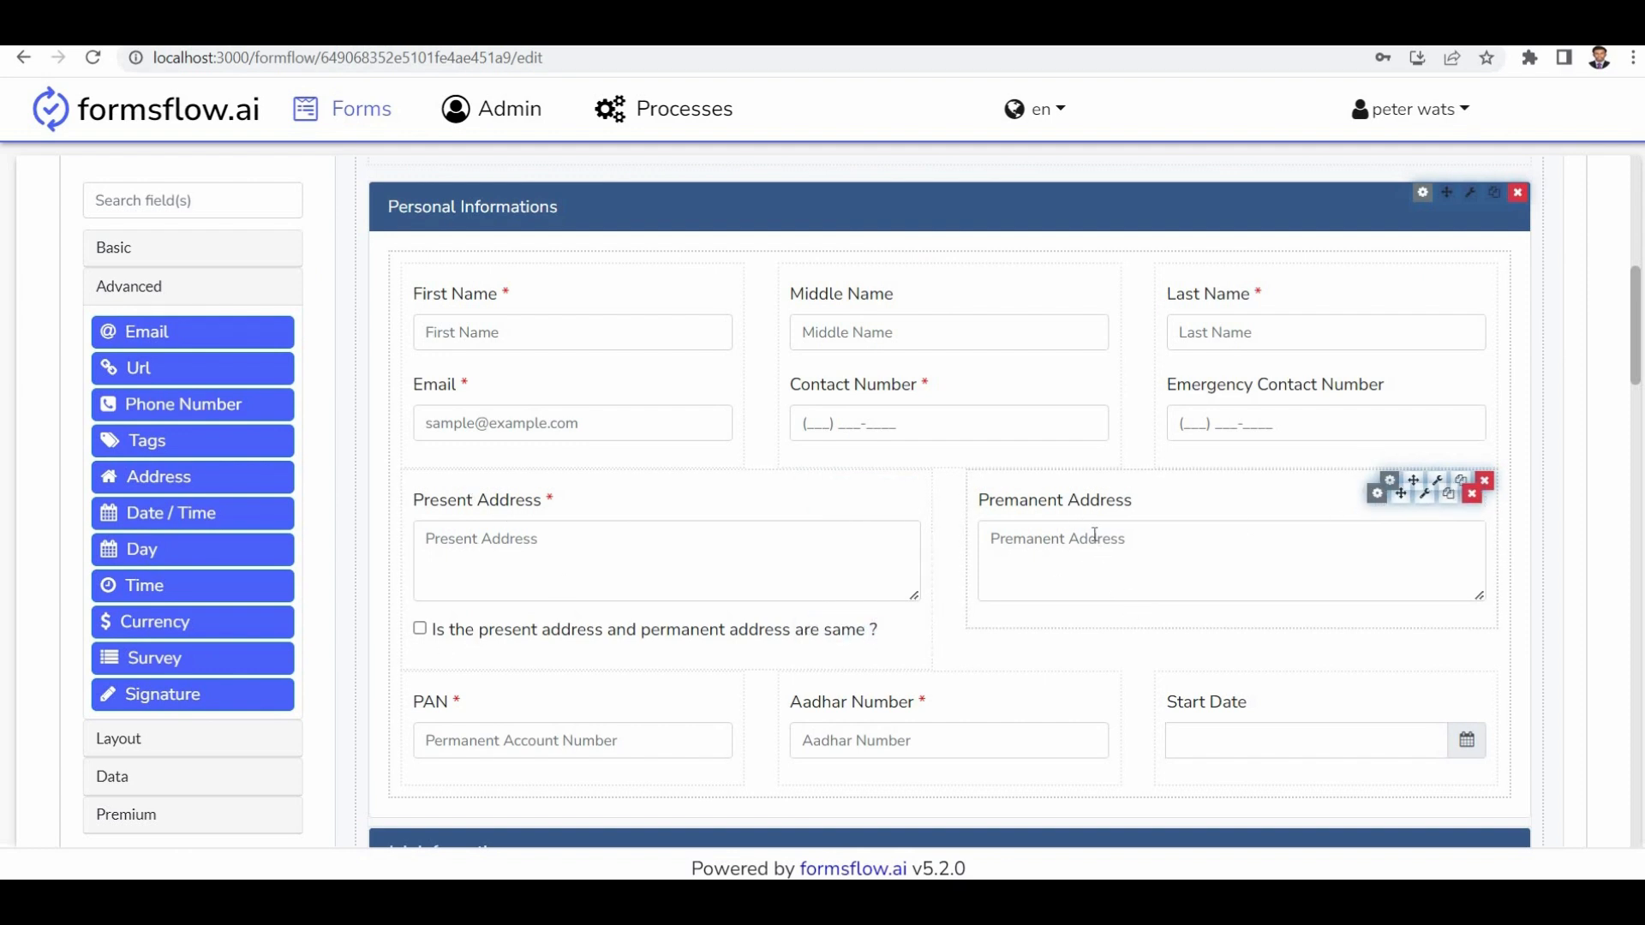
{"action": "left_click", "coordinate": [1380, 492]}
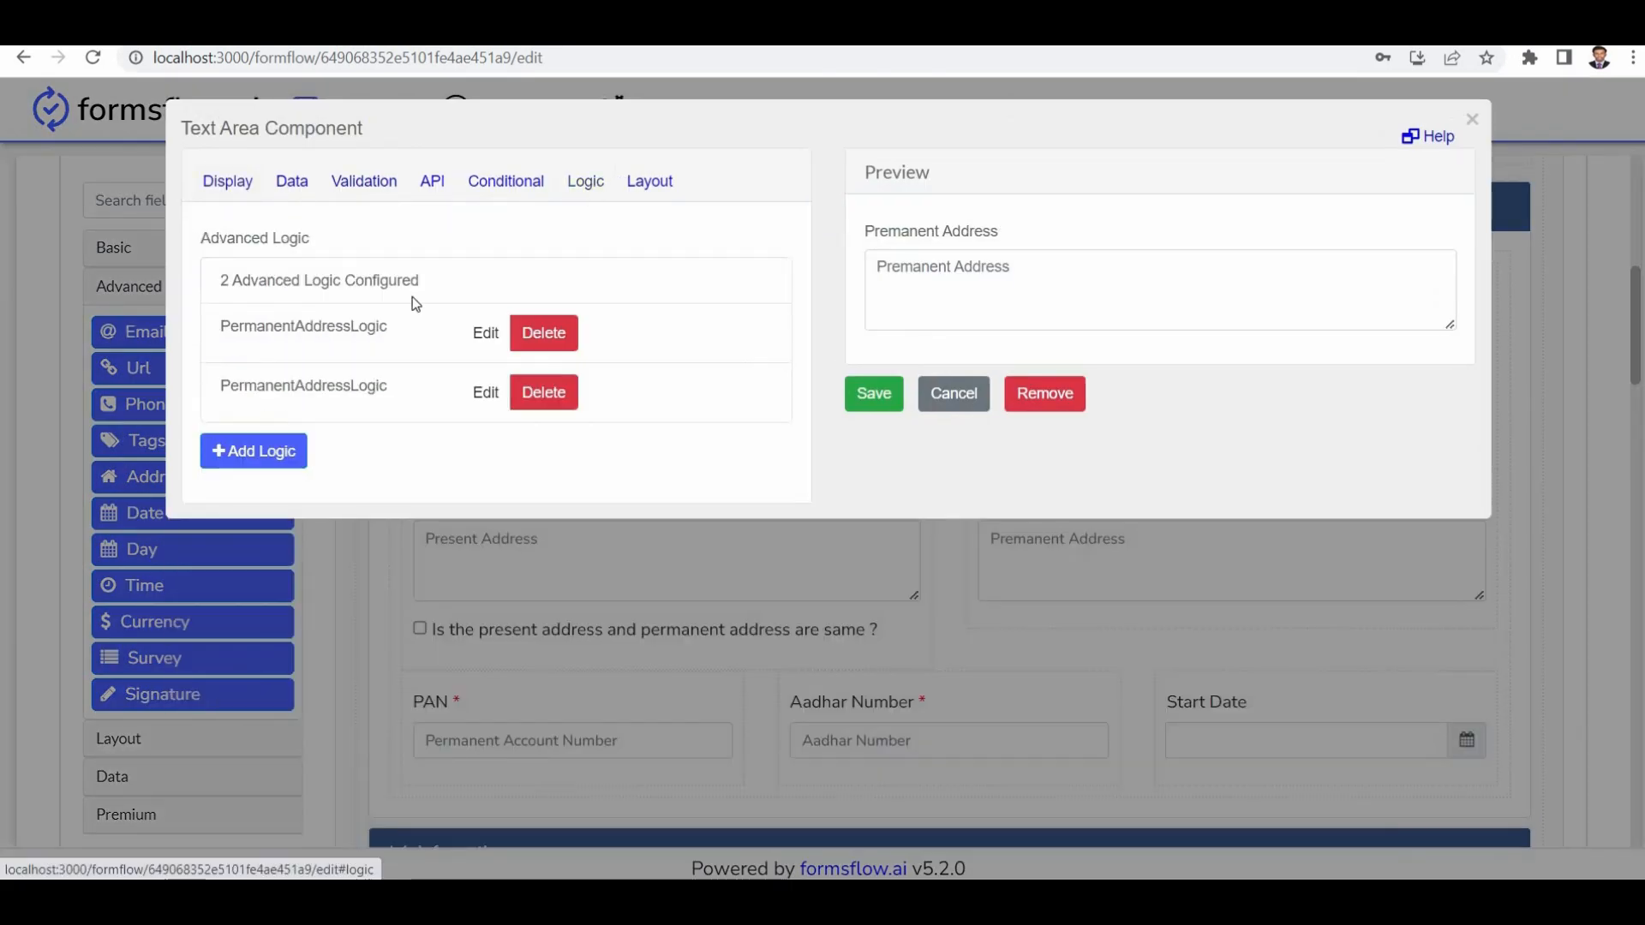
{"action": "left_click", "coordinate": [485, 332]}
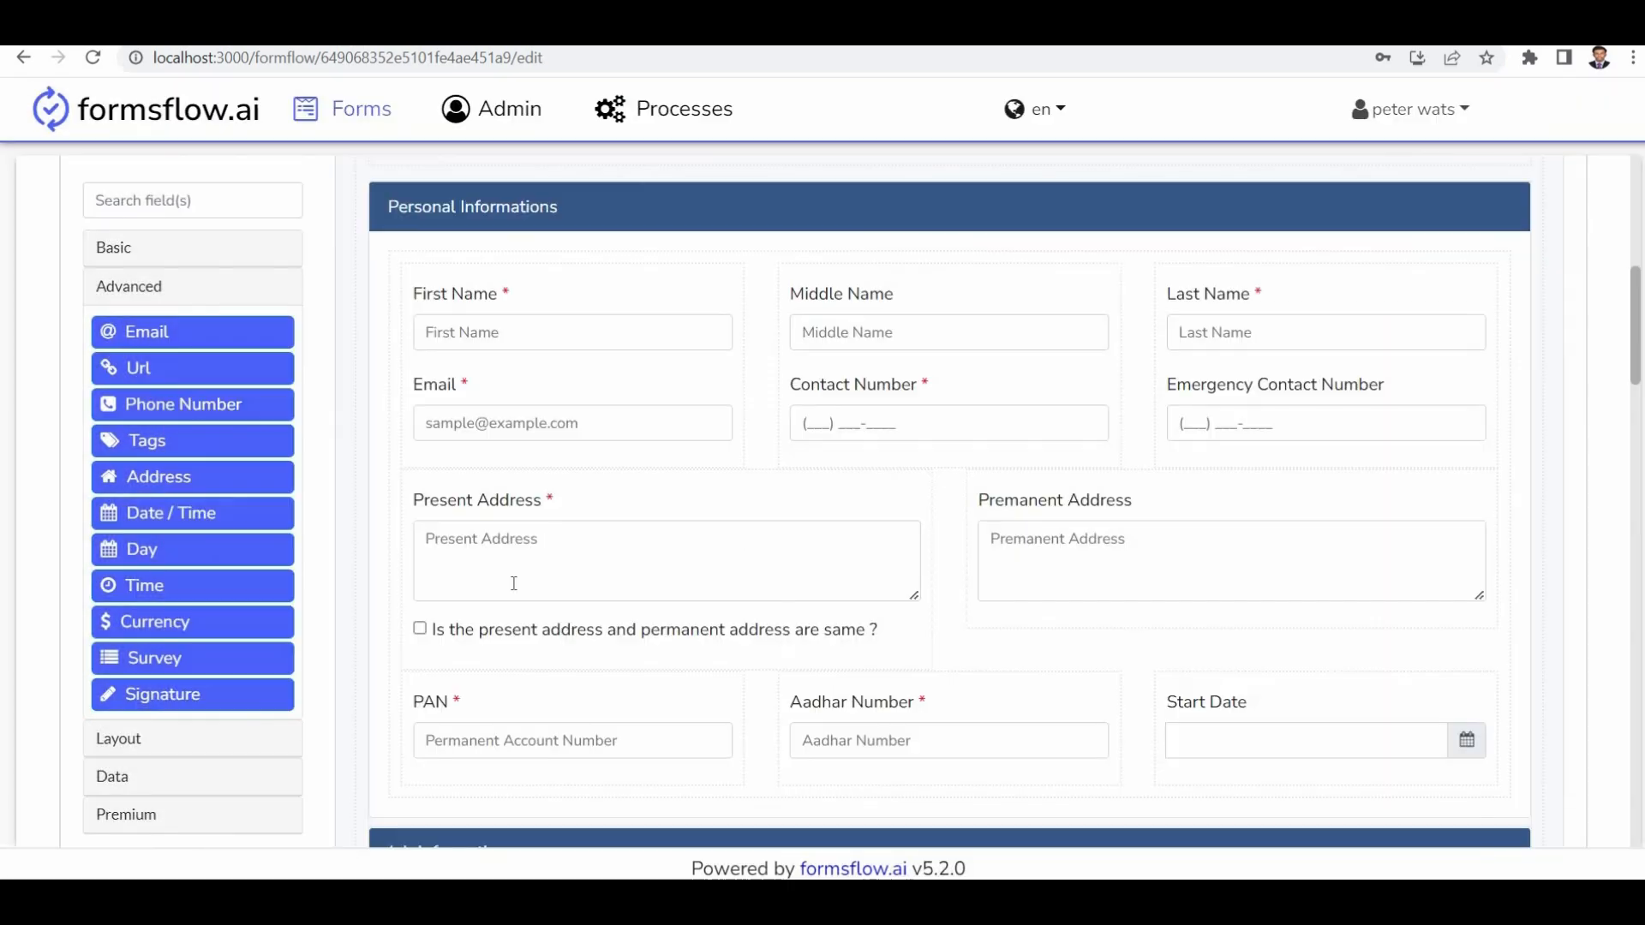
{"action": "scroll", "scroll_direction": "down", "scroll_amount": 3}
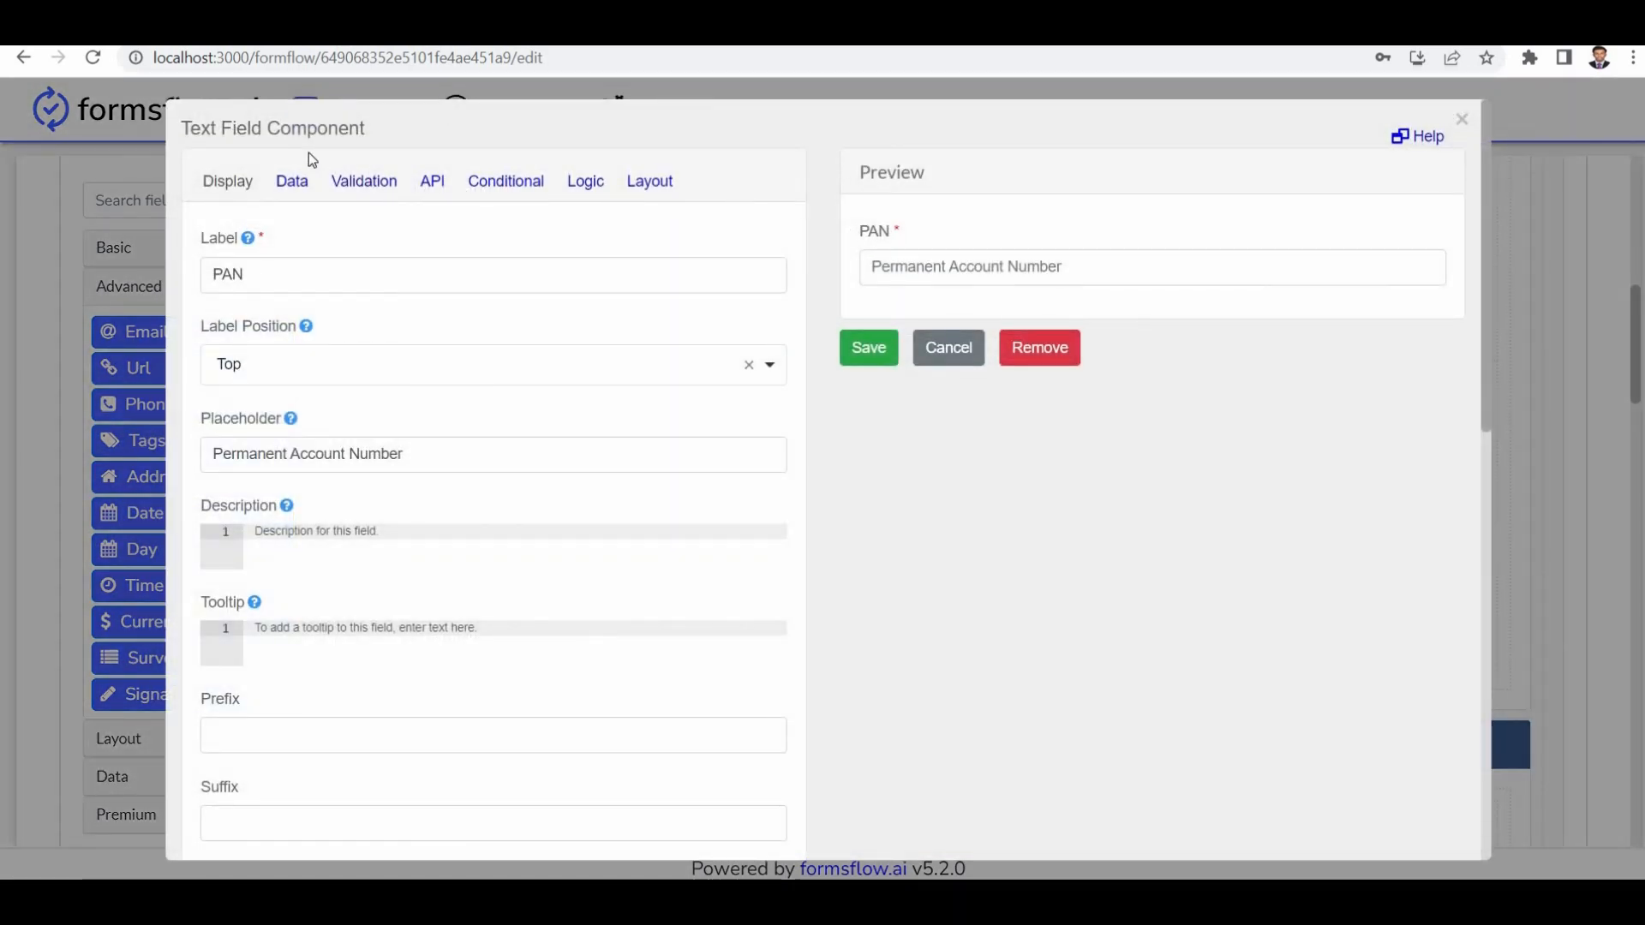
{"action": "left_click", "coordinate": [363, 180]}
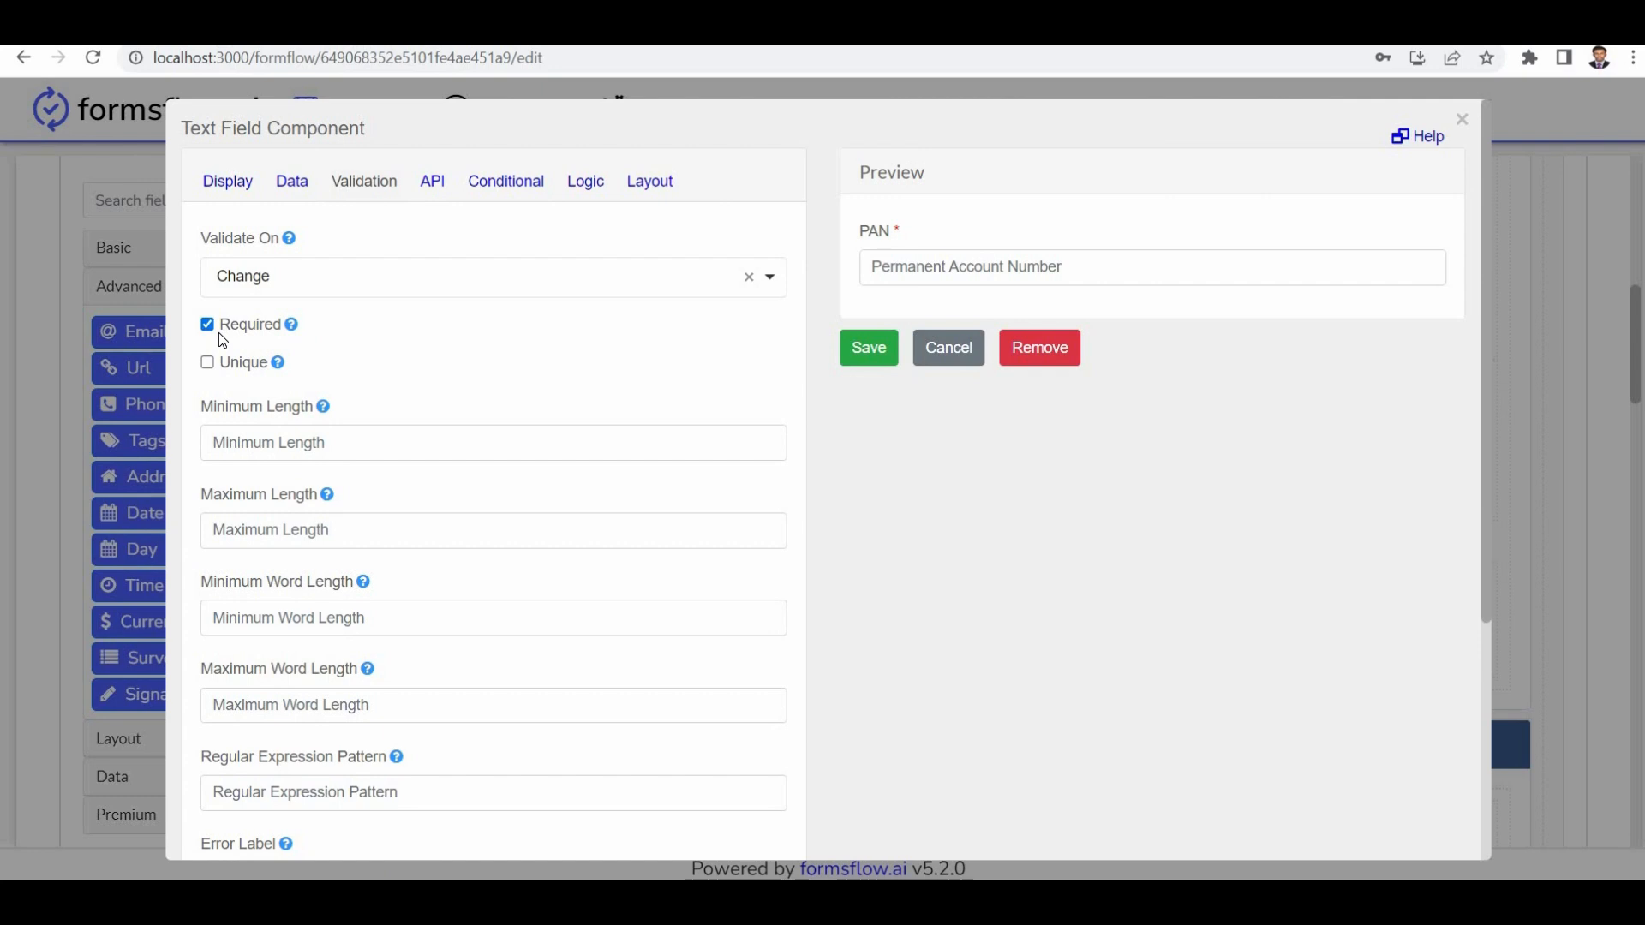
{"action": "left_click", "coordinate": [867, 348]}
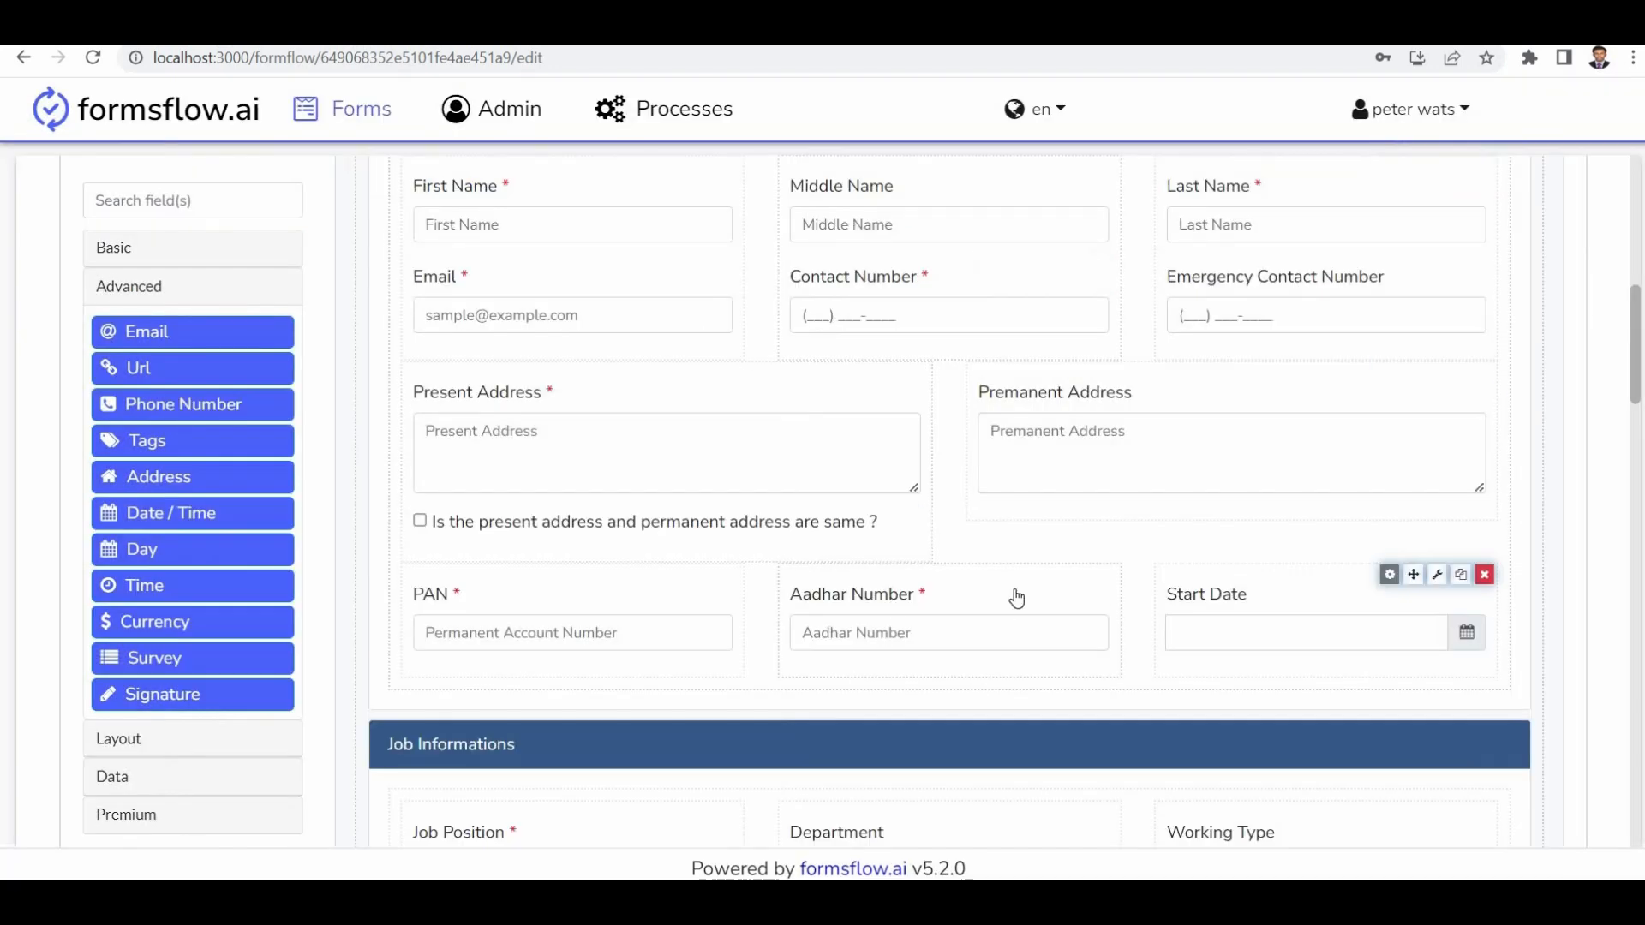
{"action": "left_click", "coordinate": [1390, 574]}
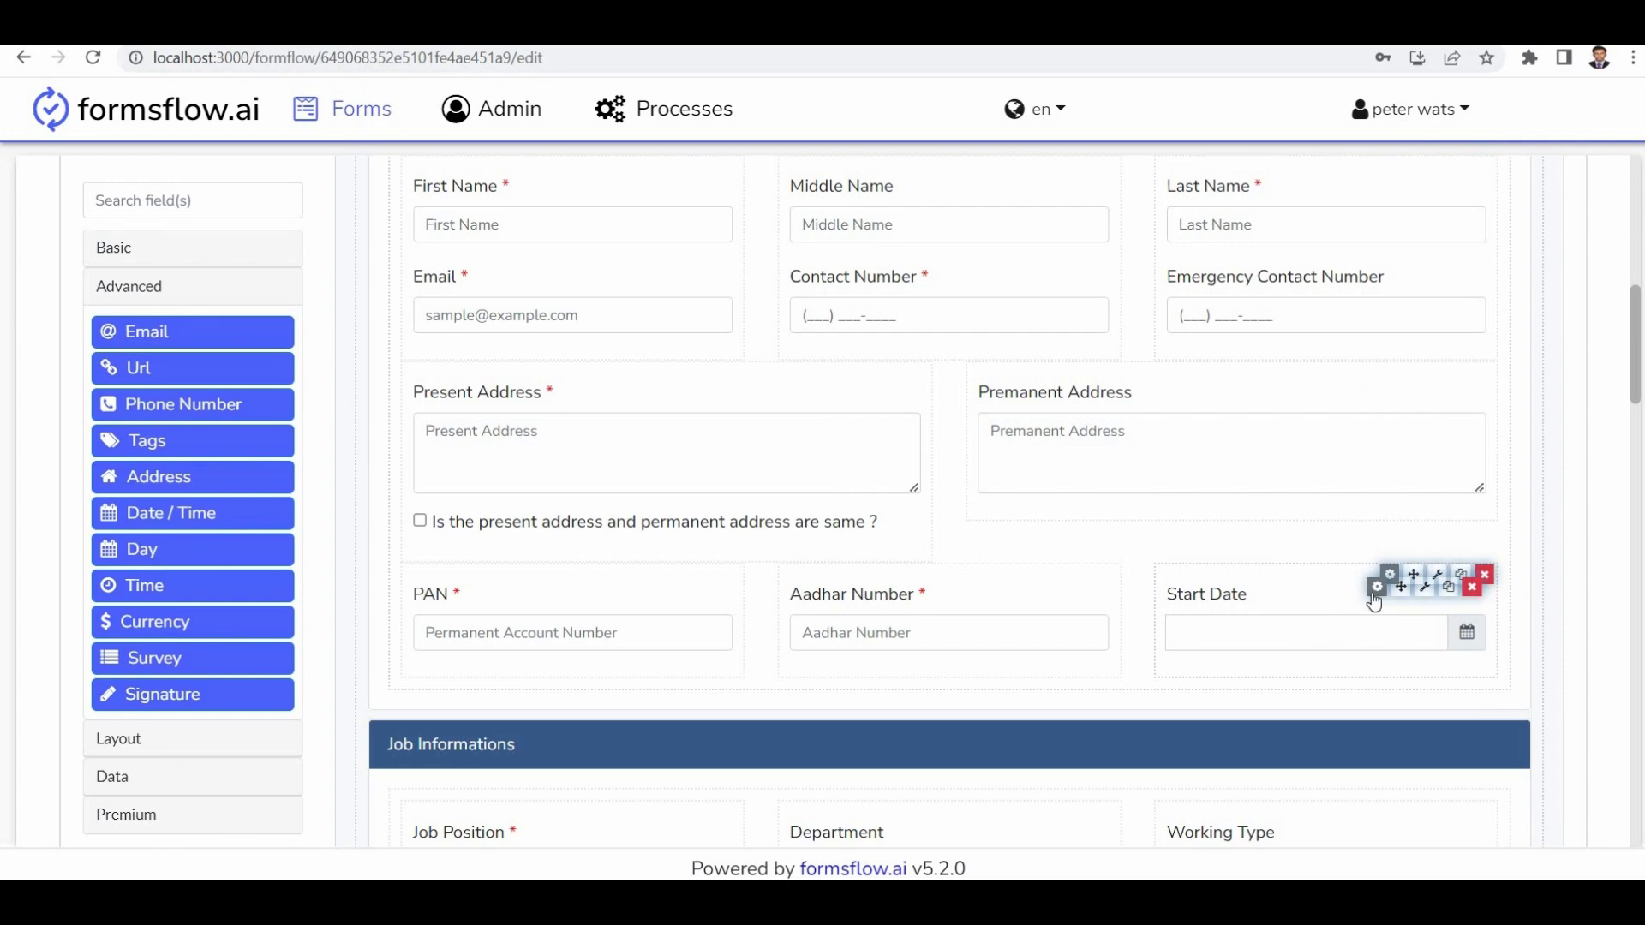
{"action": "left_click", "coordinate": [1387, 574]}
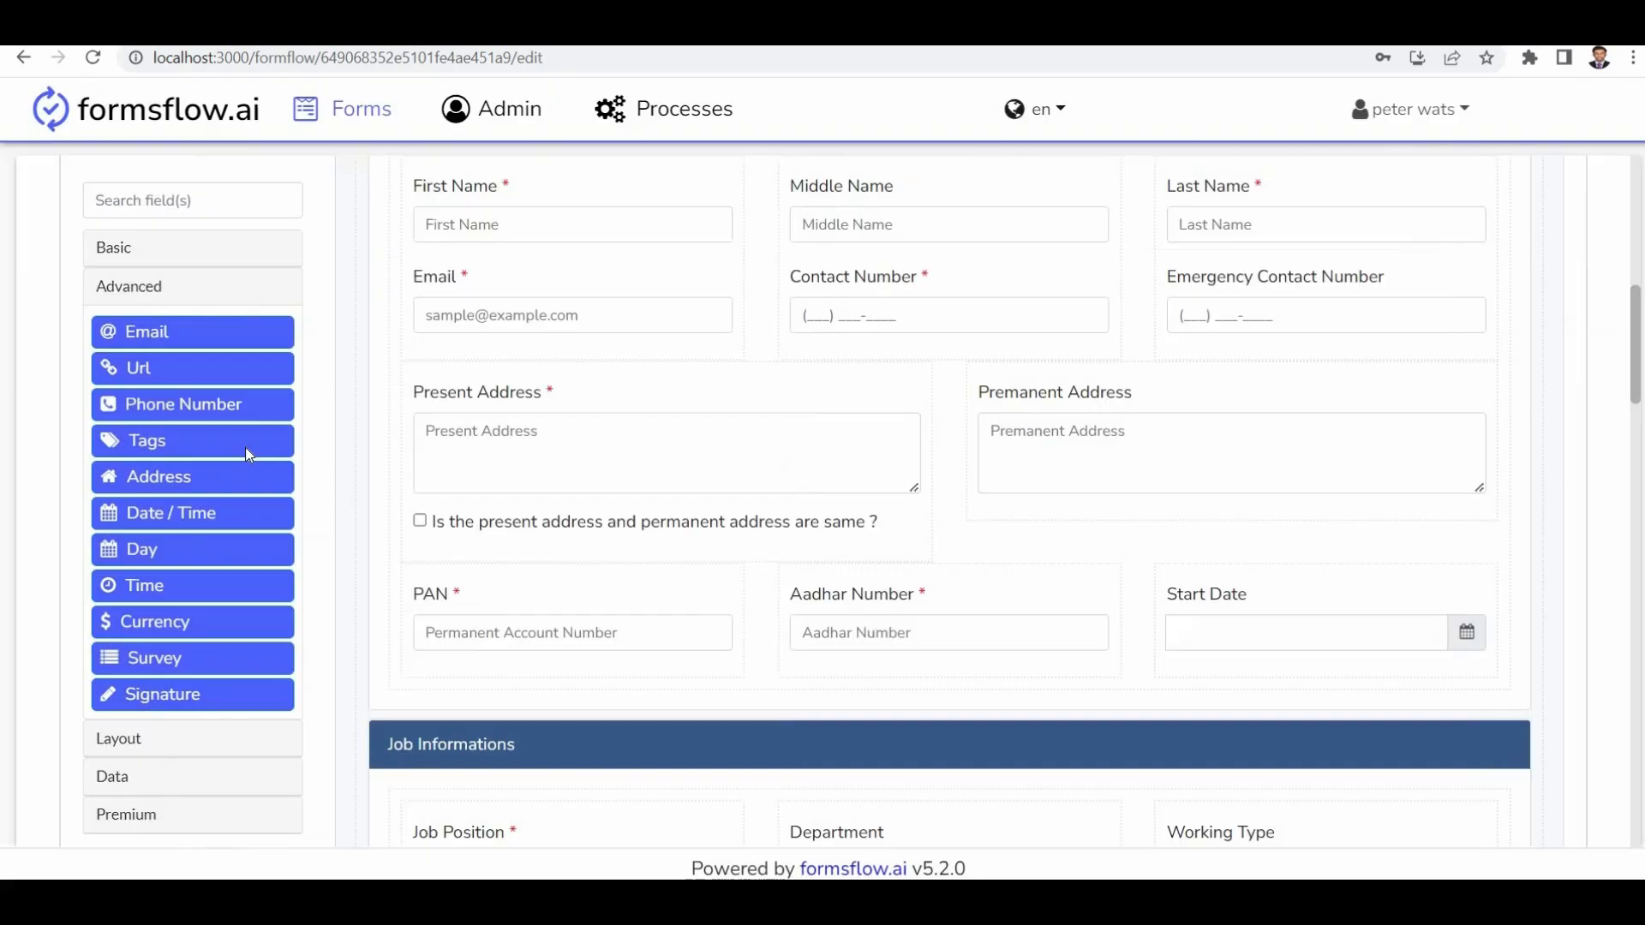
{"action": "scroll", "scroll_direction": "down", "scroll_amount": 3}
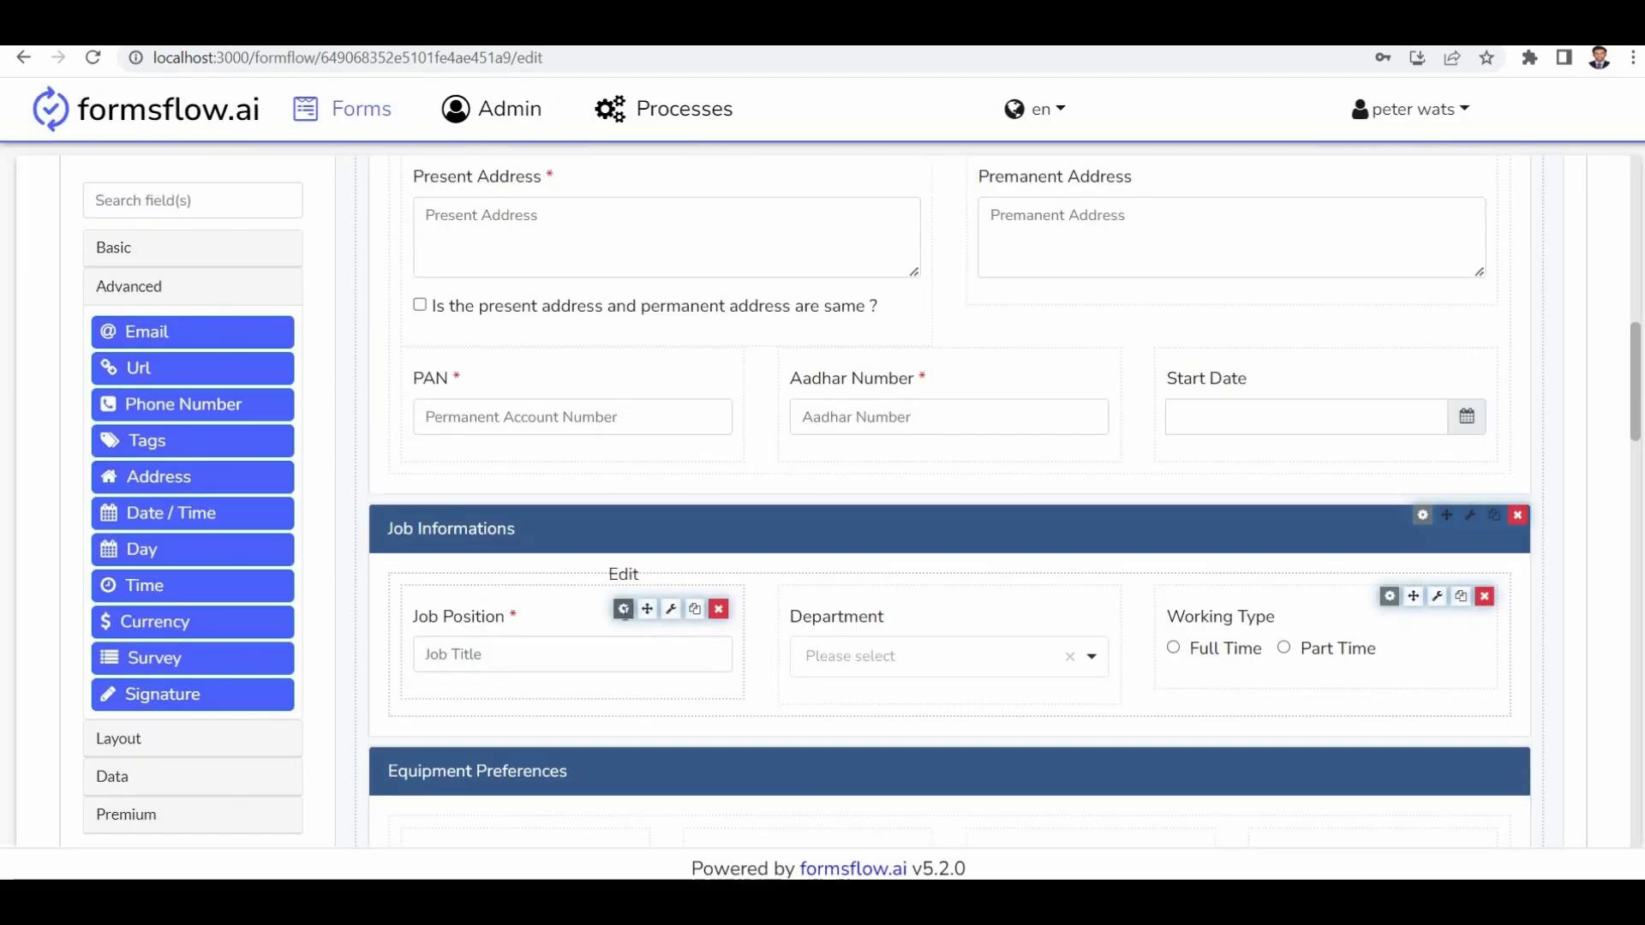
{"action": "left_click", "coordinate": [623, 609]}
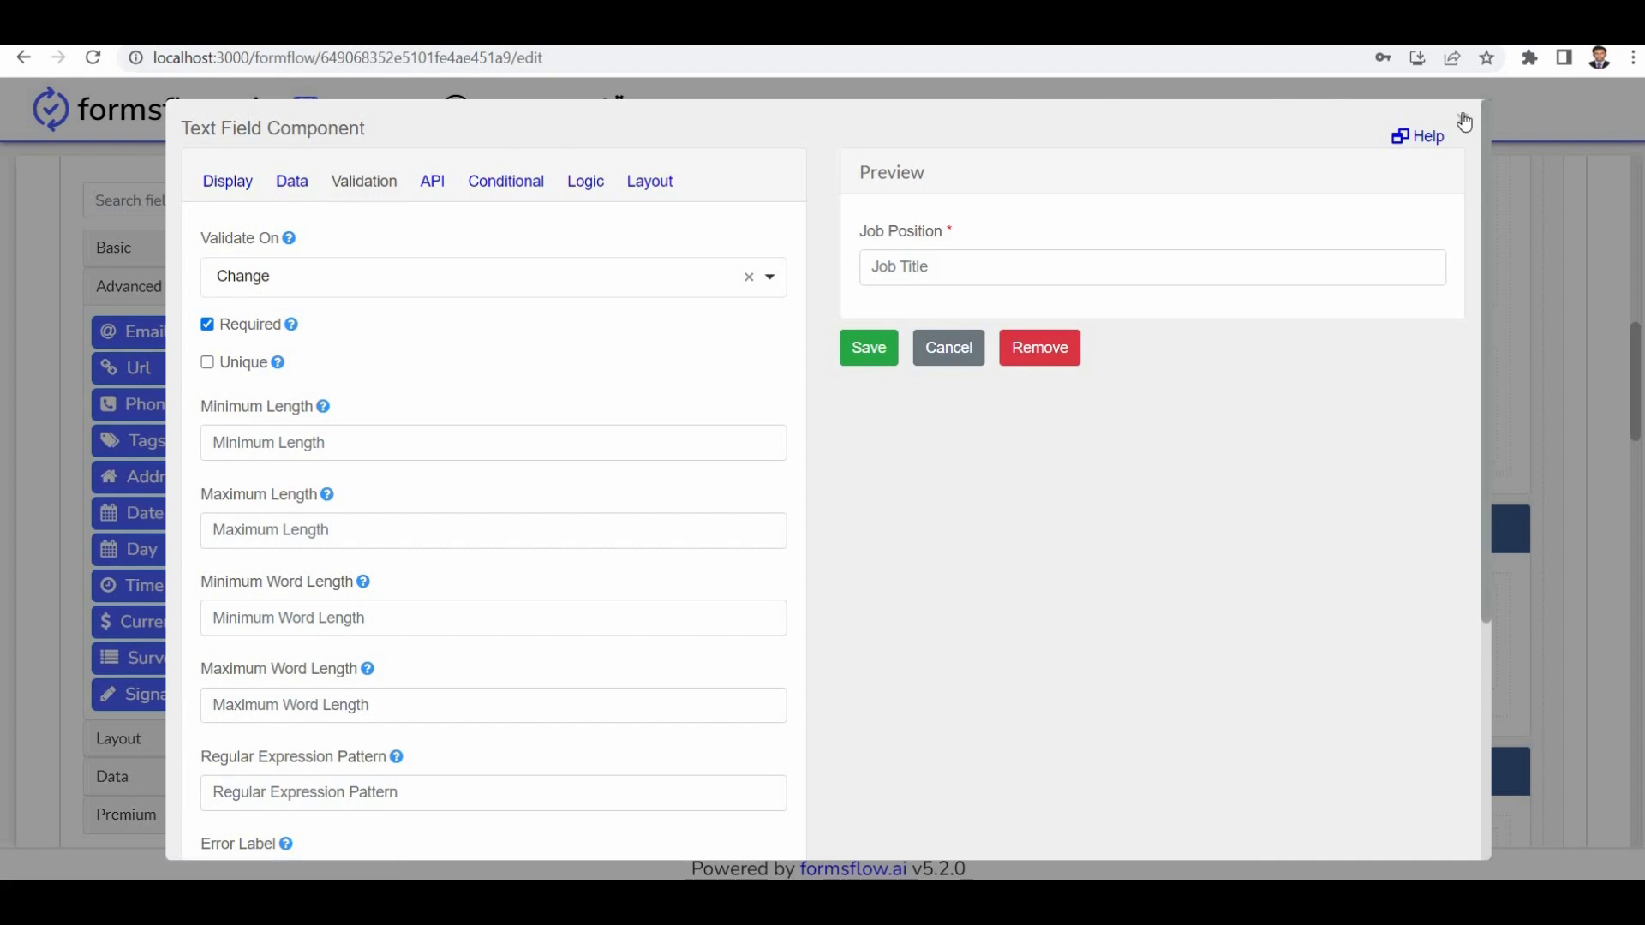
{"action": "left_click", "coordinate": [947, 348]}
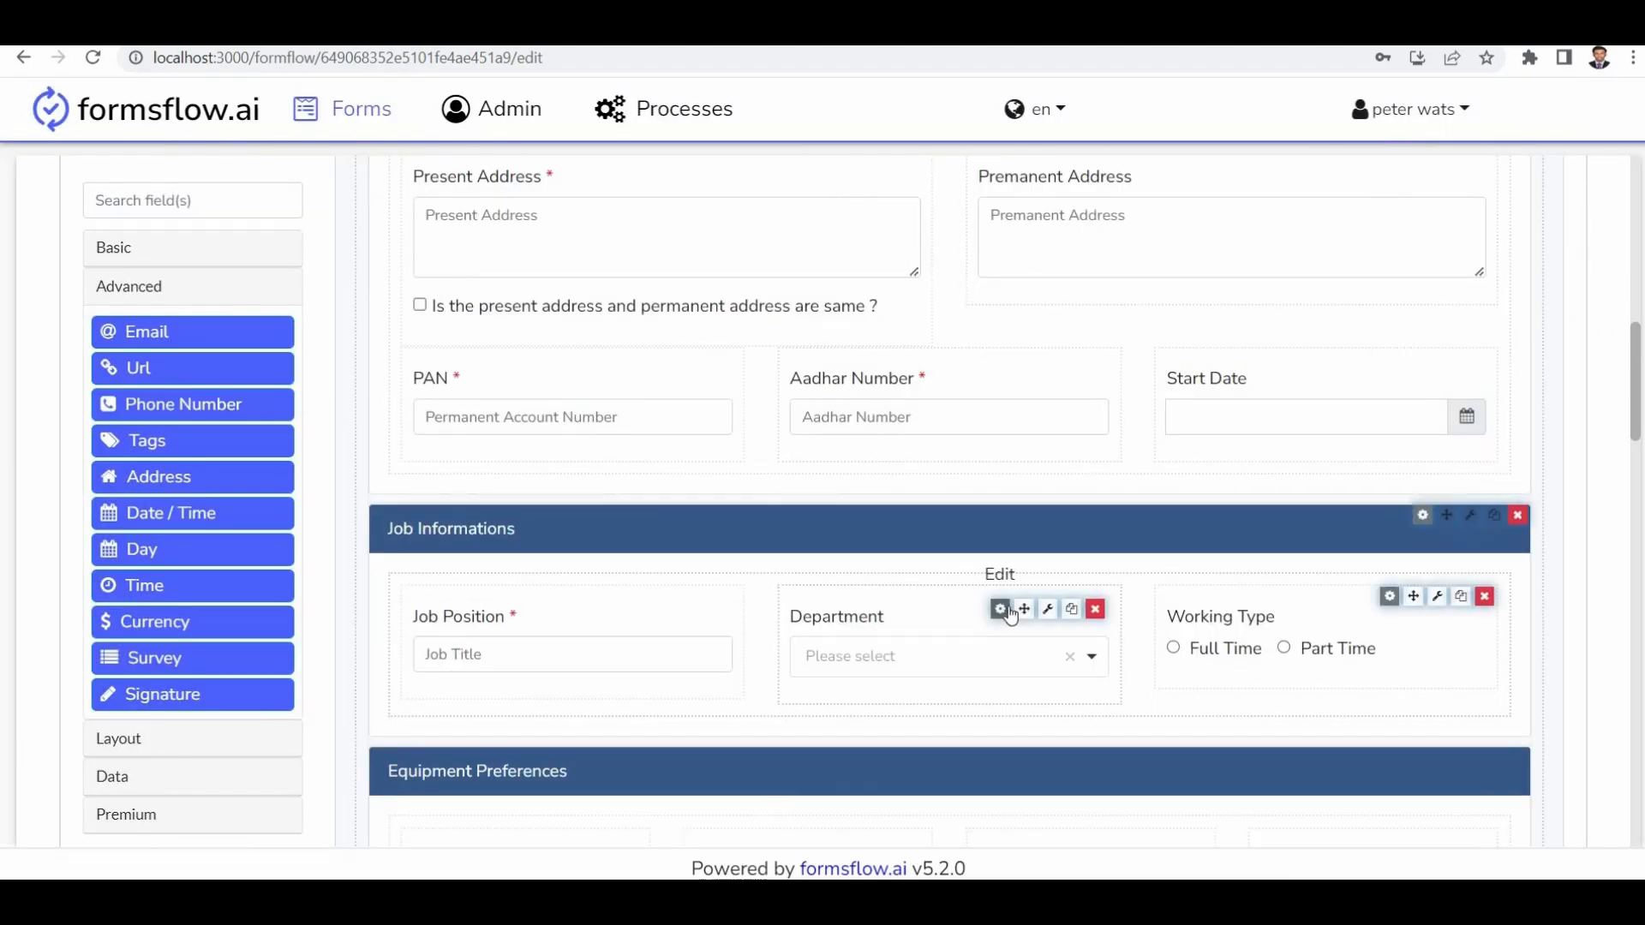
{"action": "left_click", "coordinate": [999, 610]}
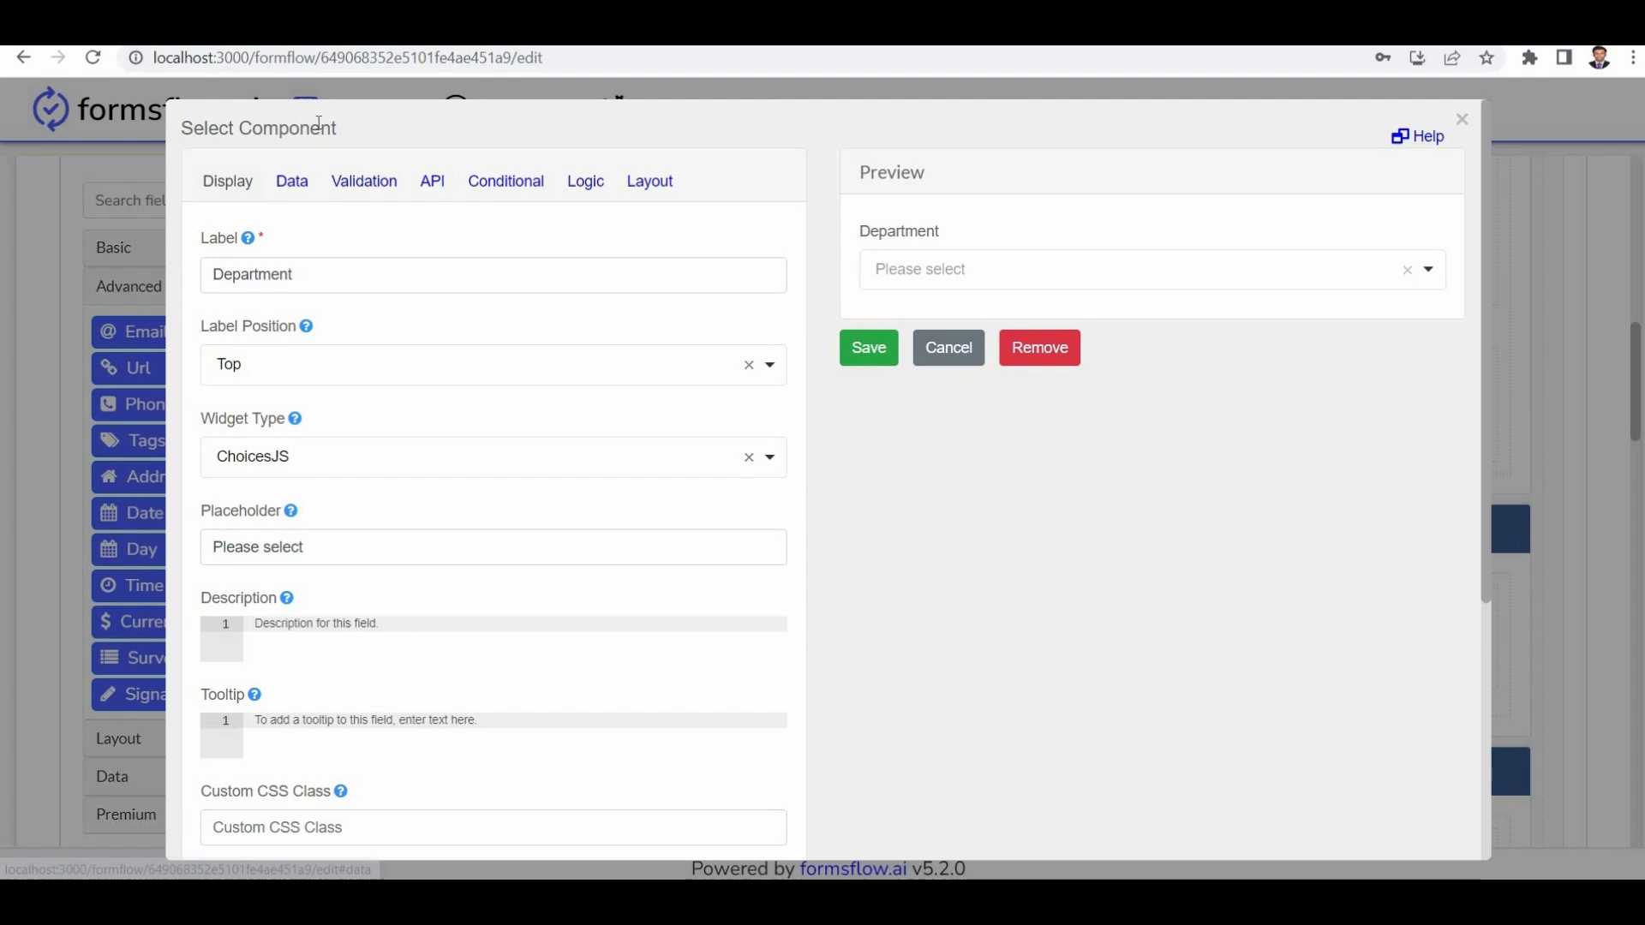
{"action": "left_click", "coordinate": [291, 180]}
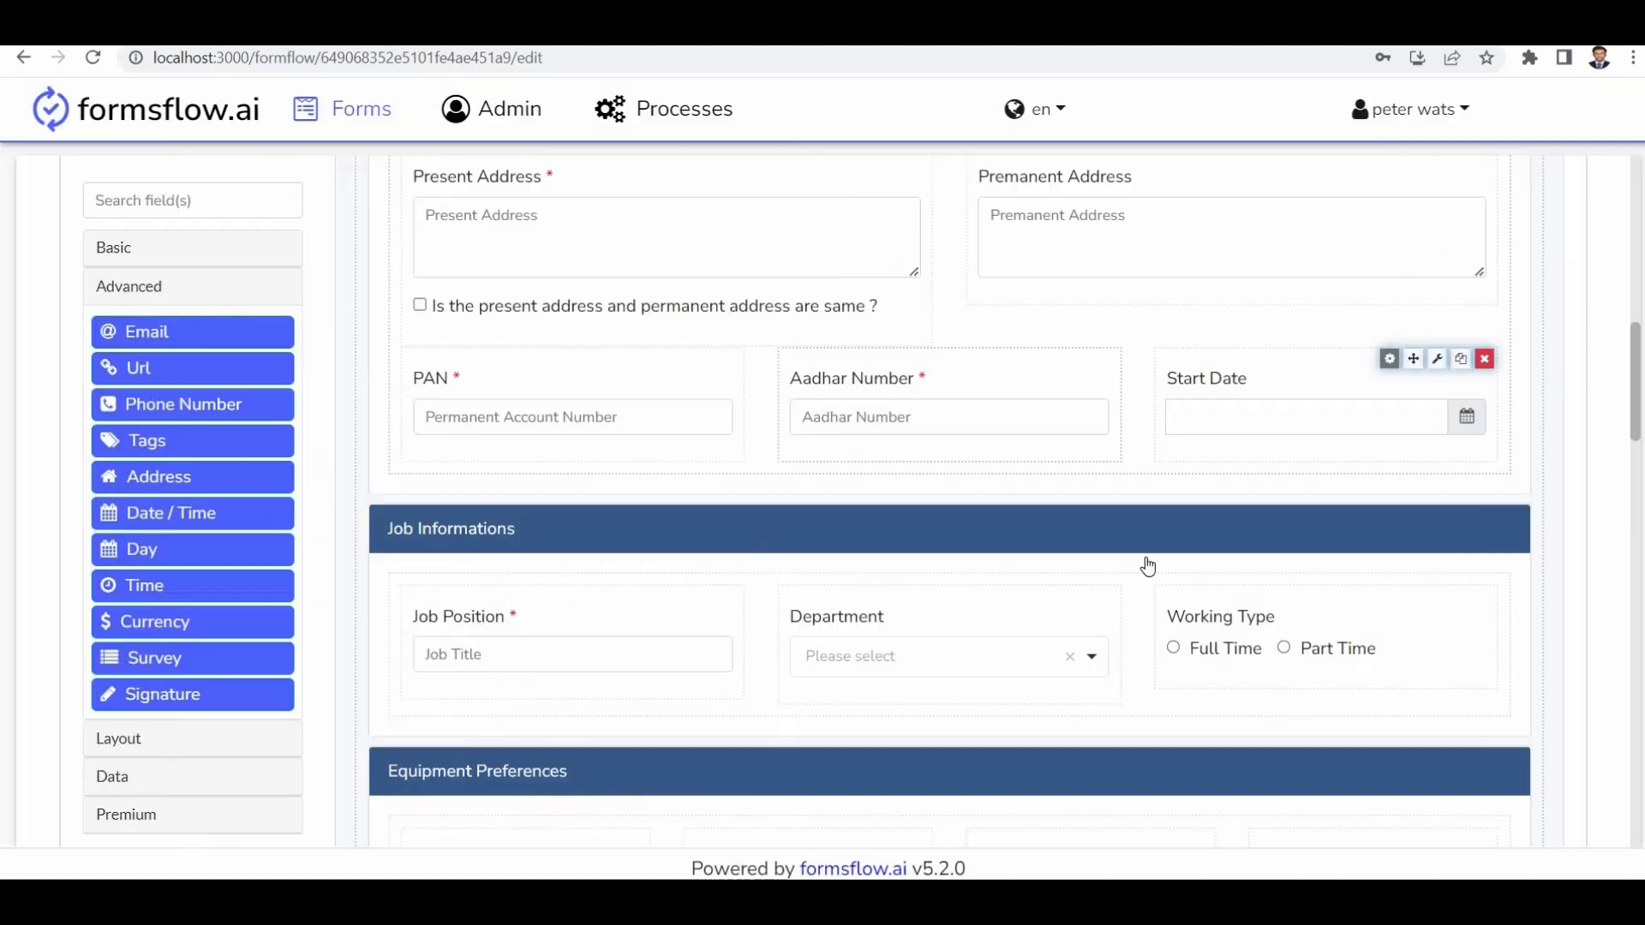
{"action": "mouse_move", "coordinate": [1374, 624]}
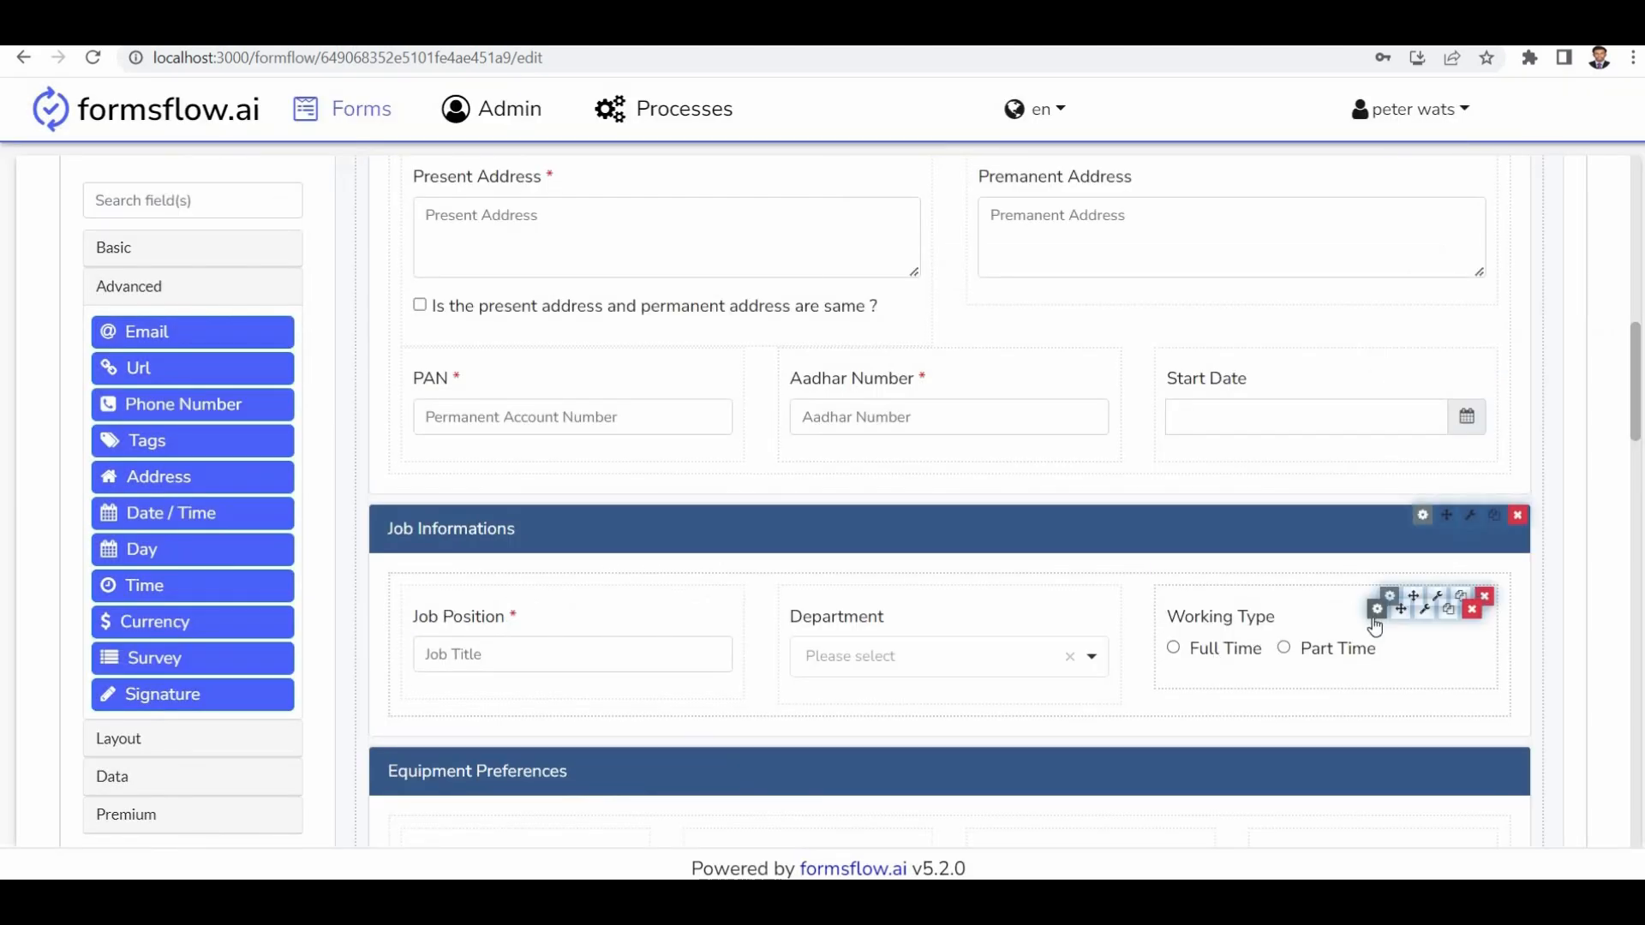
{"action": "left_click", "coordinate": [1376, 608]}
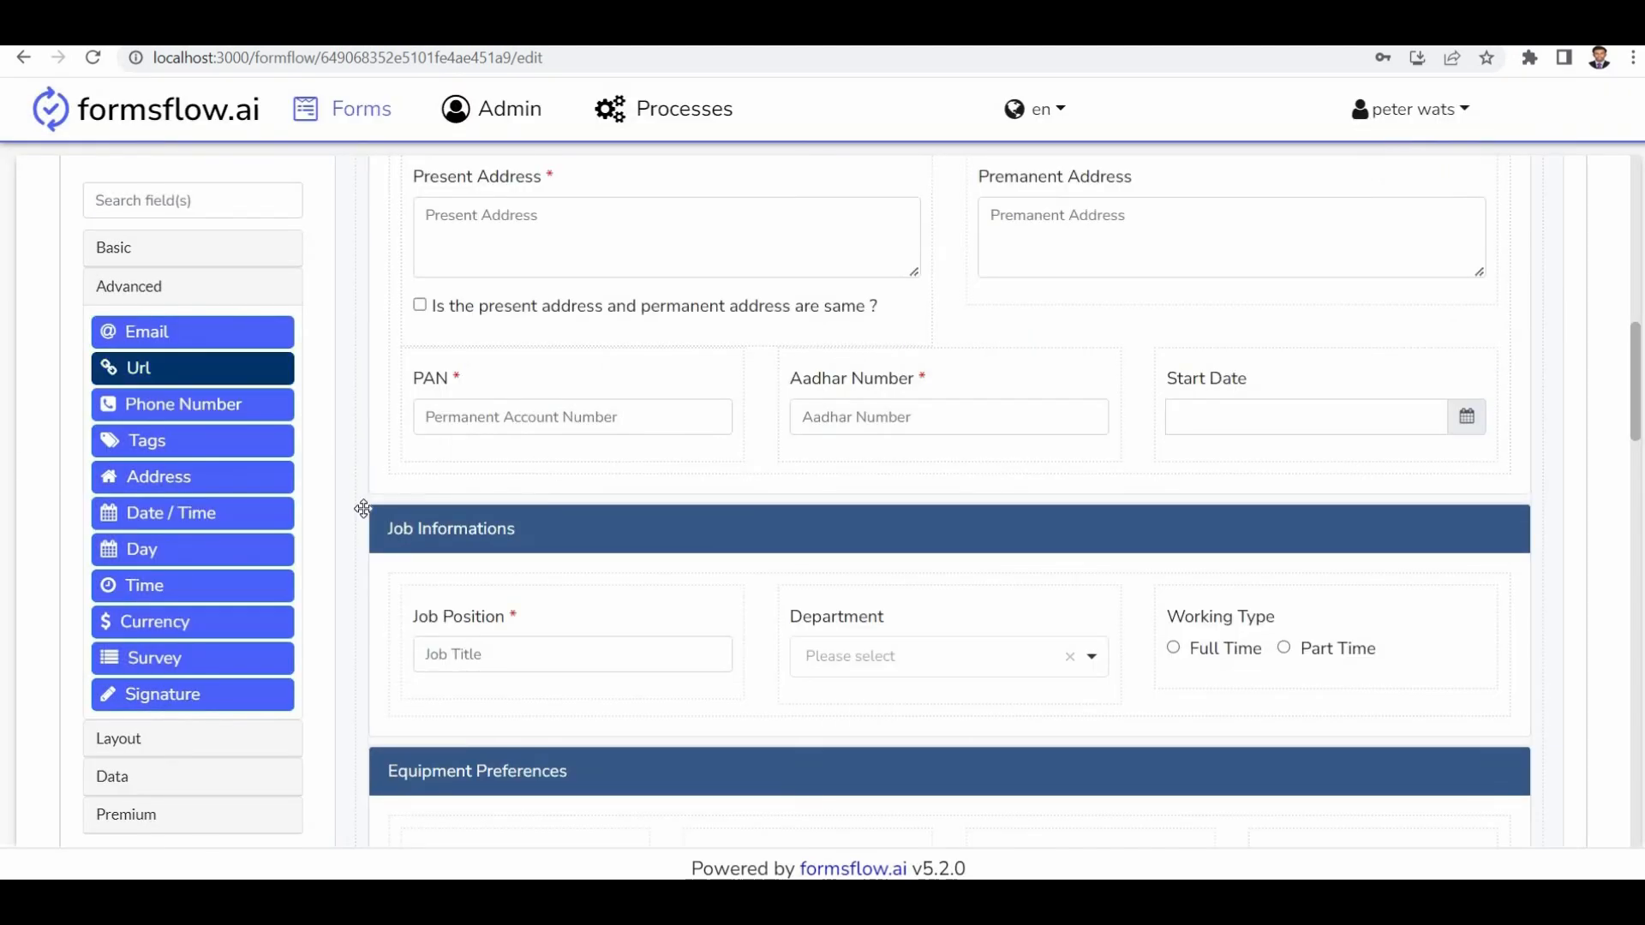
{"action": "scroll", "scroll_direction": "down", "scroll_amount": 3}
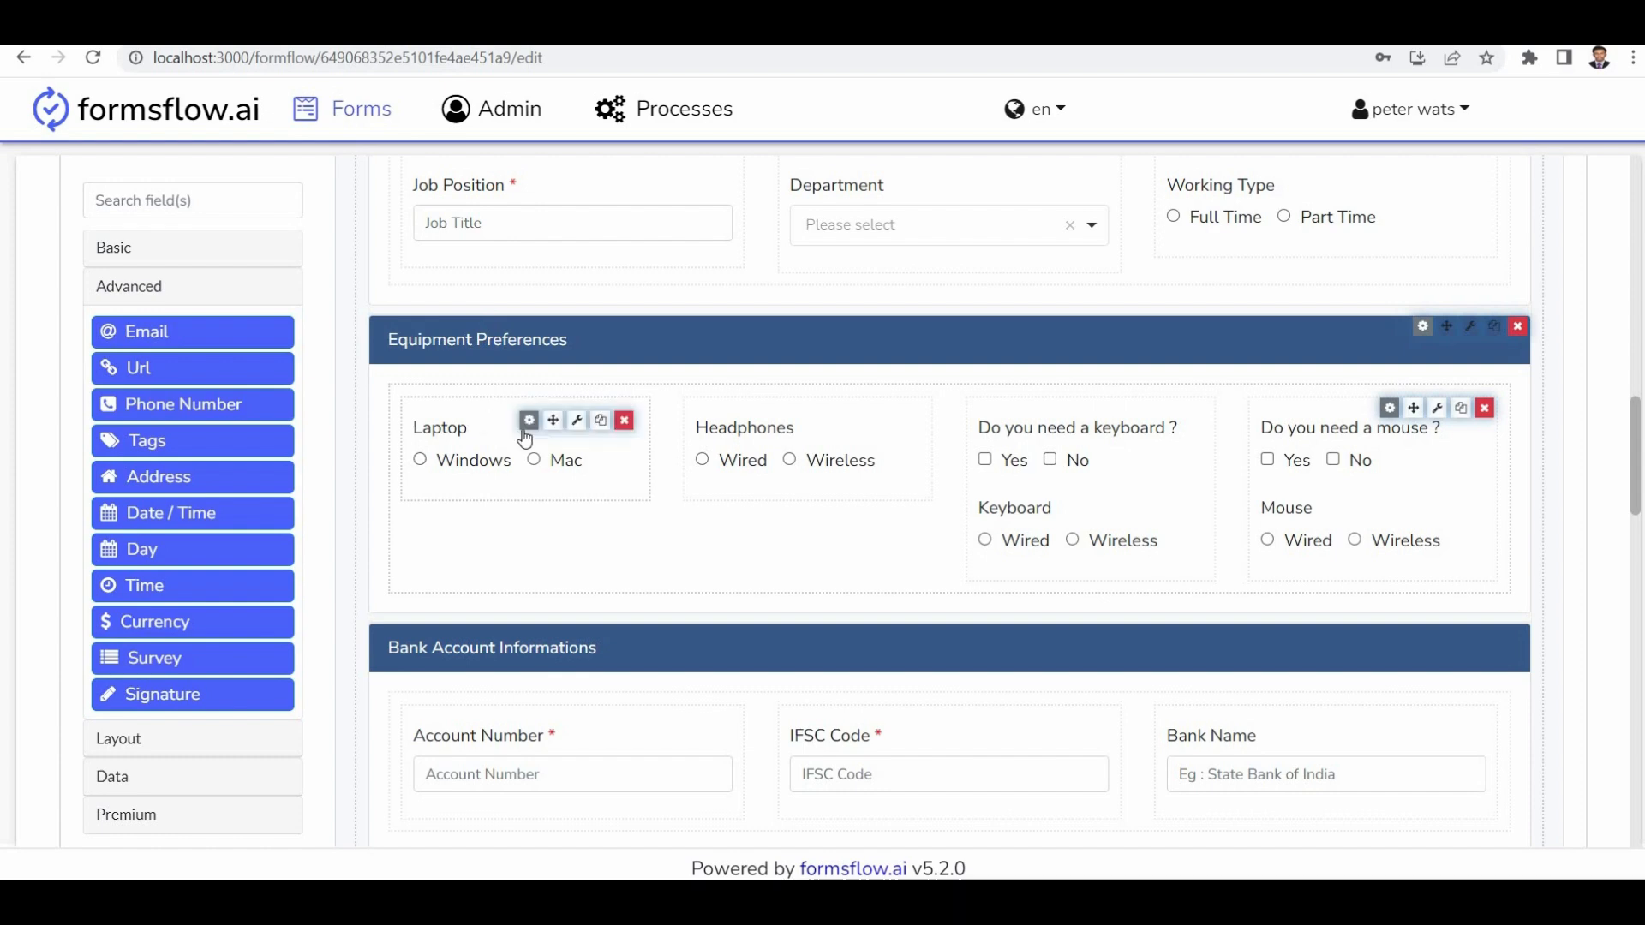
{"action": "left_click", "coordinate": [529, 419]}
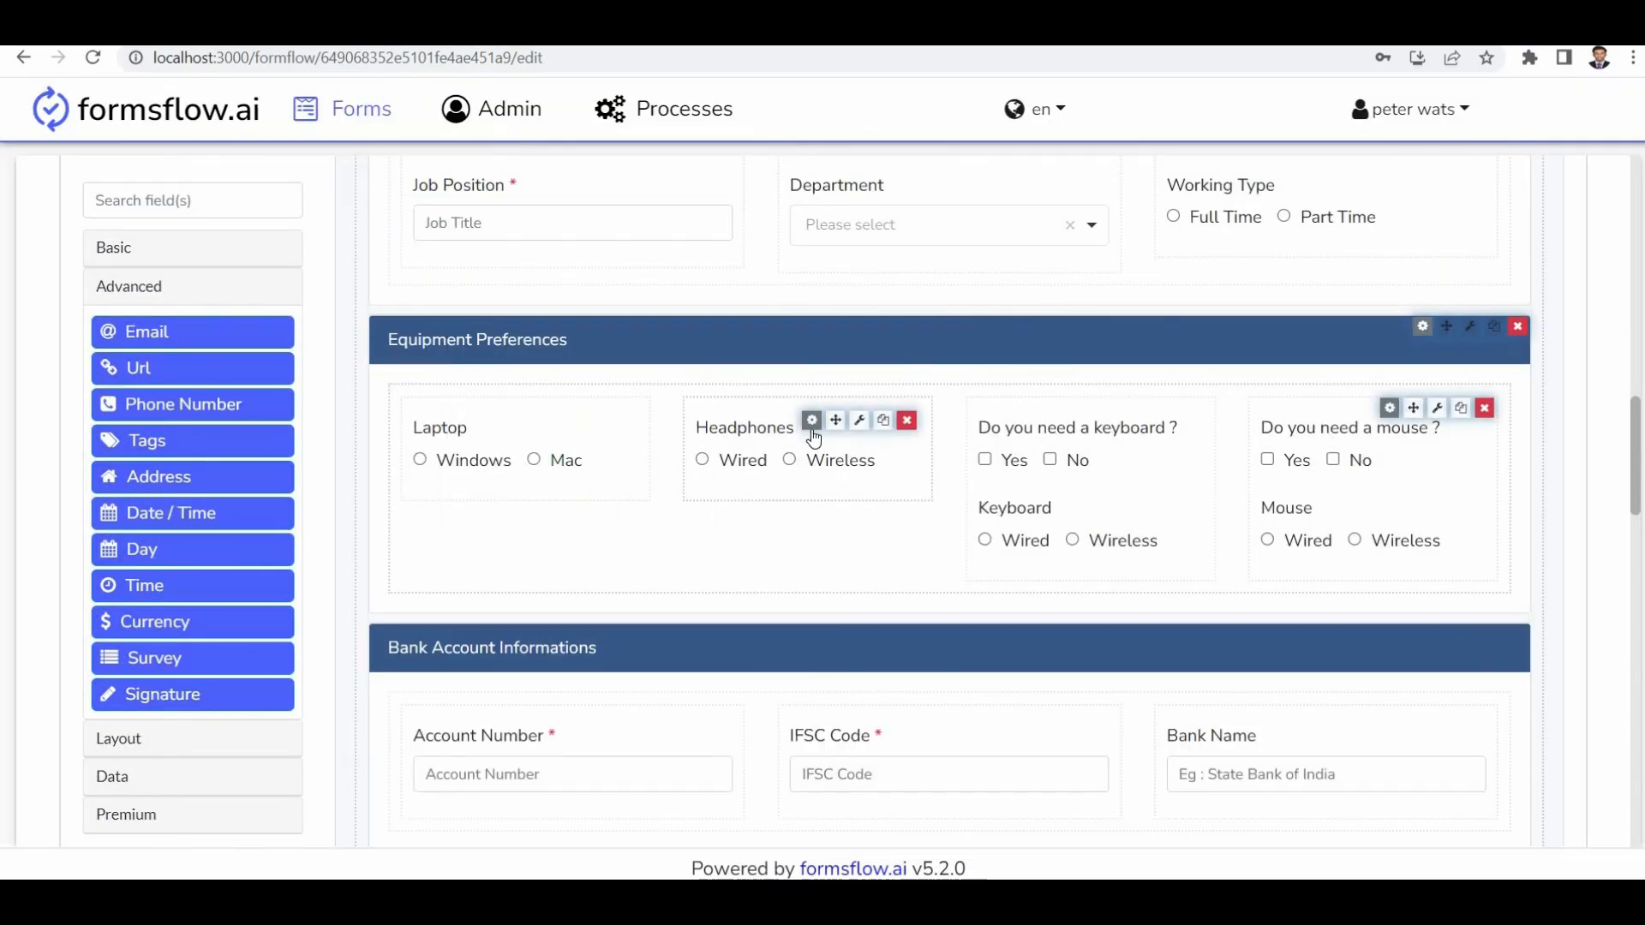
{"action": "left_click", "coordinate": [811, 420]}
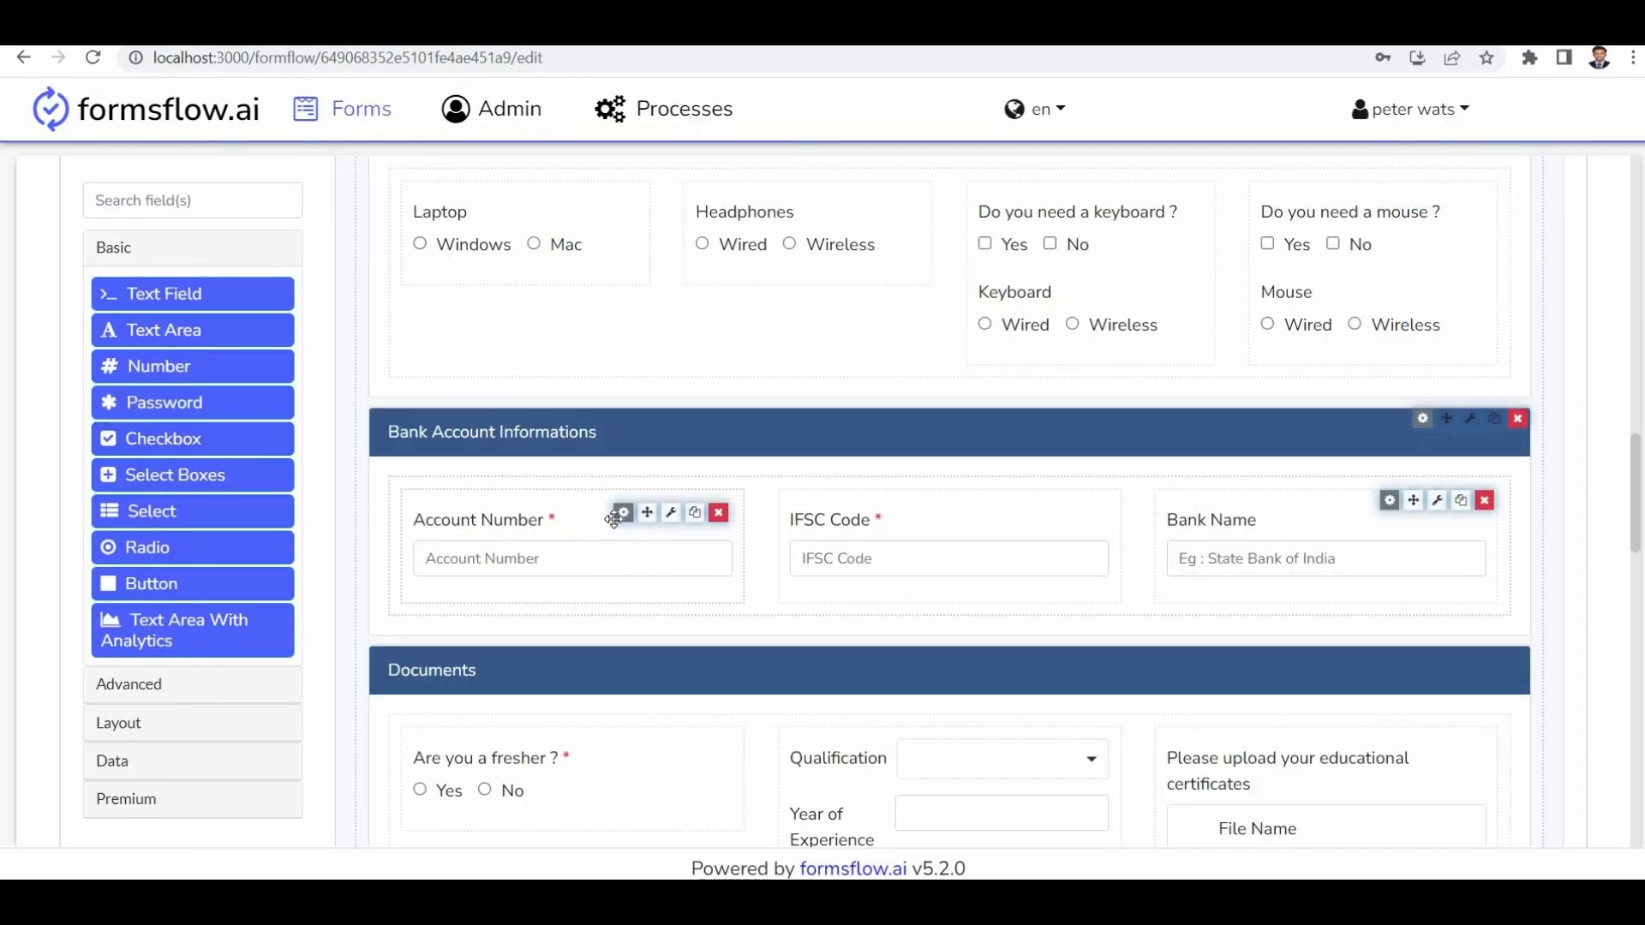
{"action": "left_click", "coordinate": [620, 512]}
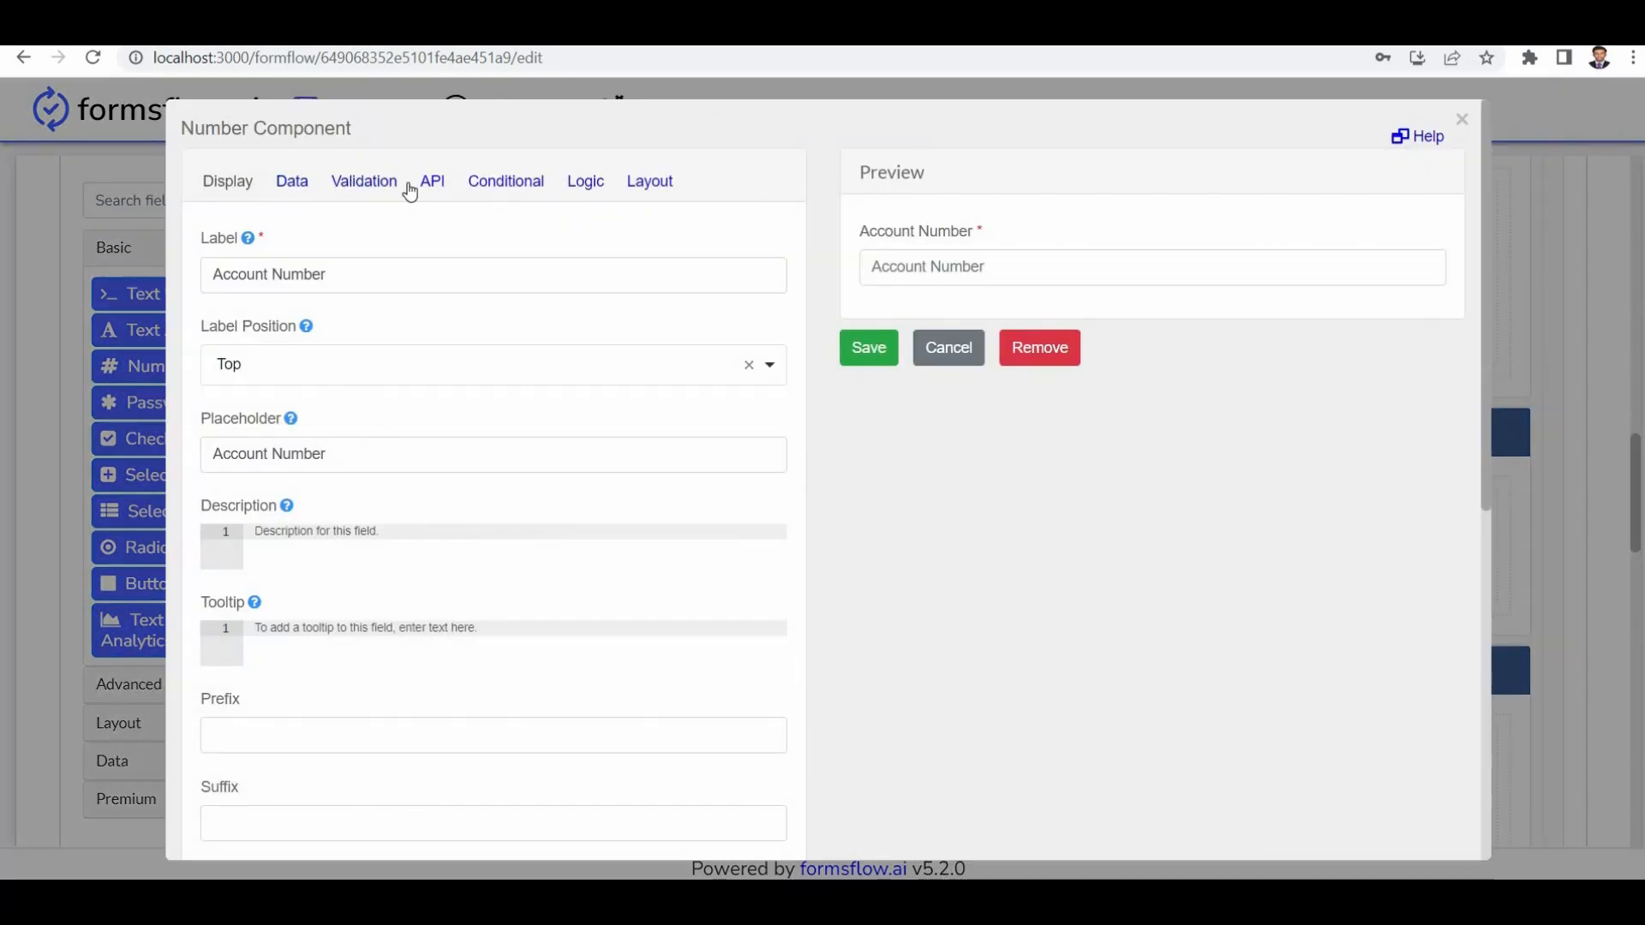
{"action": "left_click", "coordinate": [946, 348]}
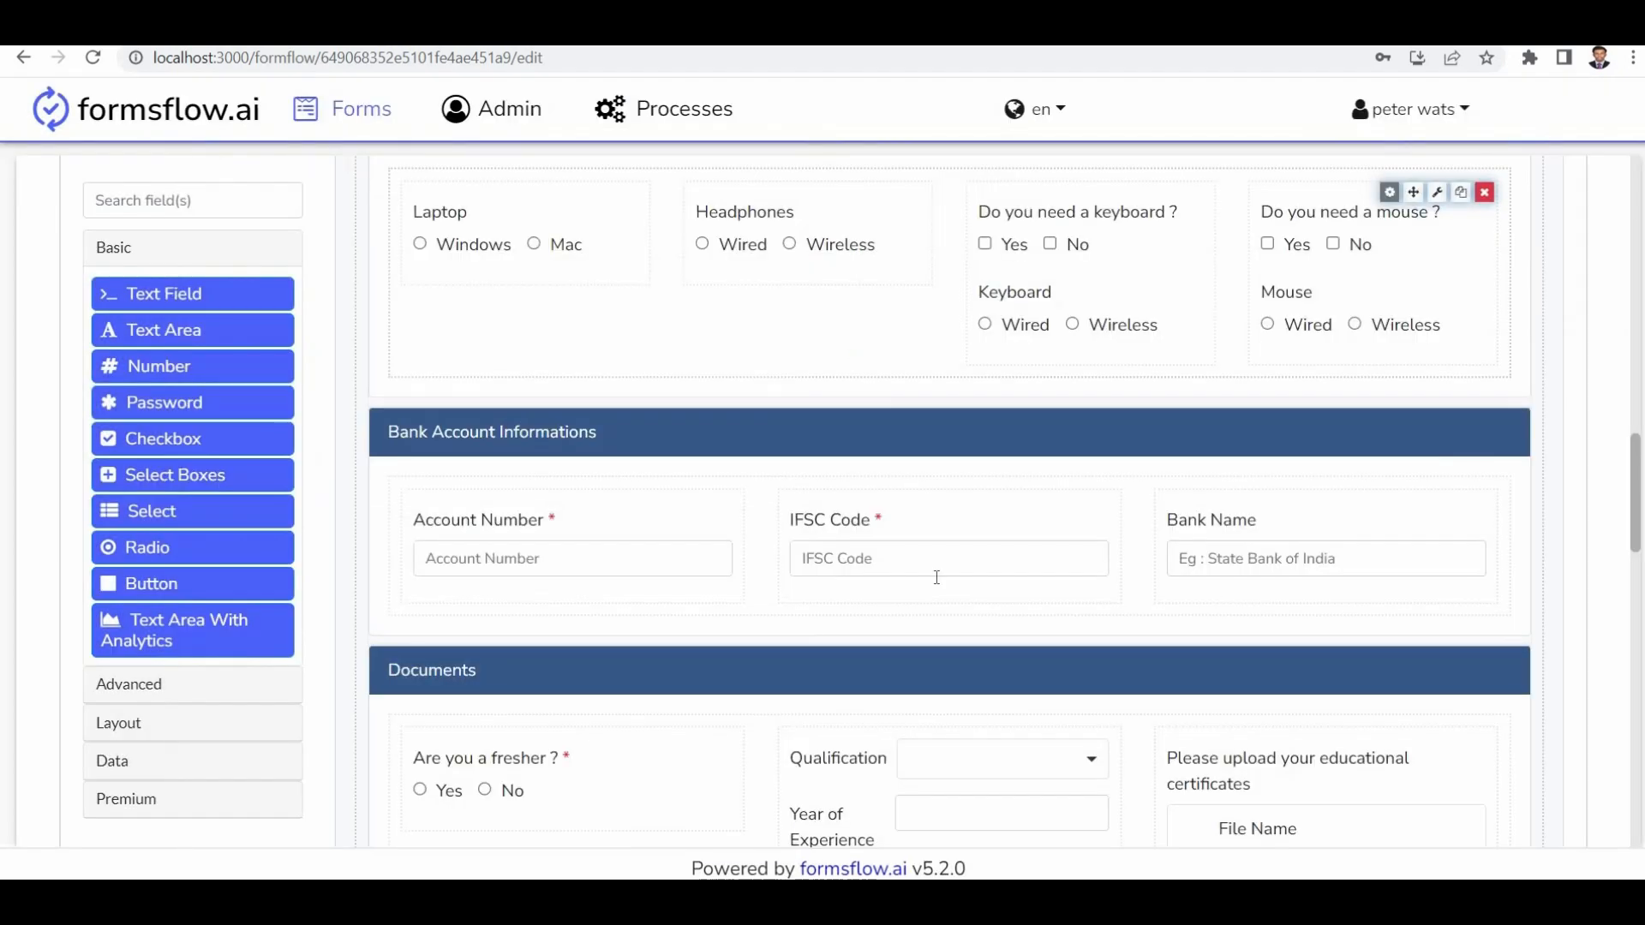
{"action": "mouse_move", "coordinate": [955, 521]}
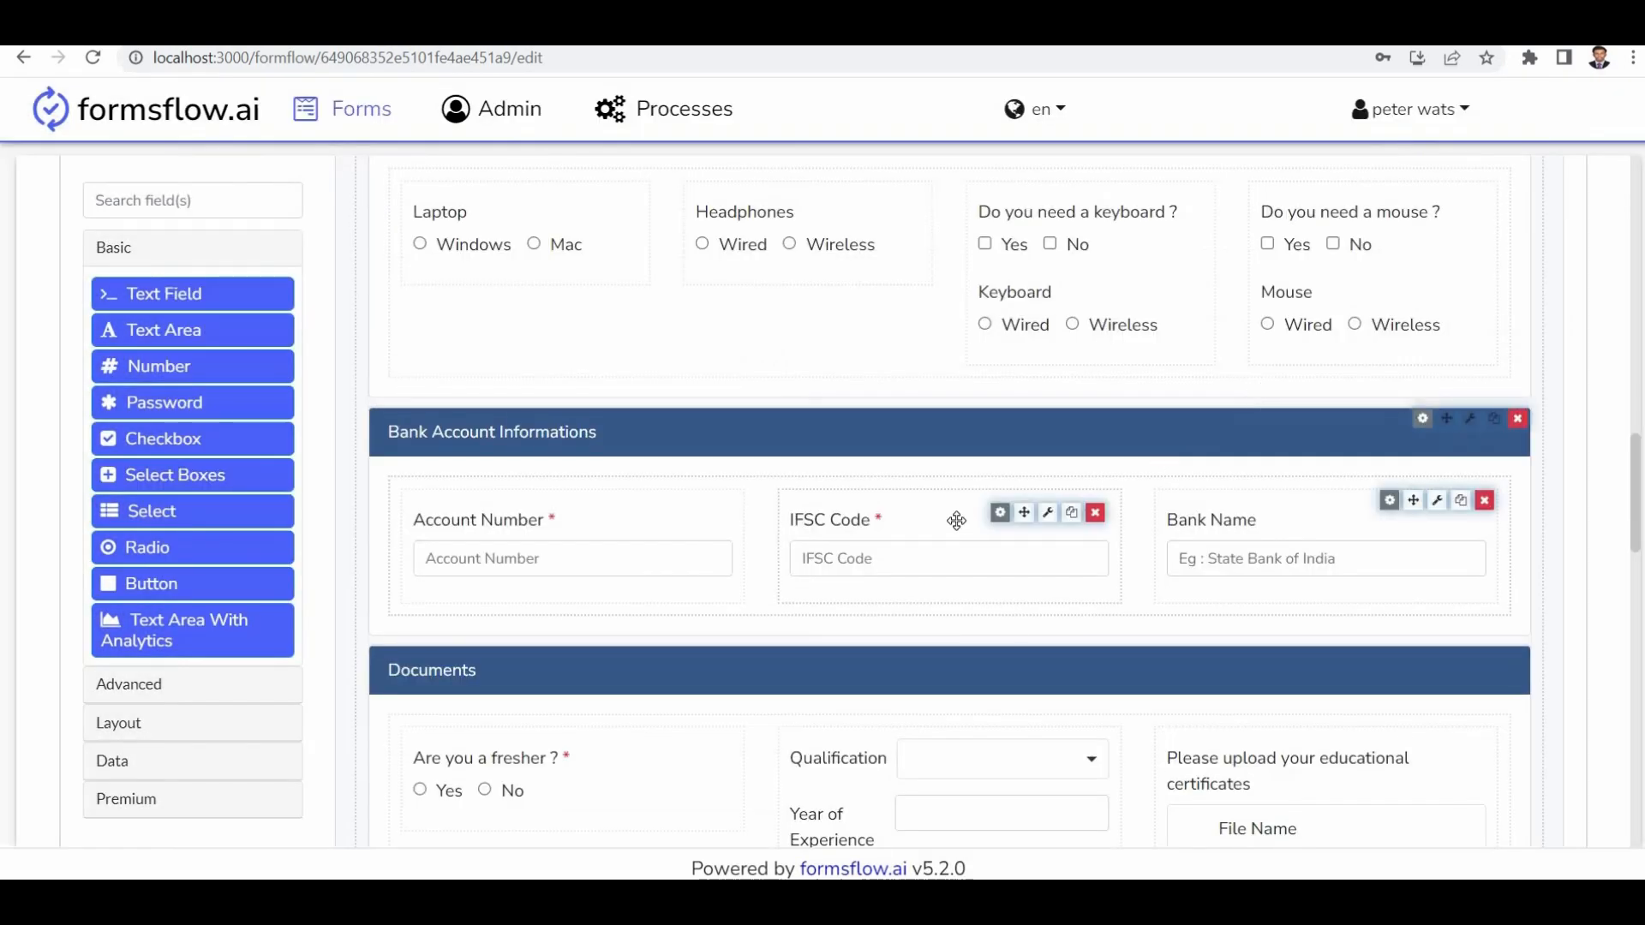
{"action": "left_click", "coordinate": [999, 512]}
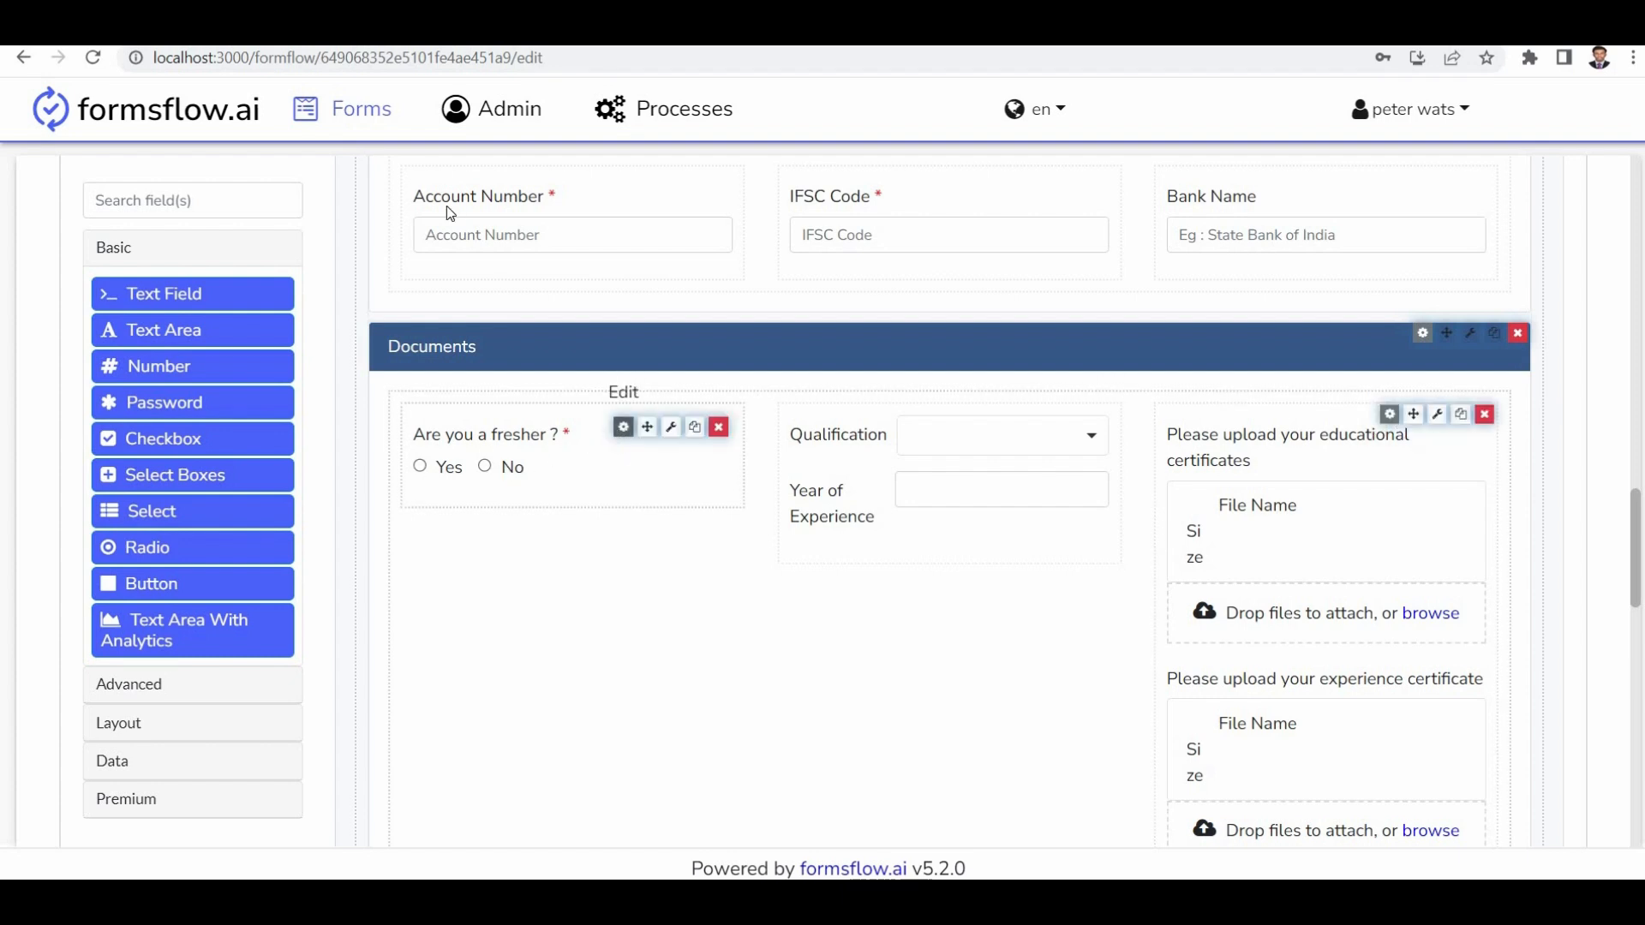
Step: Keep Year of Experience's rule: display when 'Are you a fresher' equals no
{"action": "left_click", "coordinate": [622, 426]}
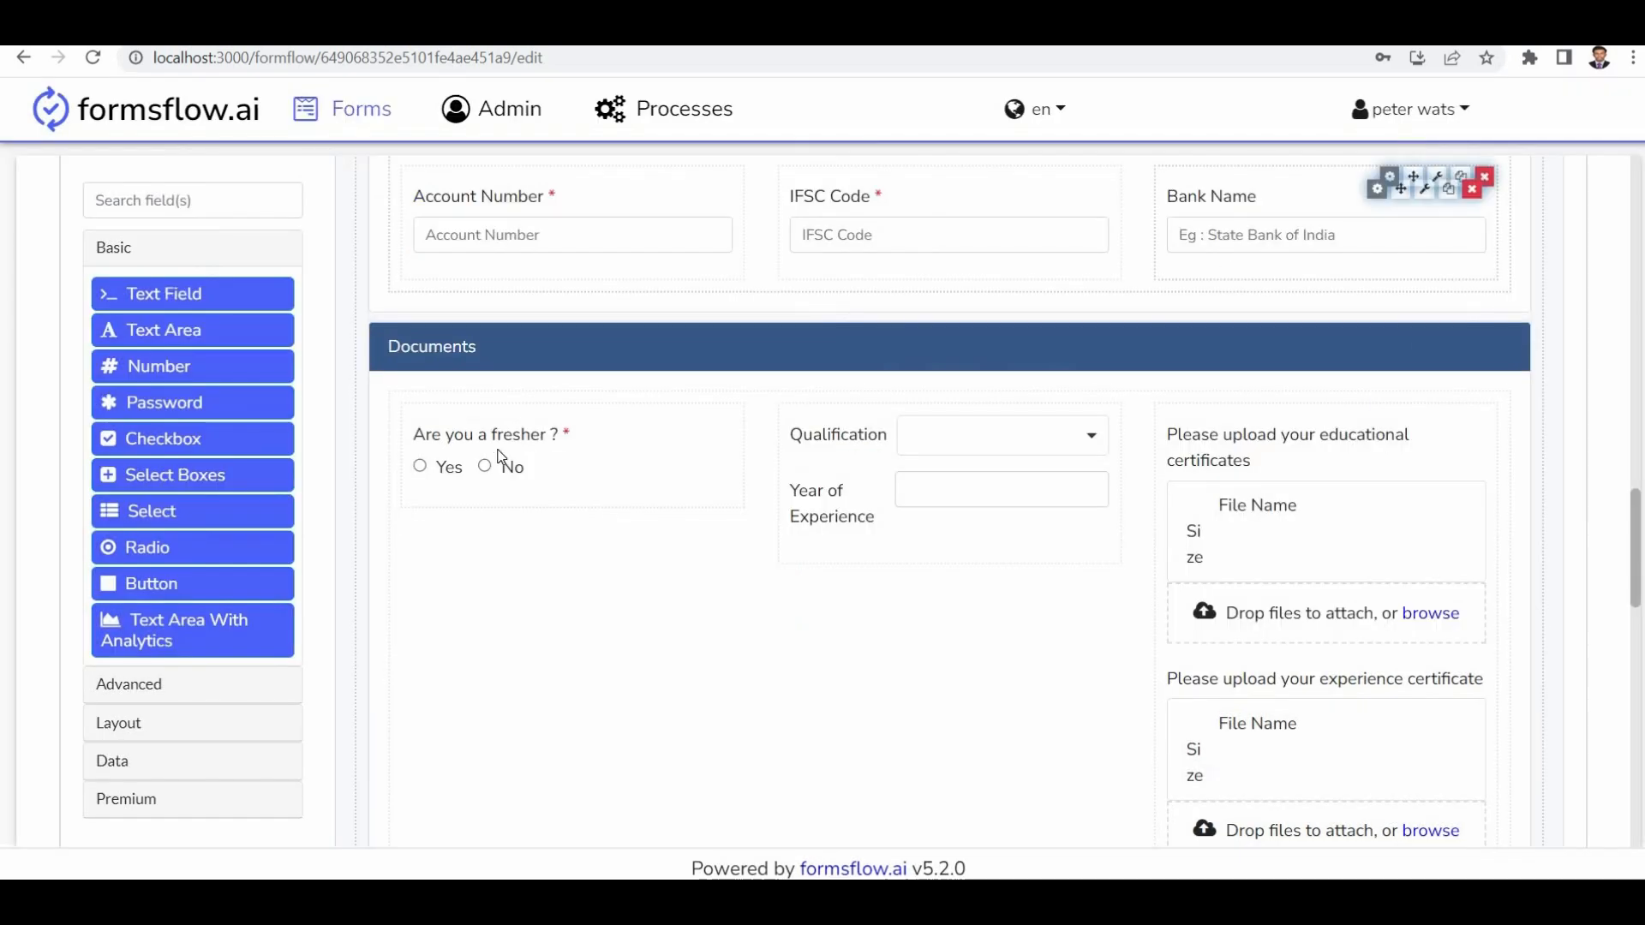
{"action": "mouse_move", "coordinate": [845, 528]}
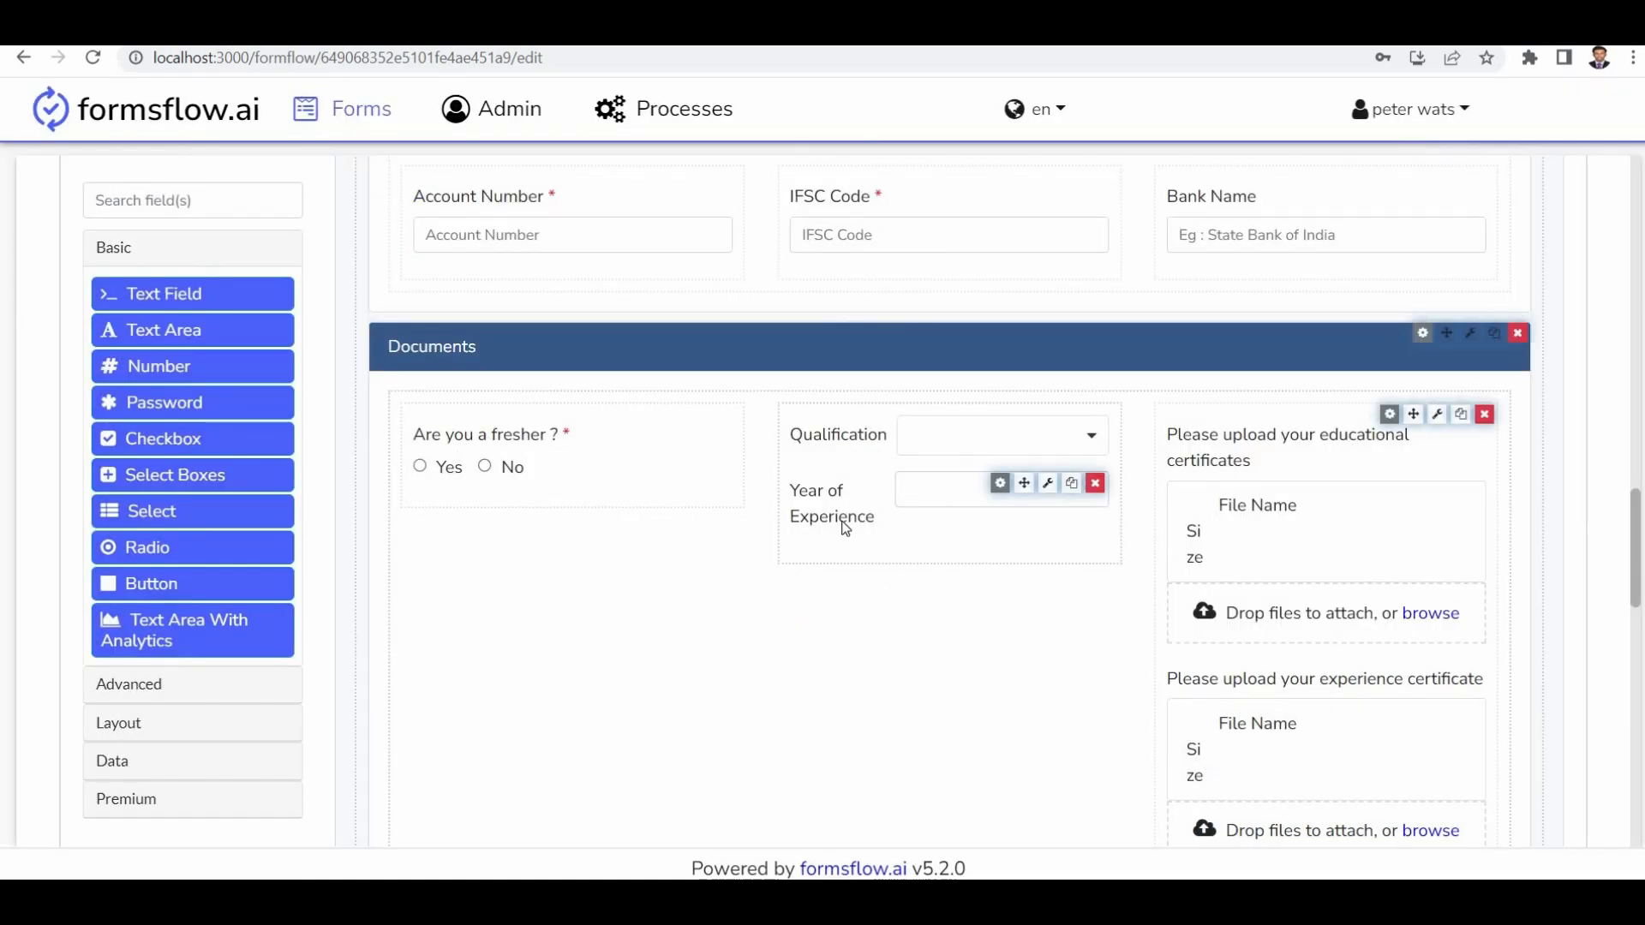
{"action": "mouse_move", "coordinate": [999, 483]}
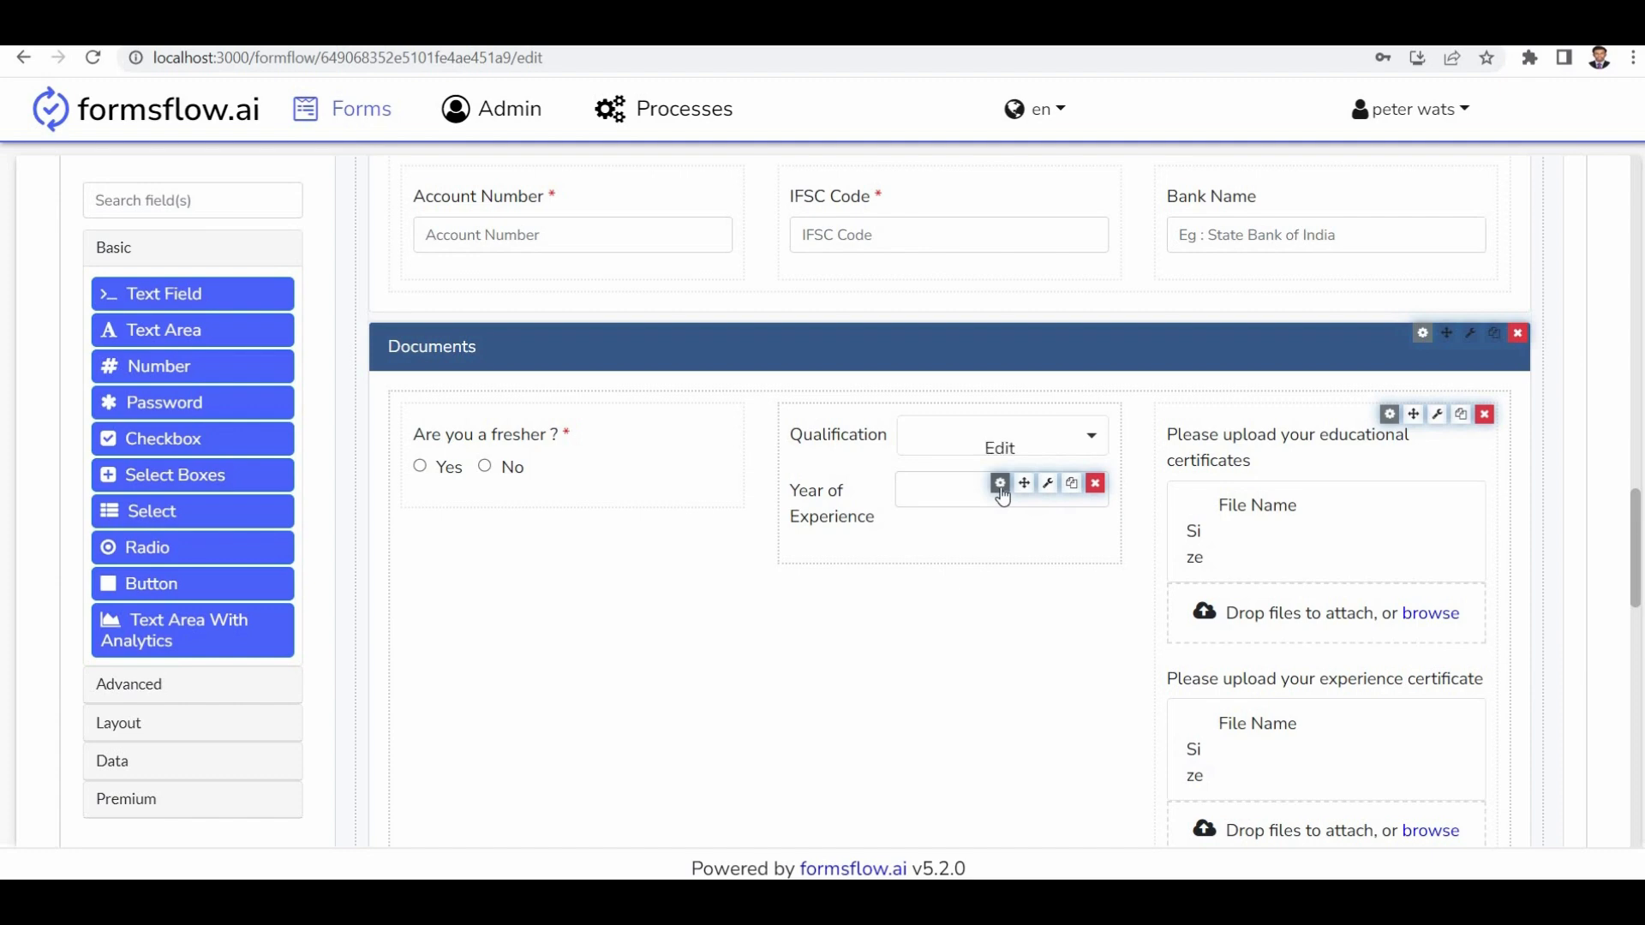
{"action": "left_click", "coordinate": [999, 483]}
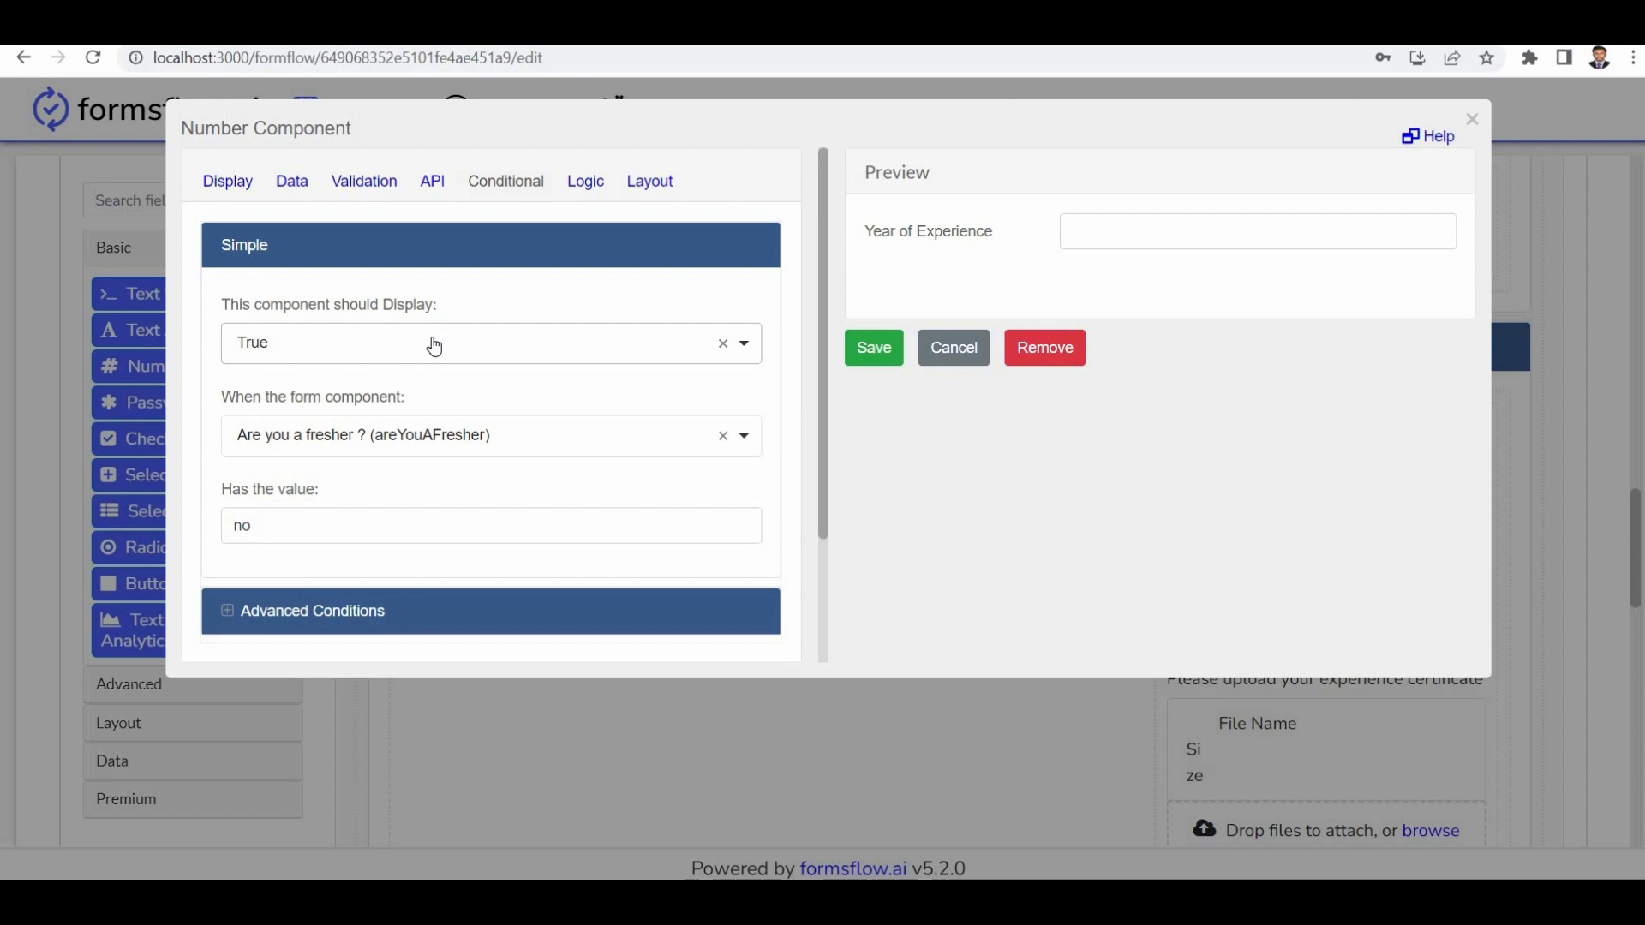
{"action": "mouse_move", "coordinate": [341, 436]}
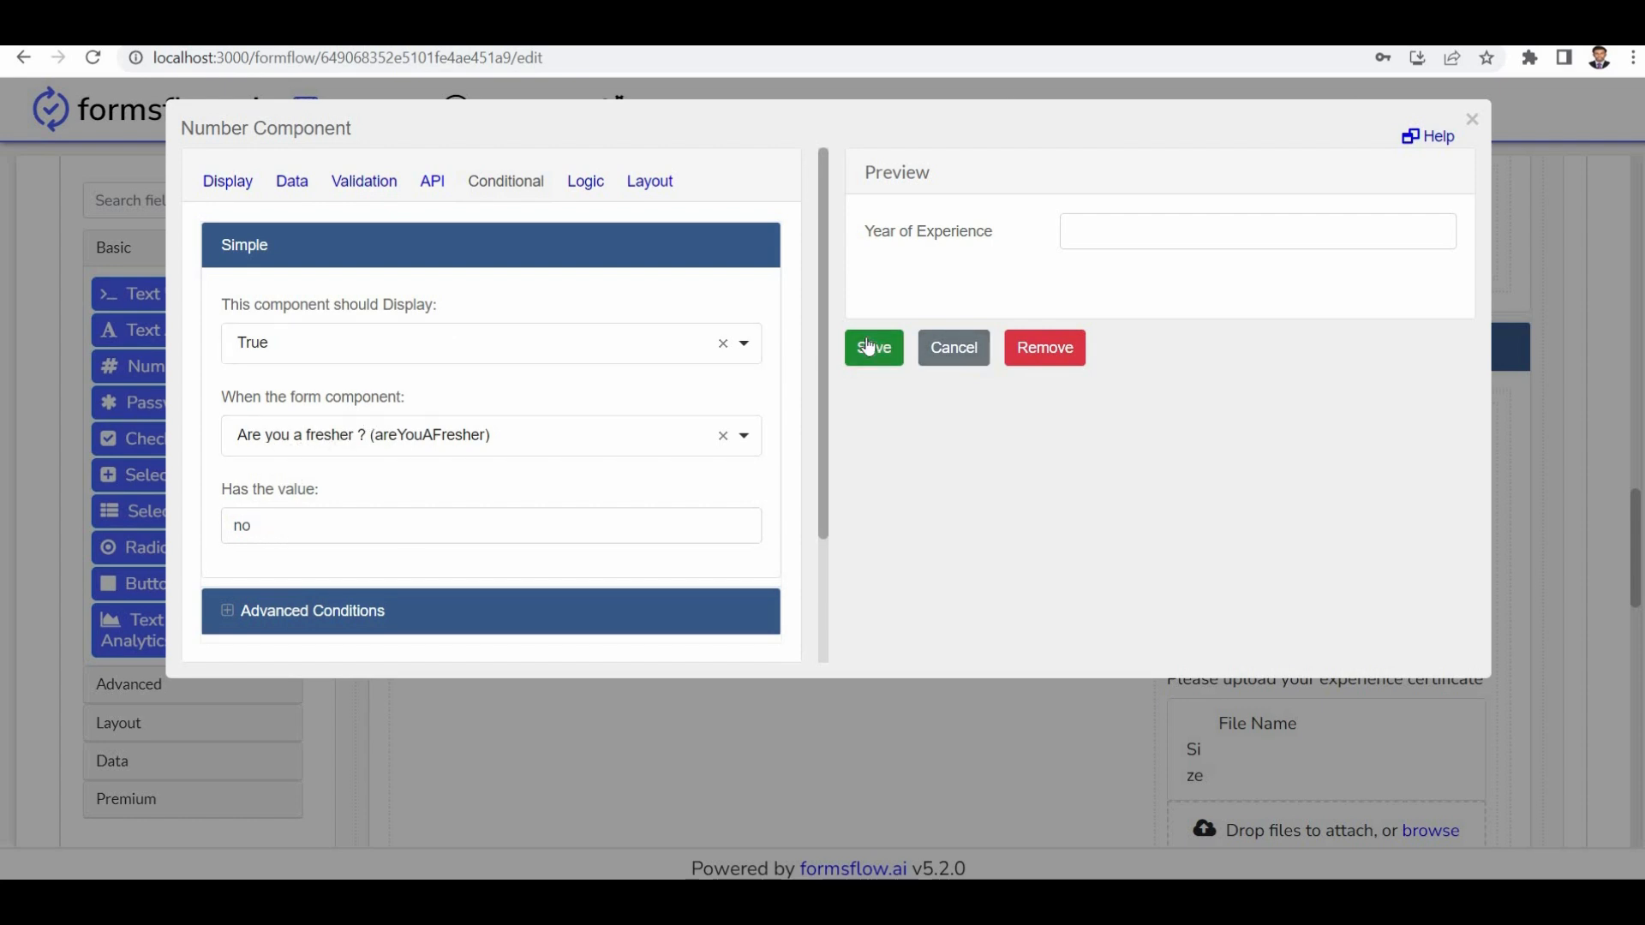
{"action": "left_click", "coordinate": [872, 348]}
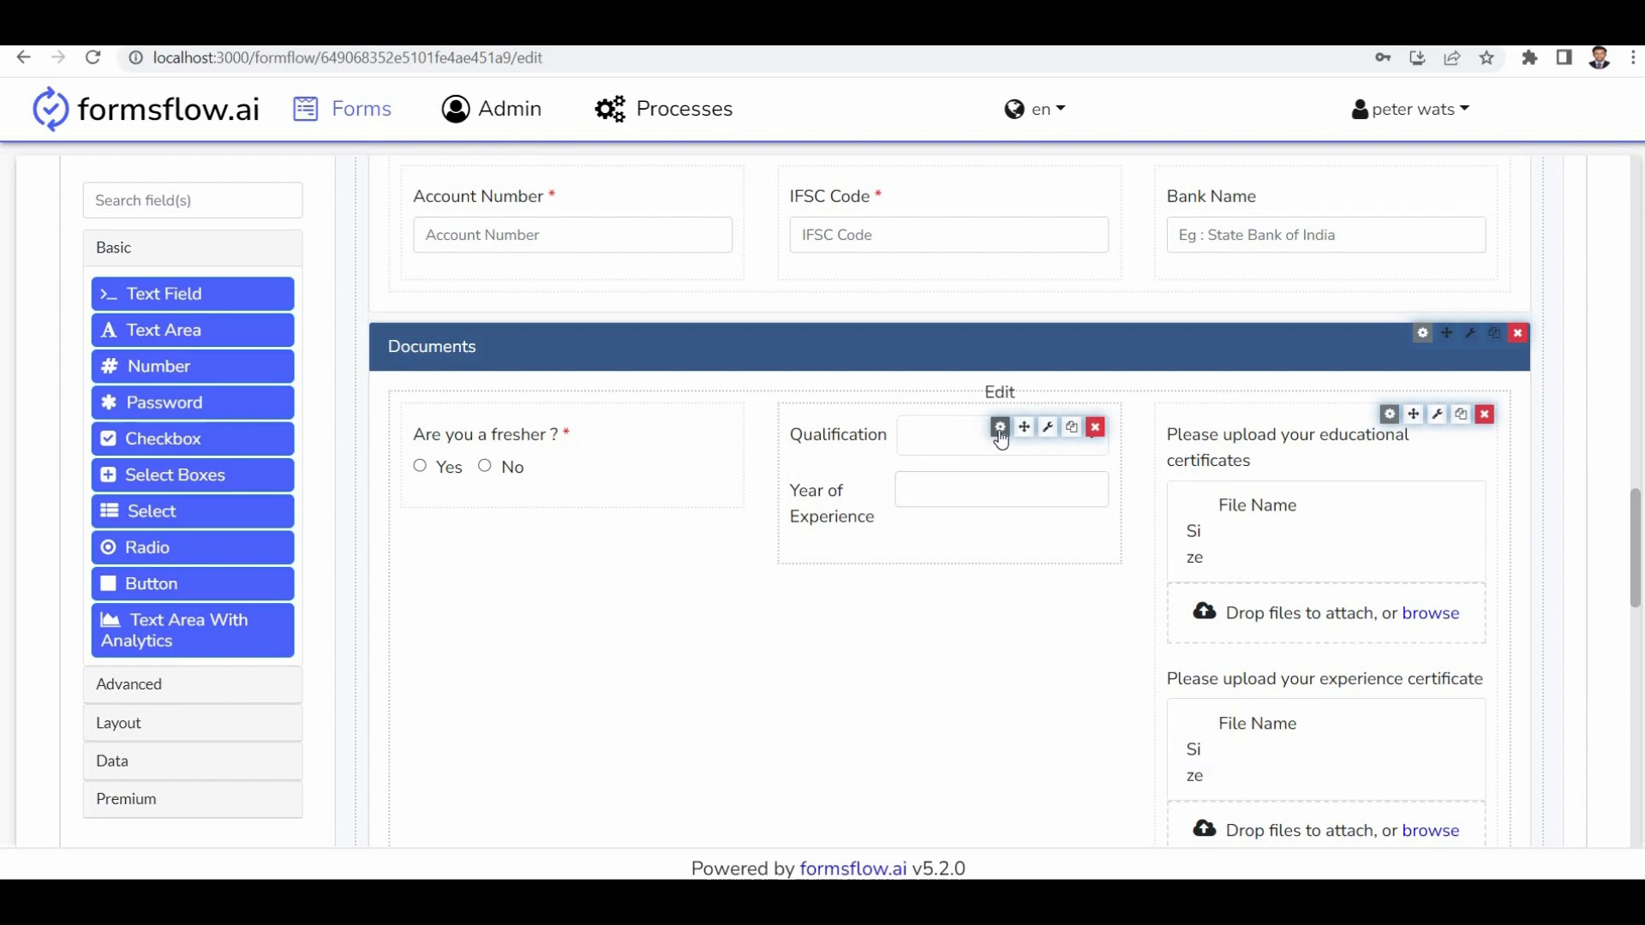
{"action": "left_click", "coordinate": [998, 427]}
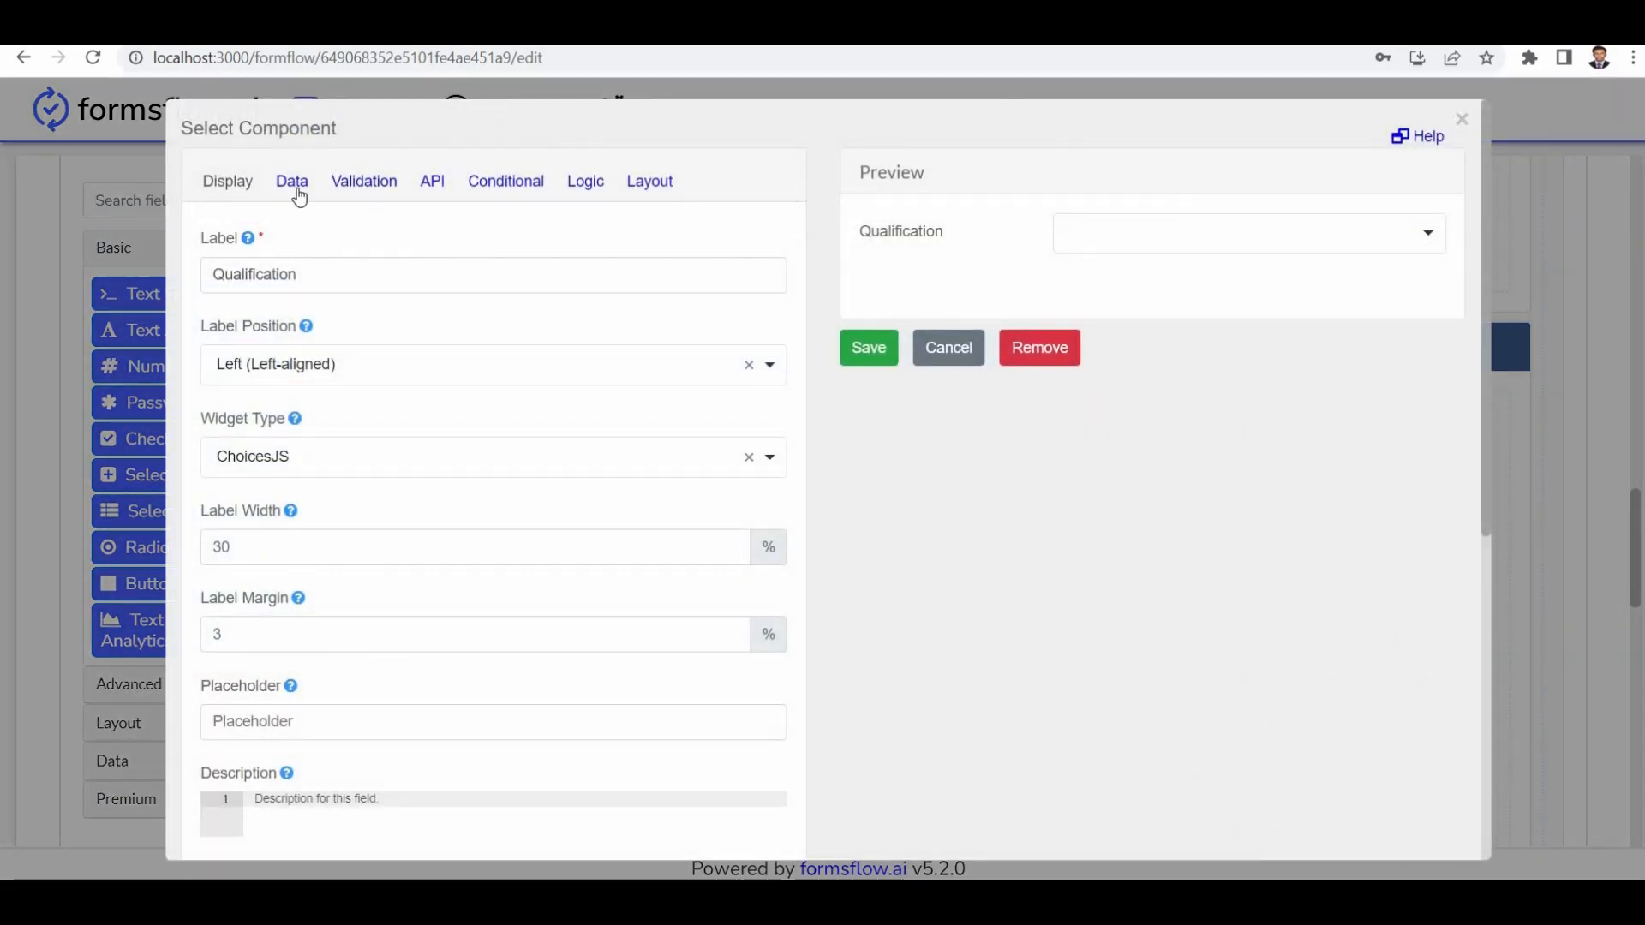
{"action": "left_click", "coordinate": [291, 180]}
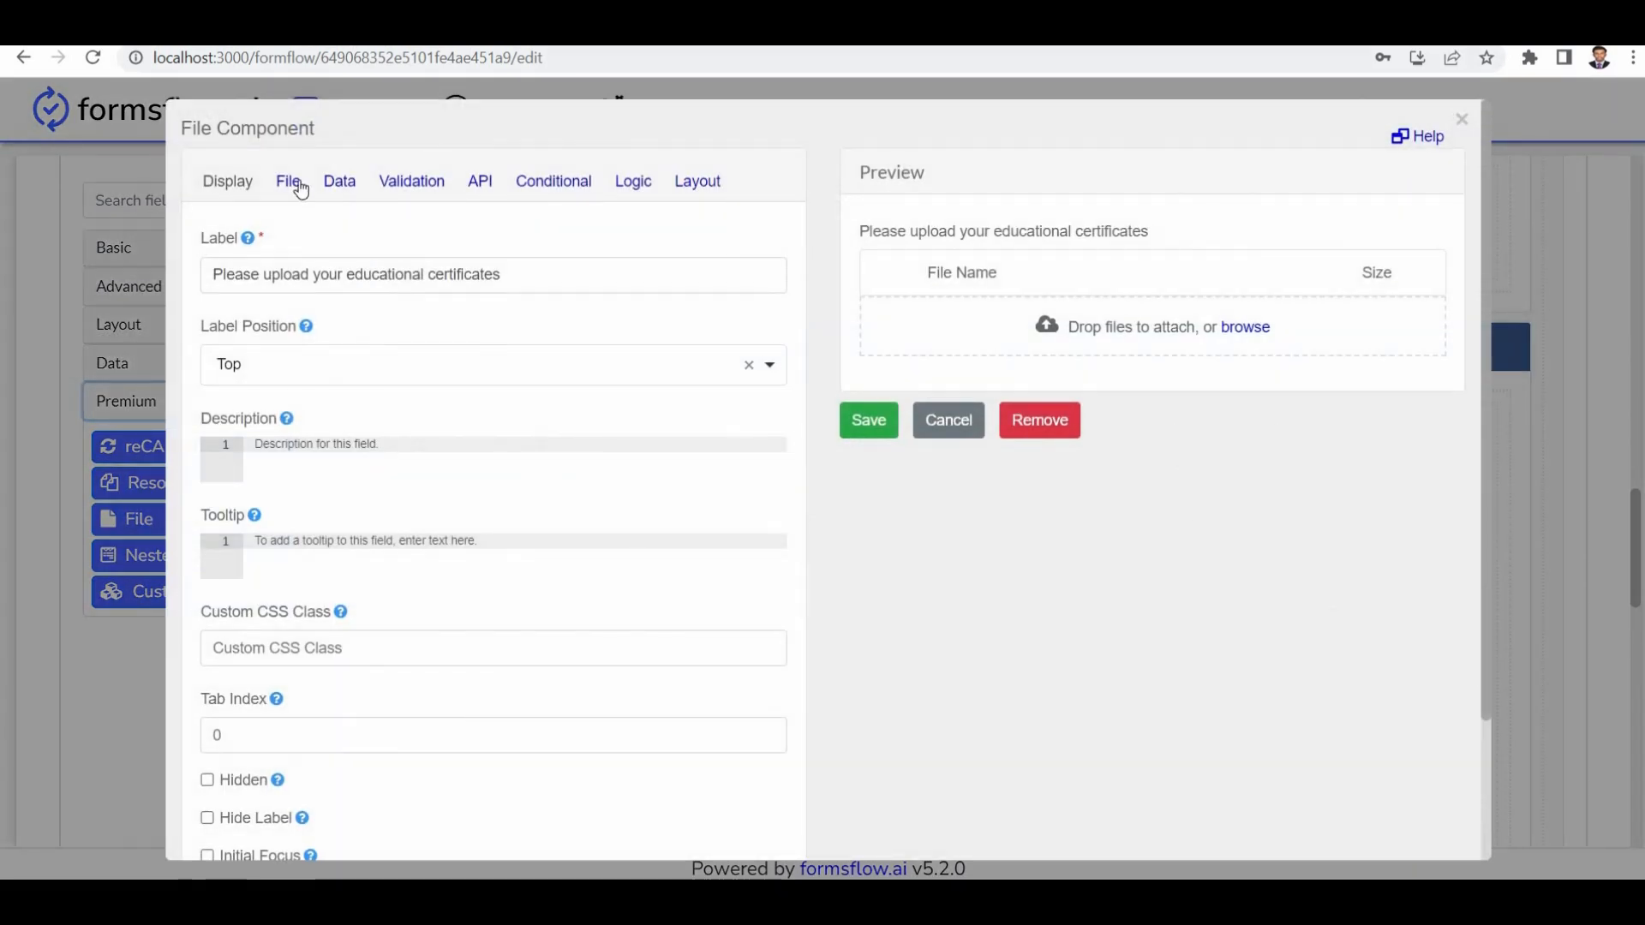
{"action": "left_click", "coordinate": [287, 180]}
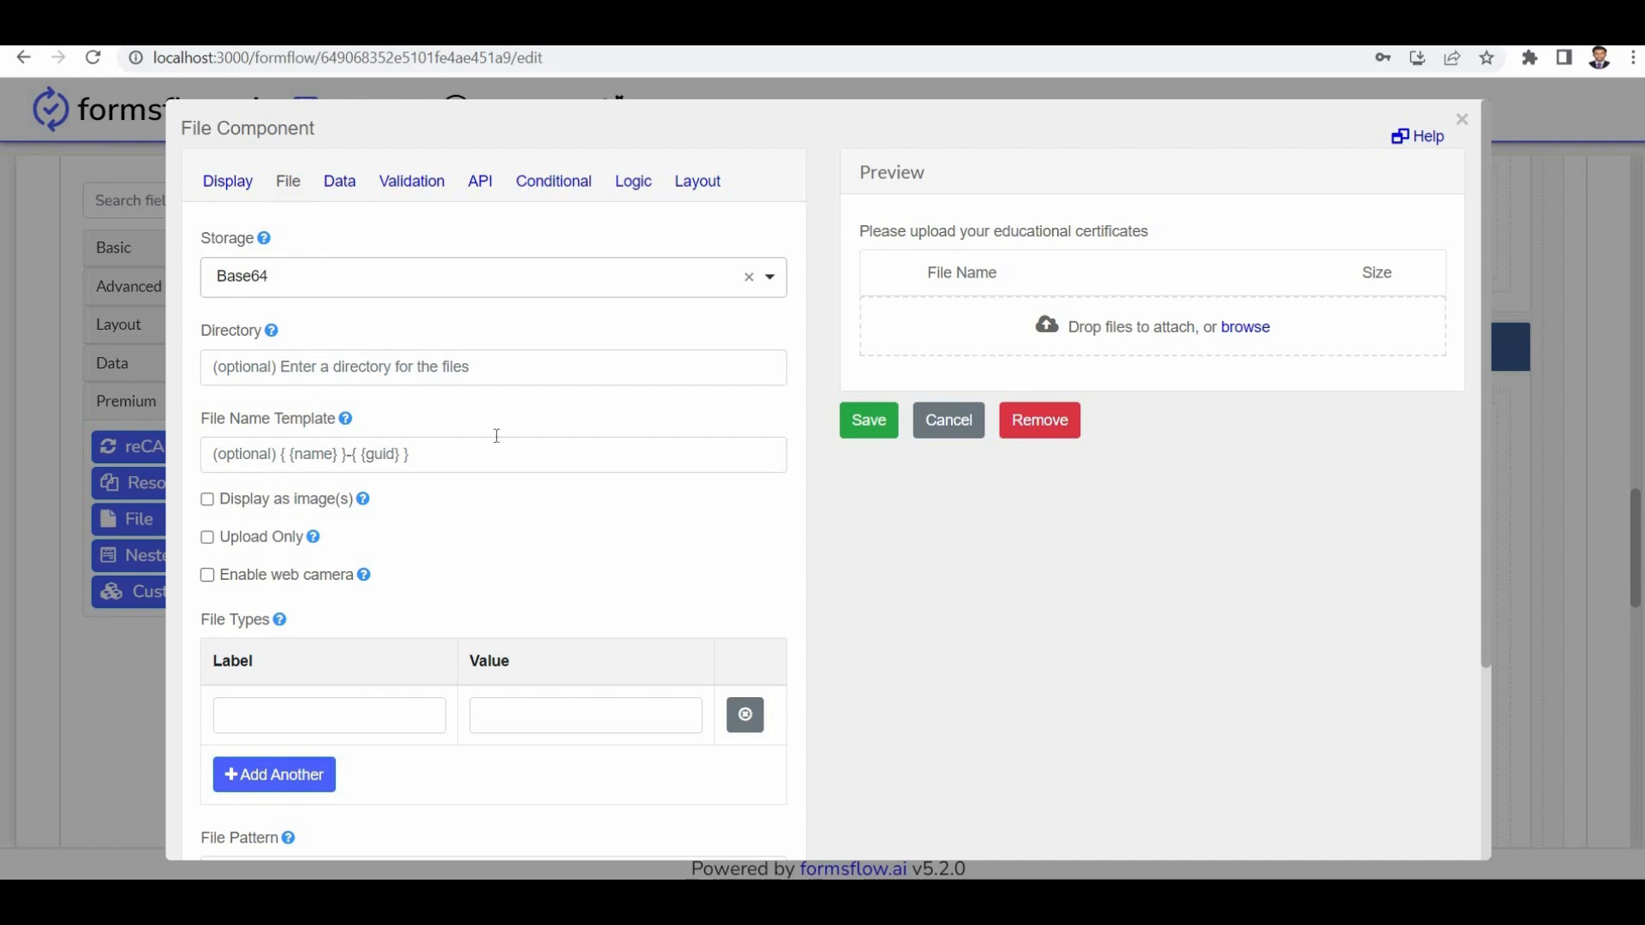
{"action": "left_click", "coordinate": [226, 180]}
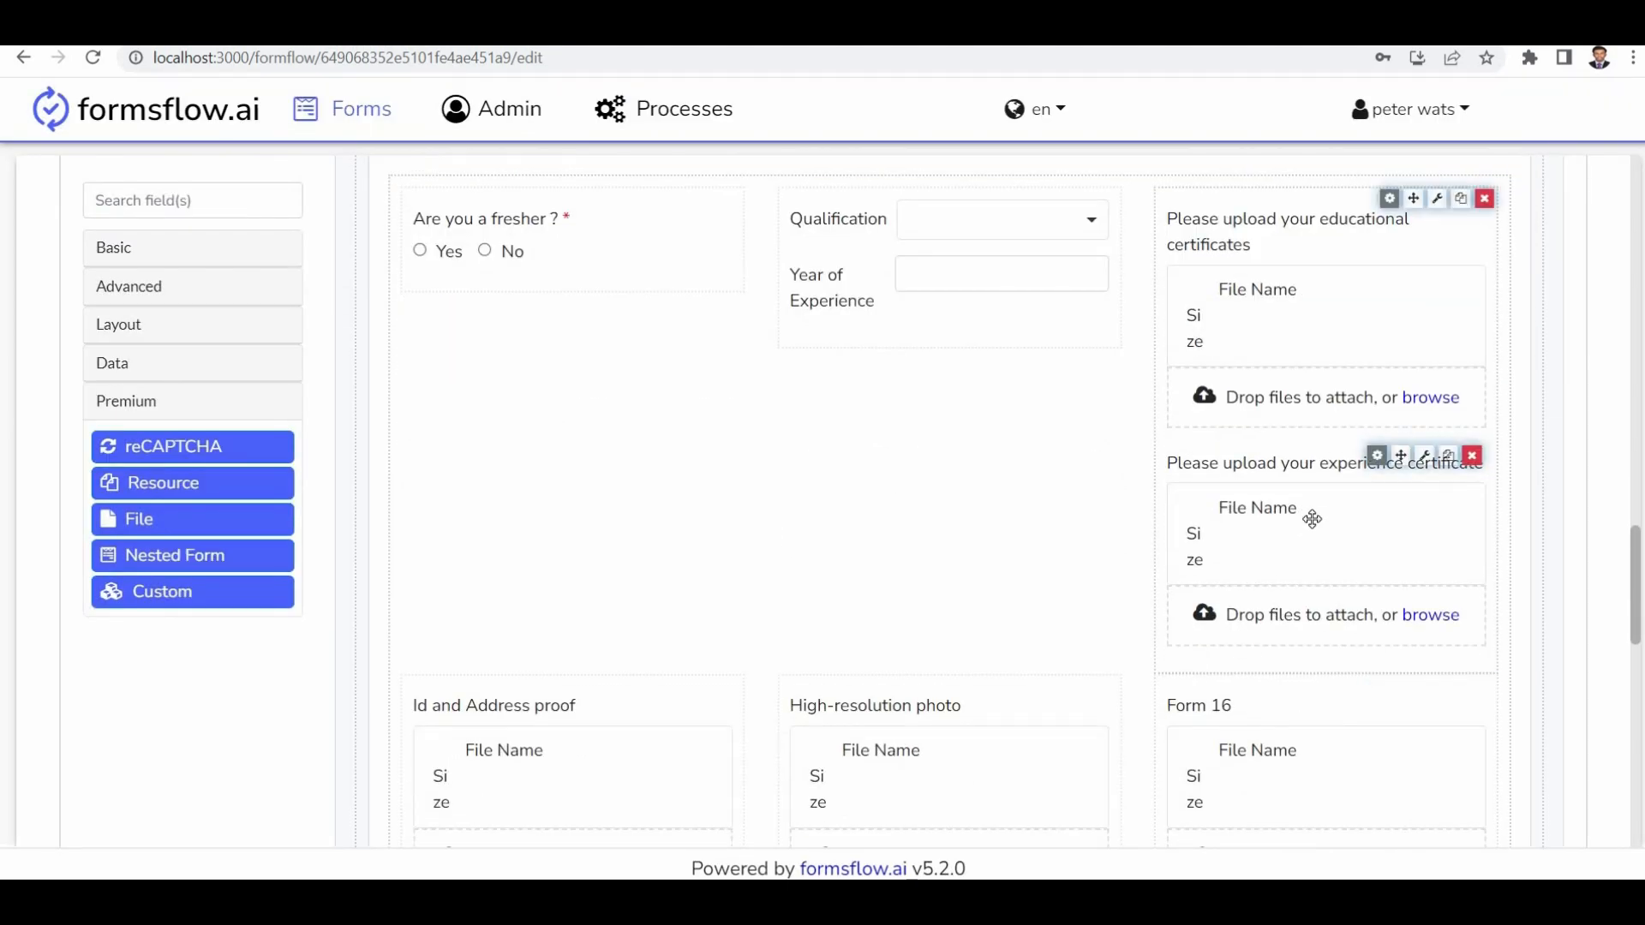
{"action": "scroll", "scroll_direction": "down", "scroll_amount": 3}
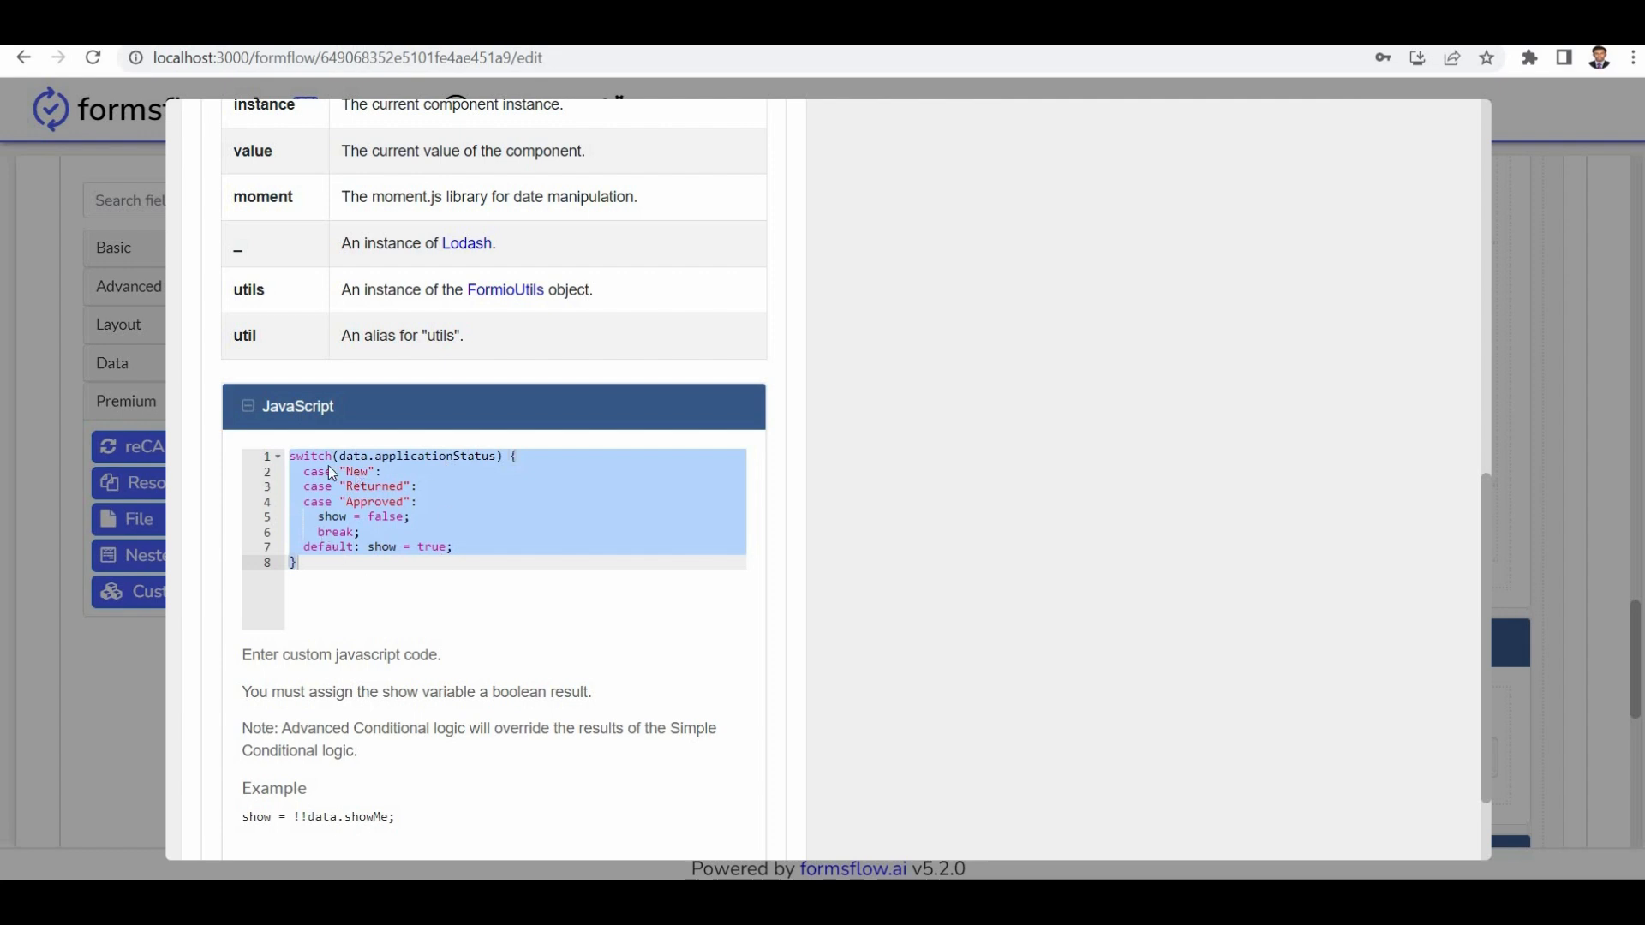
{"action": "mouse_move", "coordinate": [326, 550]}
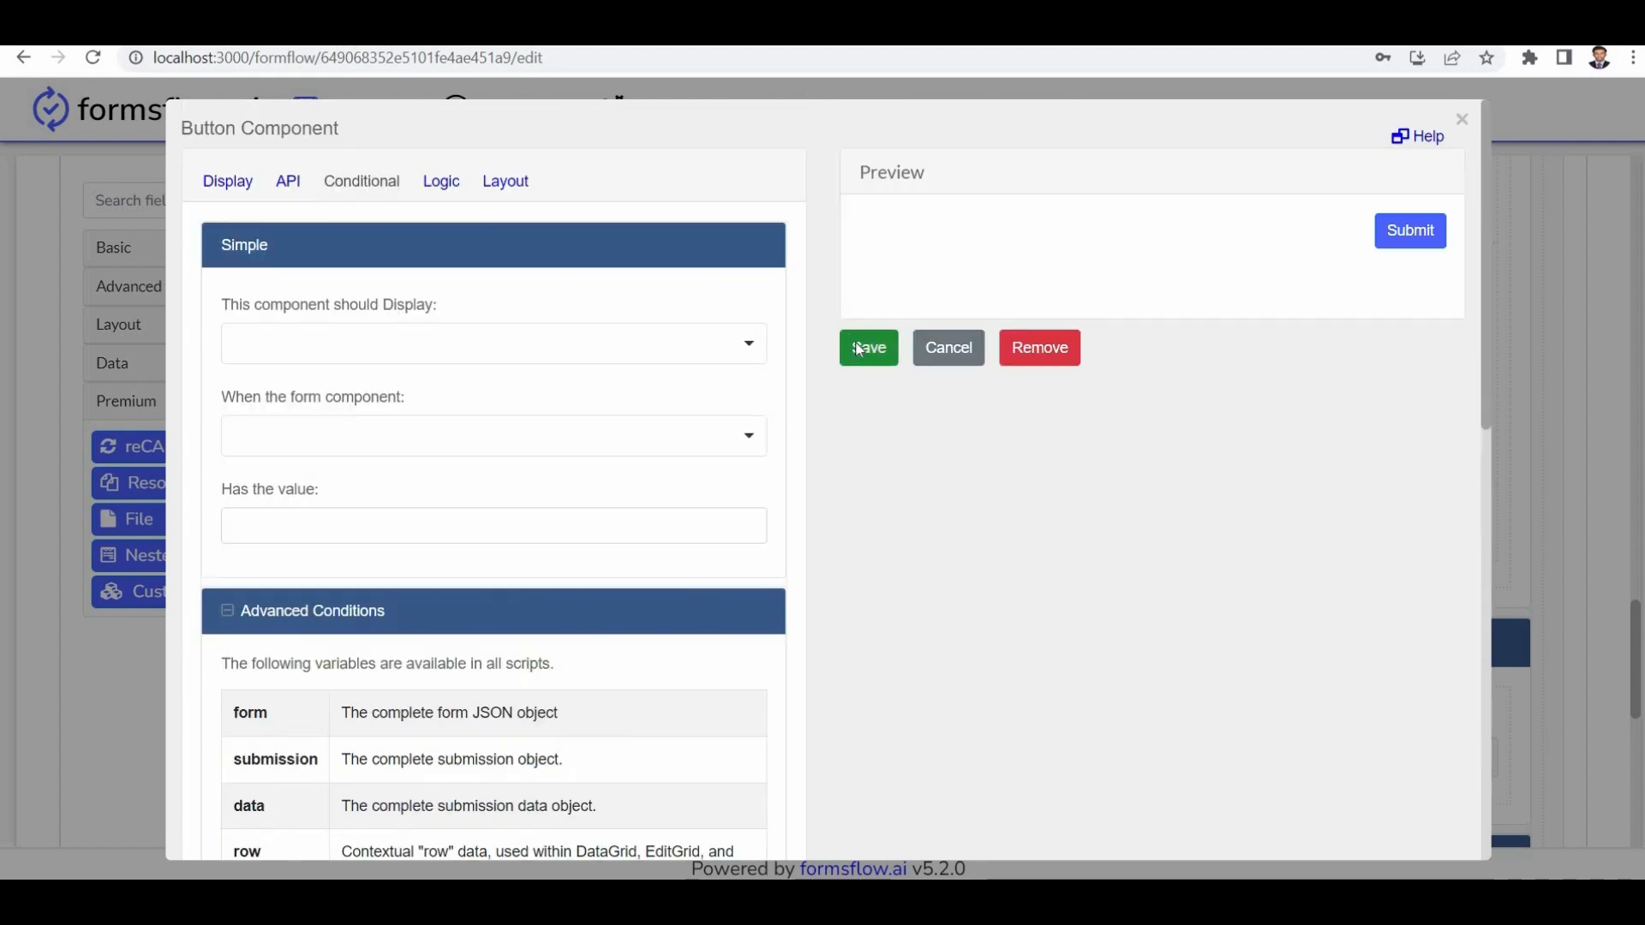
Step: Keep the Submit button's applicationStatus hiding rule and inspect the HR Comments panel settings
{"action": "left_click", "coordinate": [867, 348]}
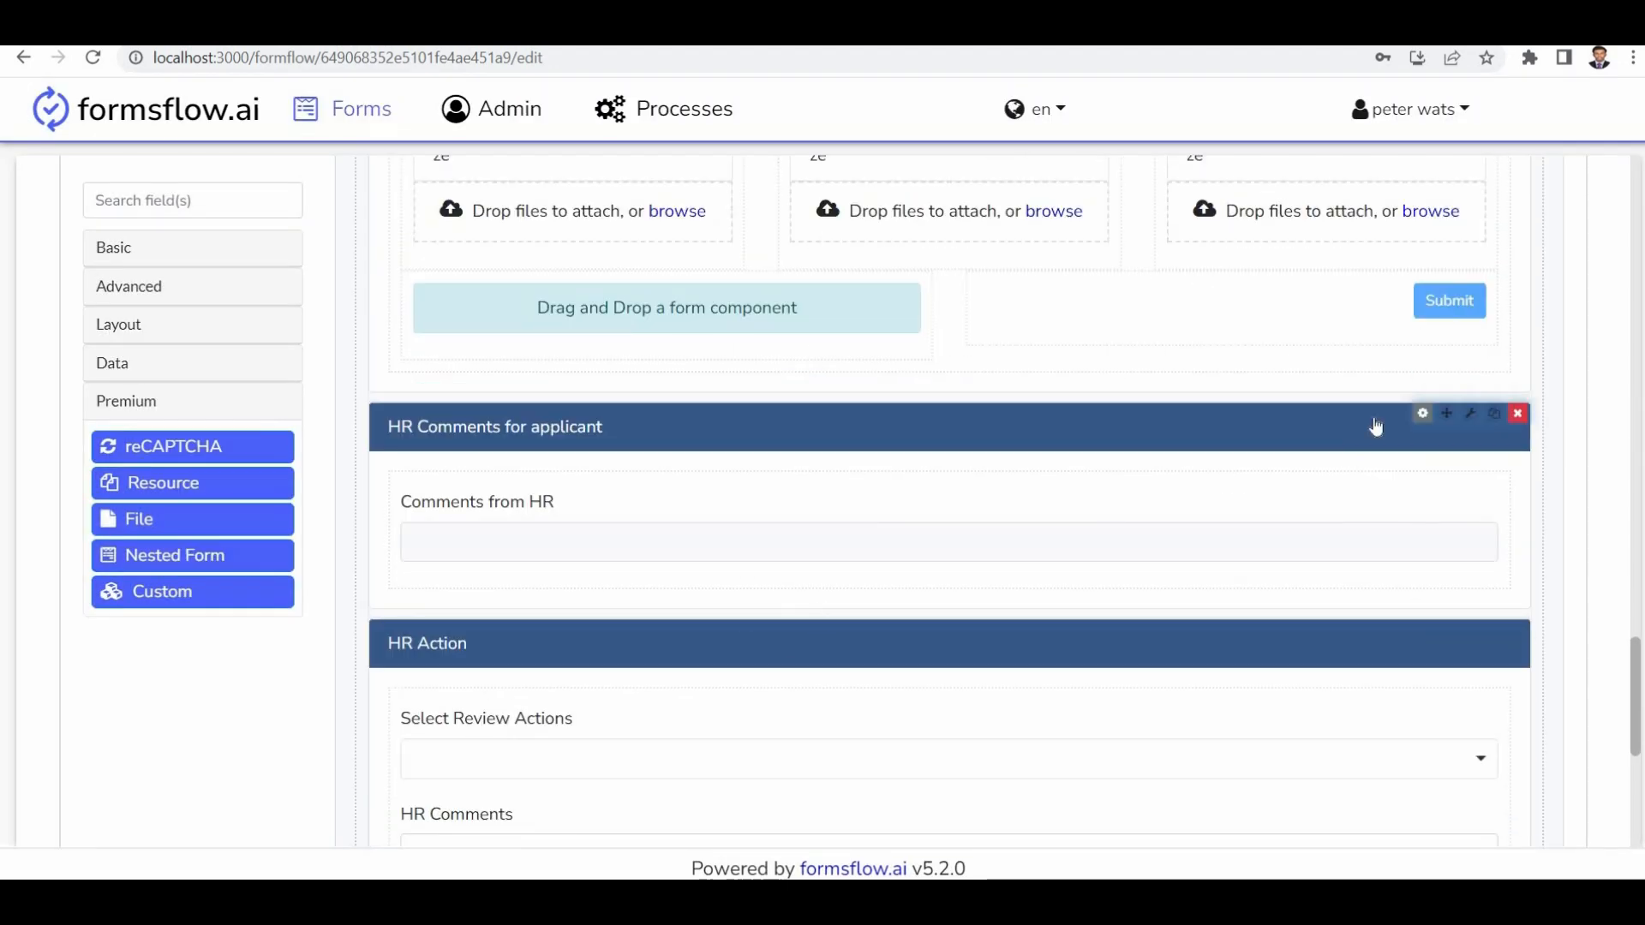
{"action": "left_click", "coordinate": [1423, 413]}
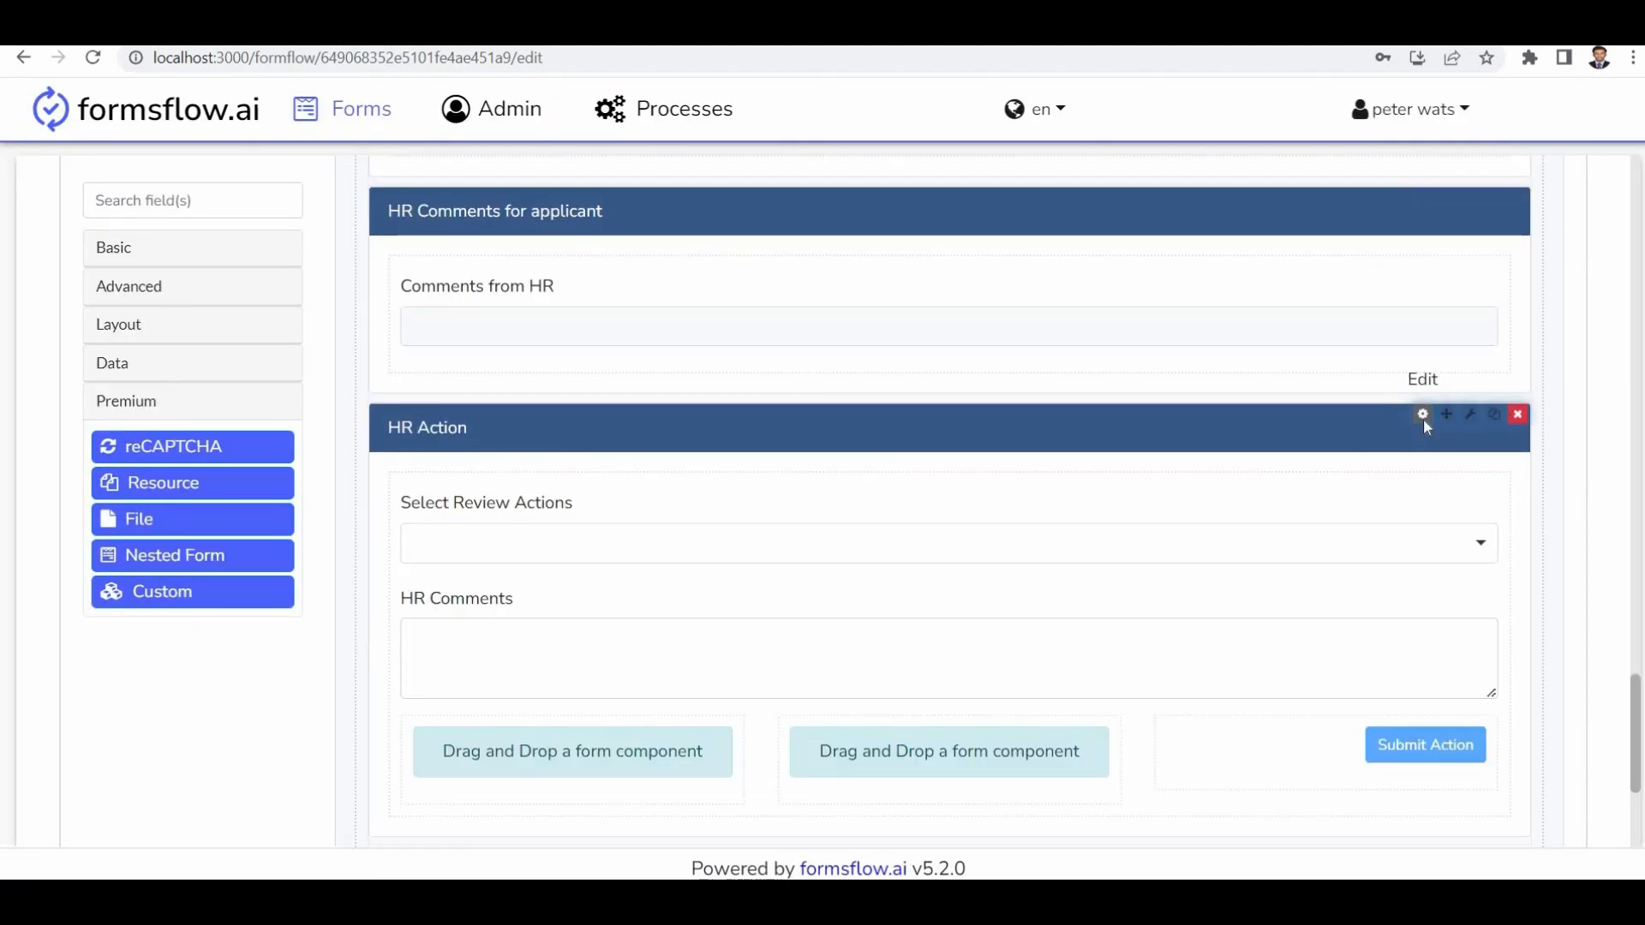
Step: Close the HR Action script and inspect the Select Review Actions and Submit Action settings
{"action": "left_click", "coordinate": [1424, 413]}
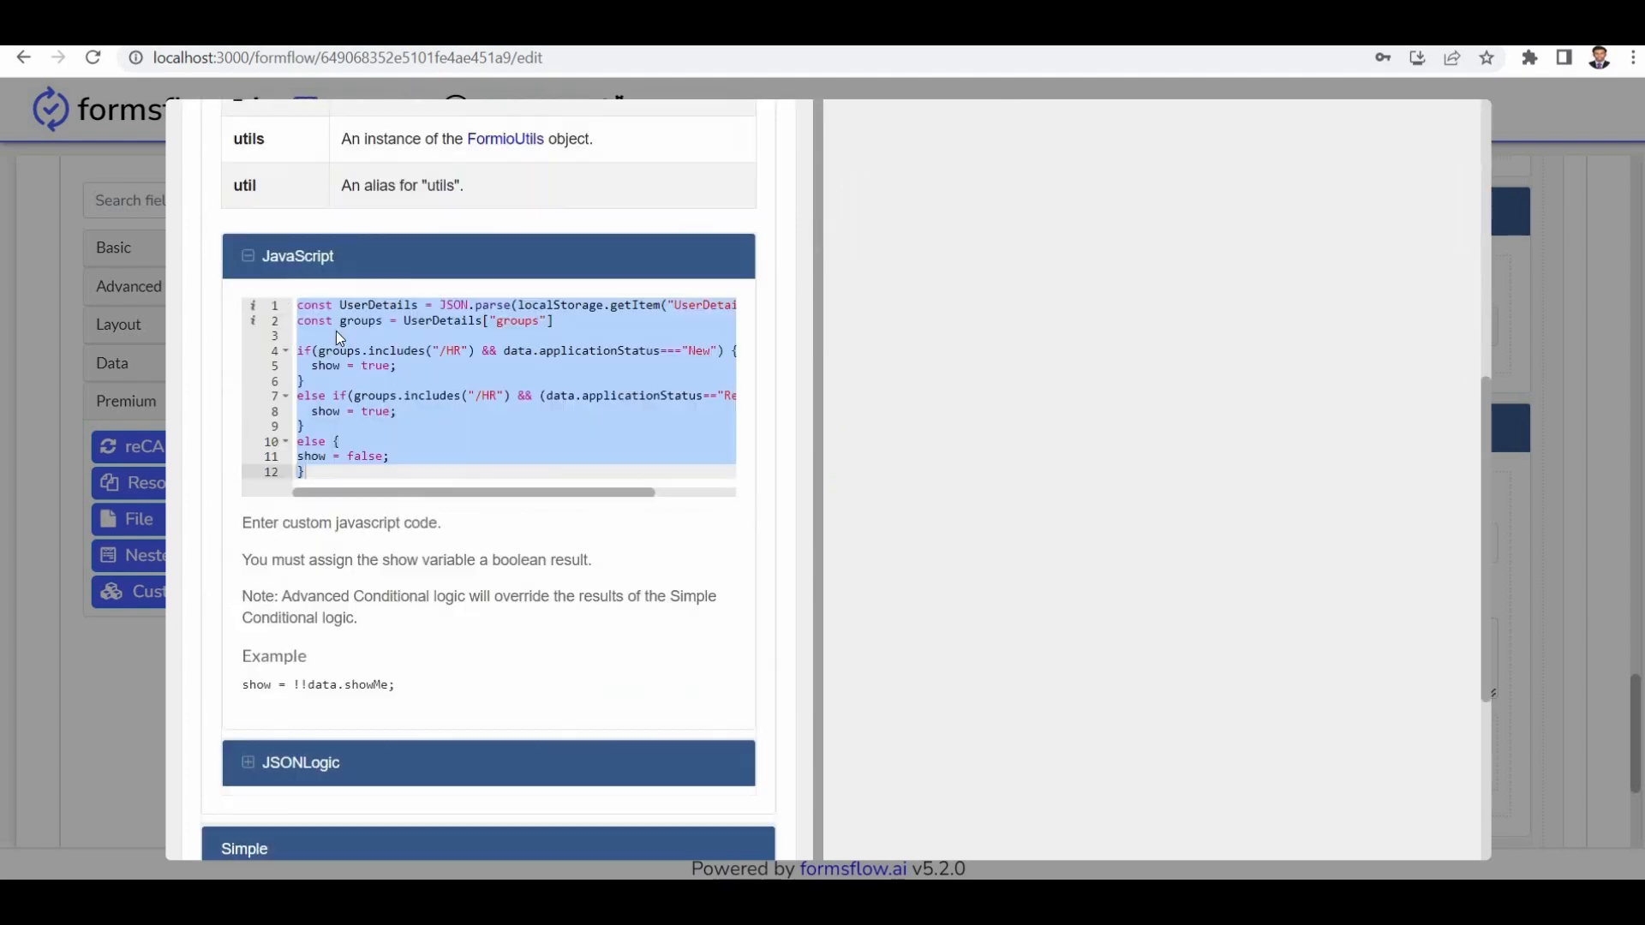
{"action": "mouse_move", "coordinate": [531, 444]}
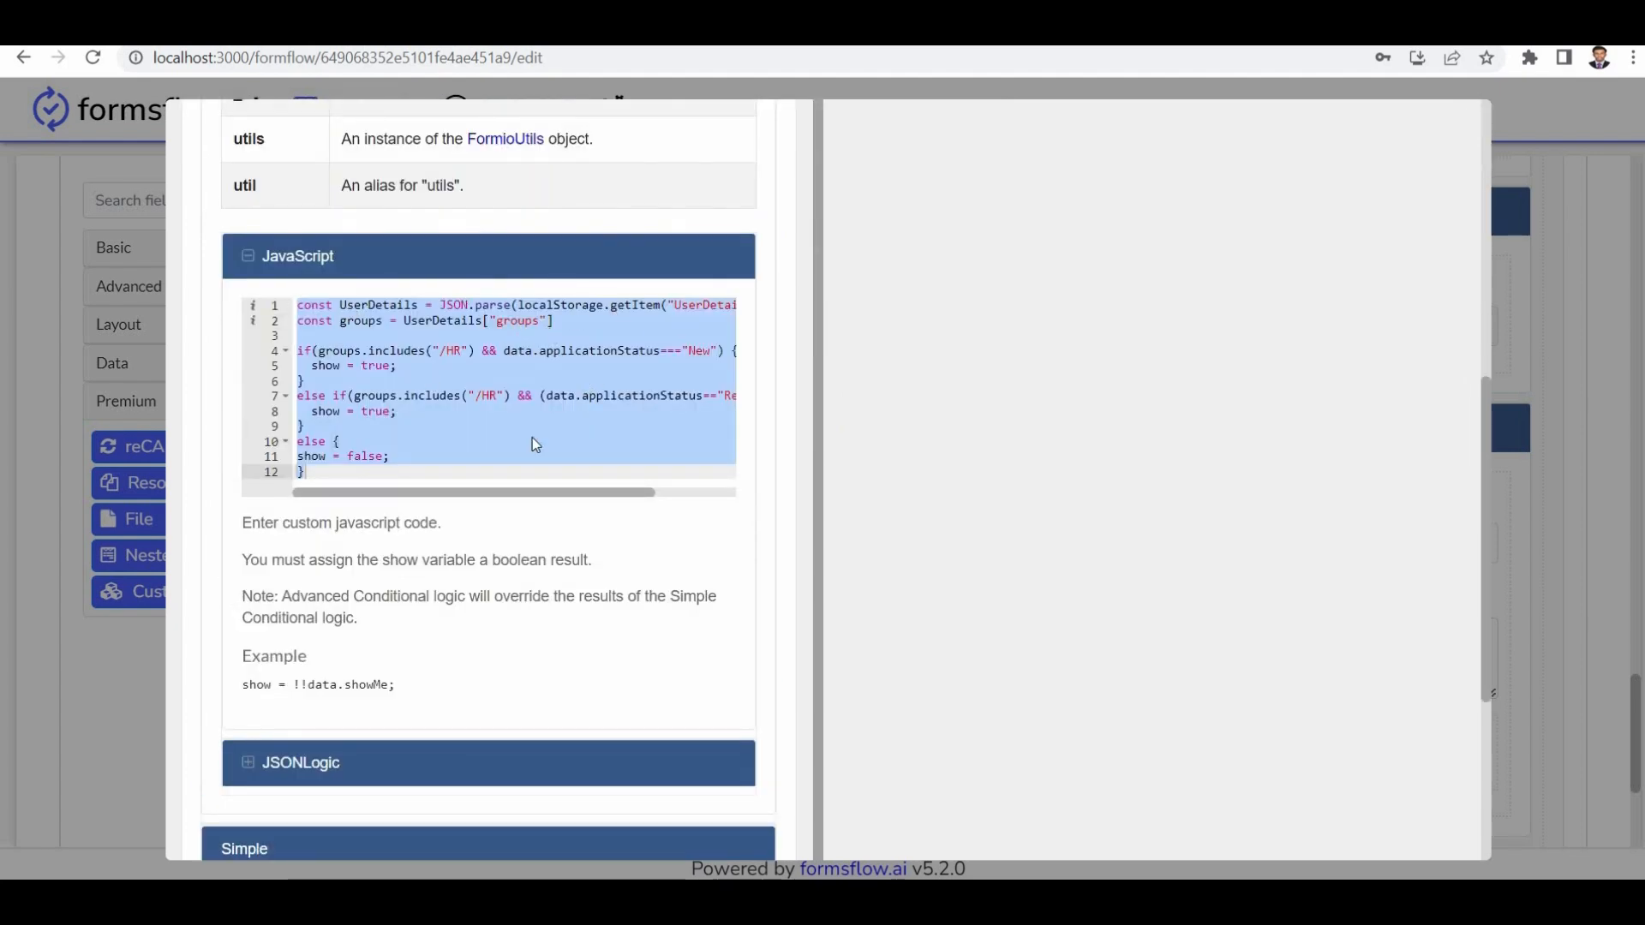
{"action": "mouse_move", "coordinate": [331, 363]}
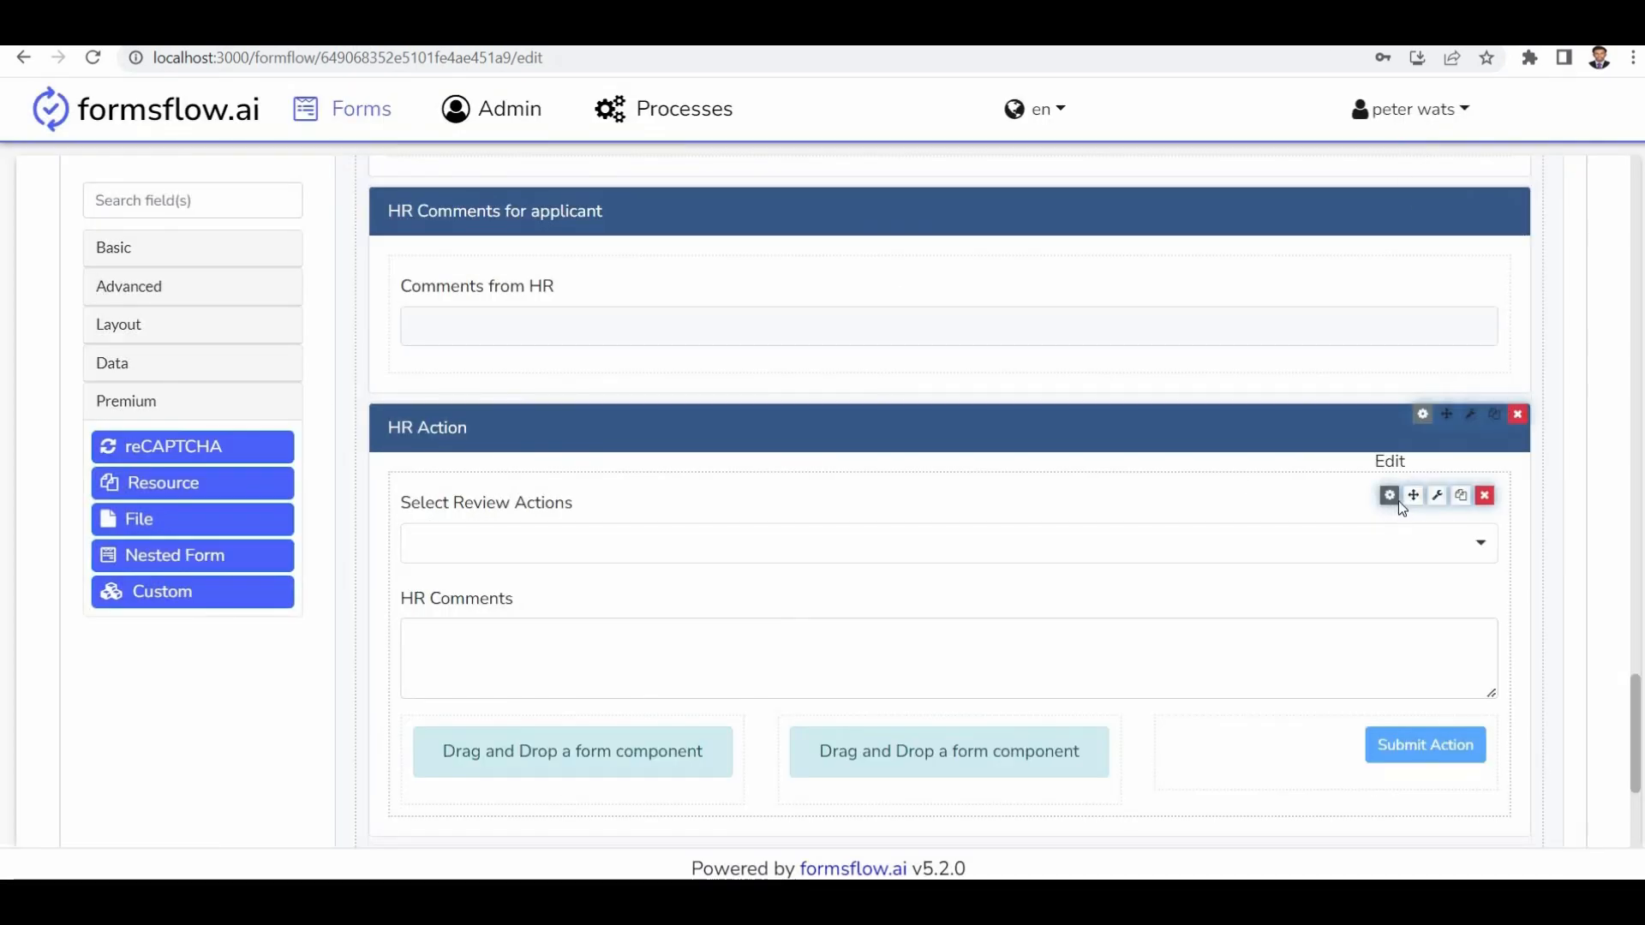
{"action": "left_click", "coordinate": [1388, 493]}
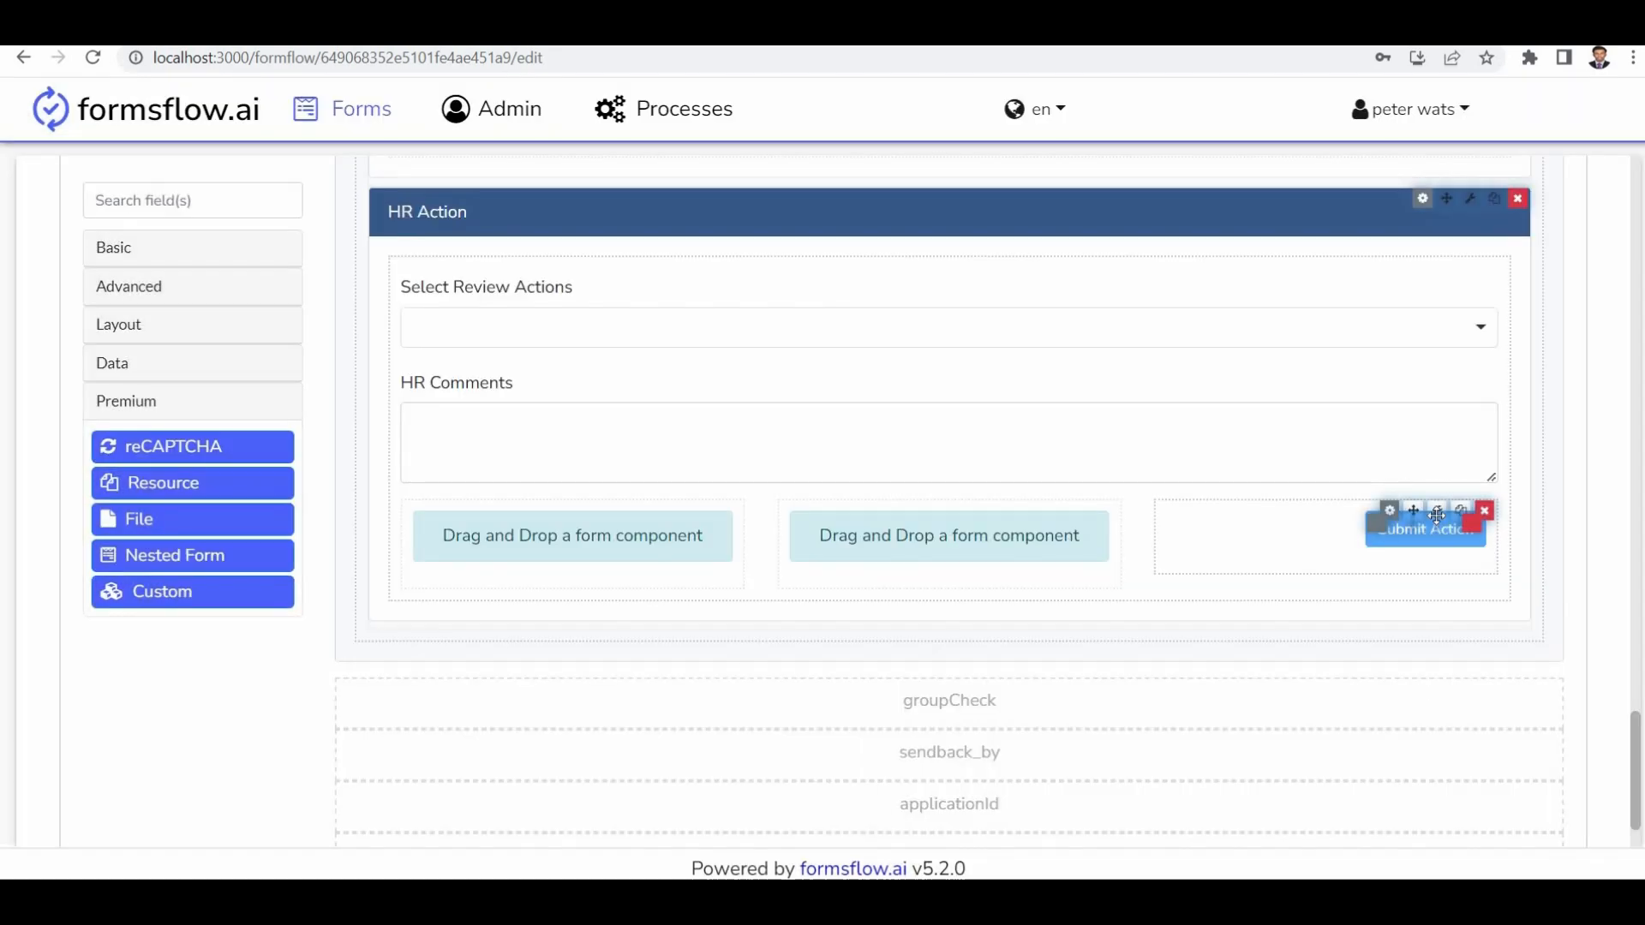
{"action": "left_click", "coordinate": [1389, 510]}
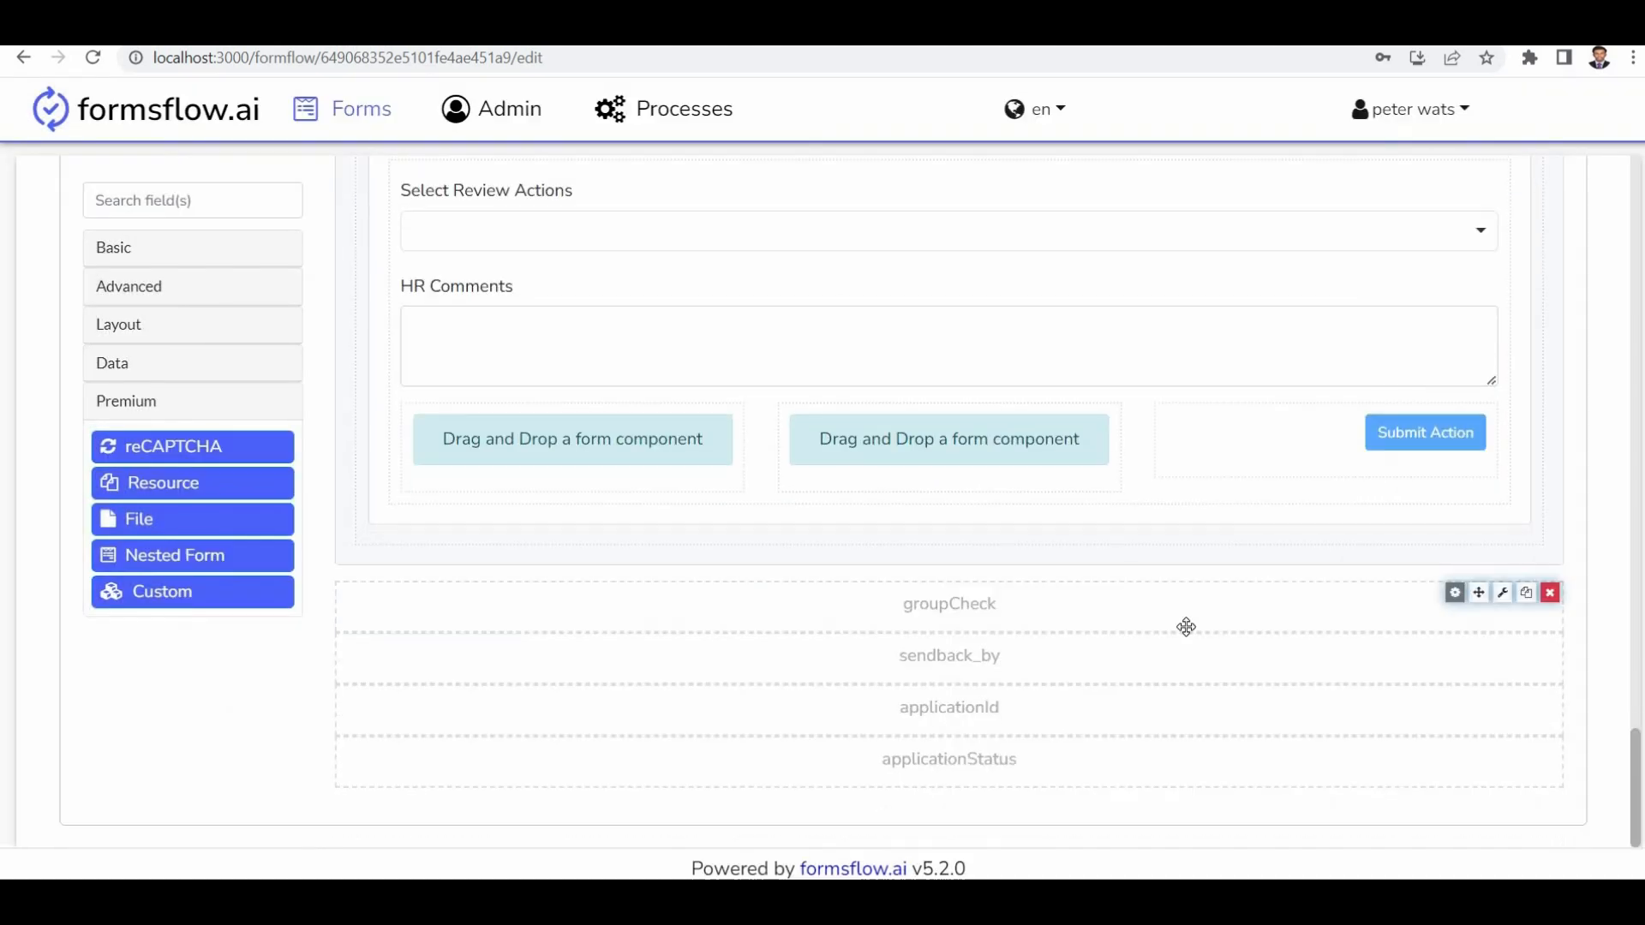
Step: Inspect the hidden groupCheck field's calculated 'resubmit' value script
{"action": "left_click", "coordinate": [1454, 593]}
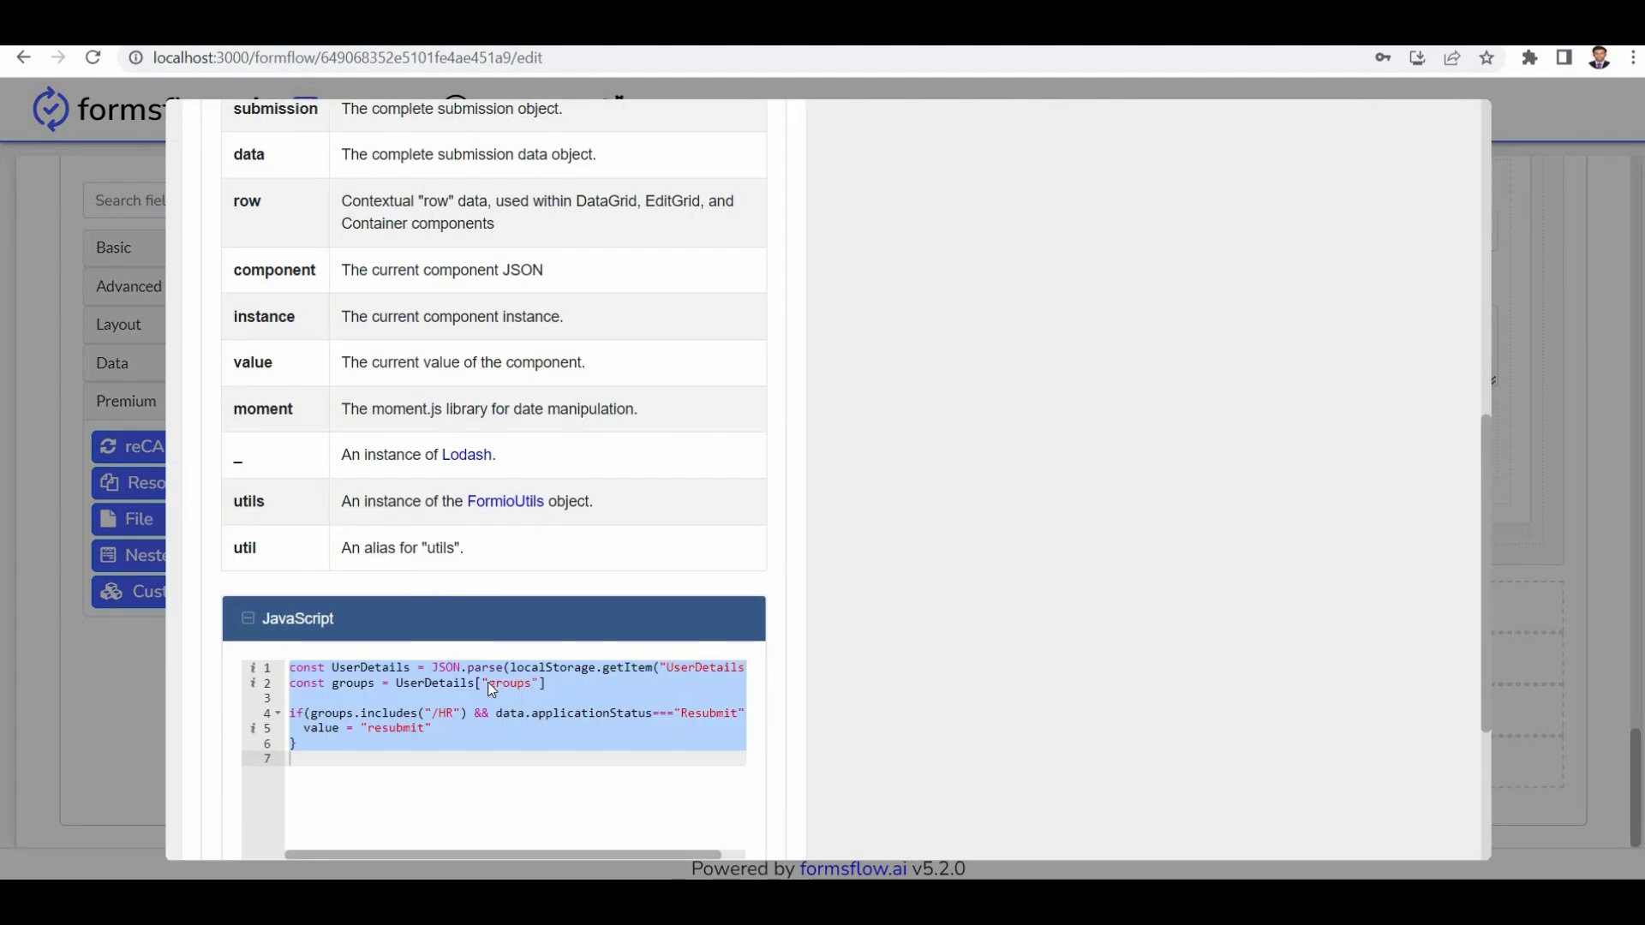
{"action": "mouse_move", "coordinate": [559, 689]}
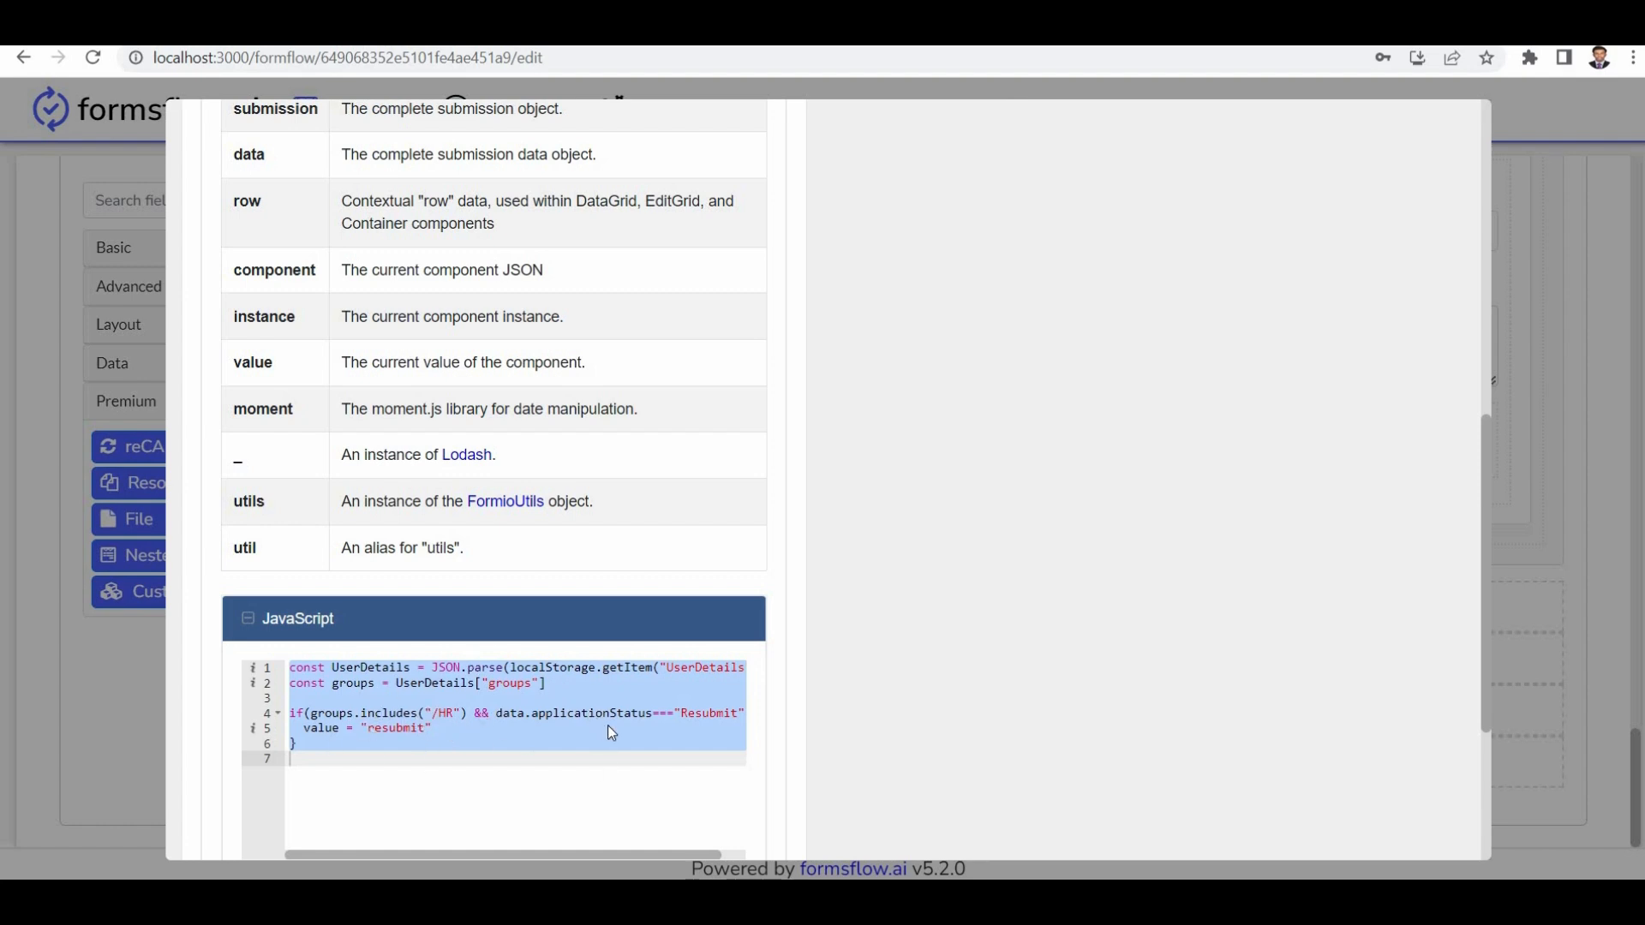
{"action": "mouse_move", "coordinate": [642, 604]}
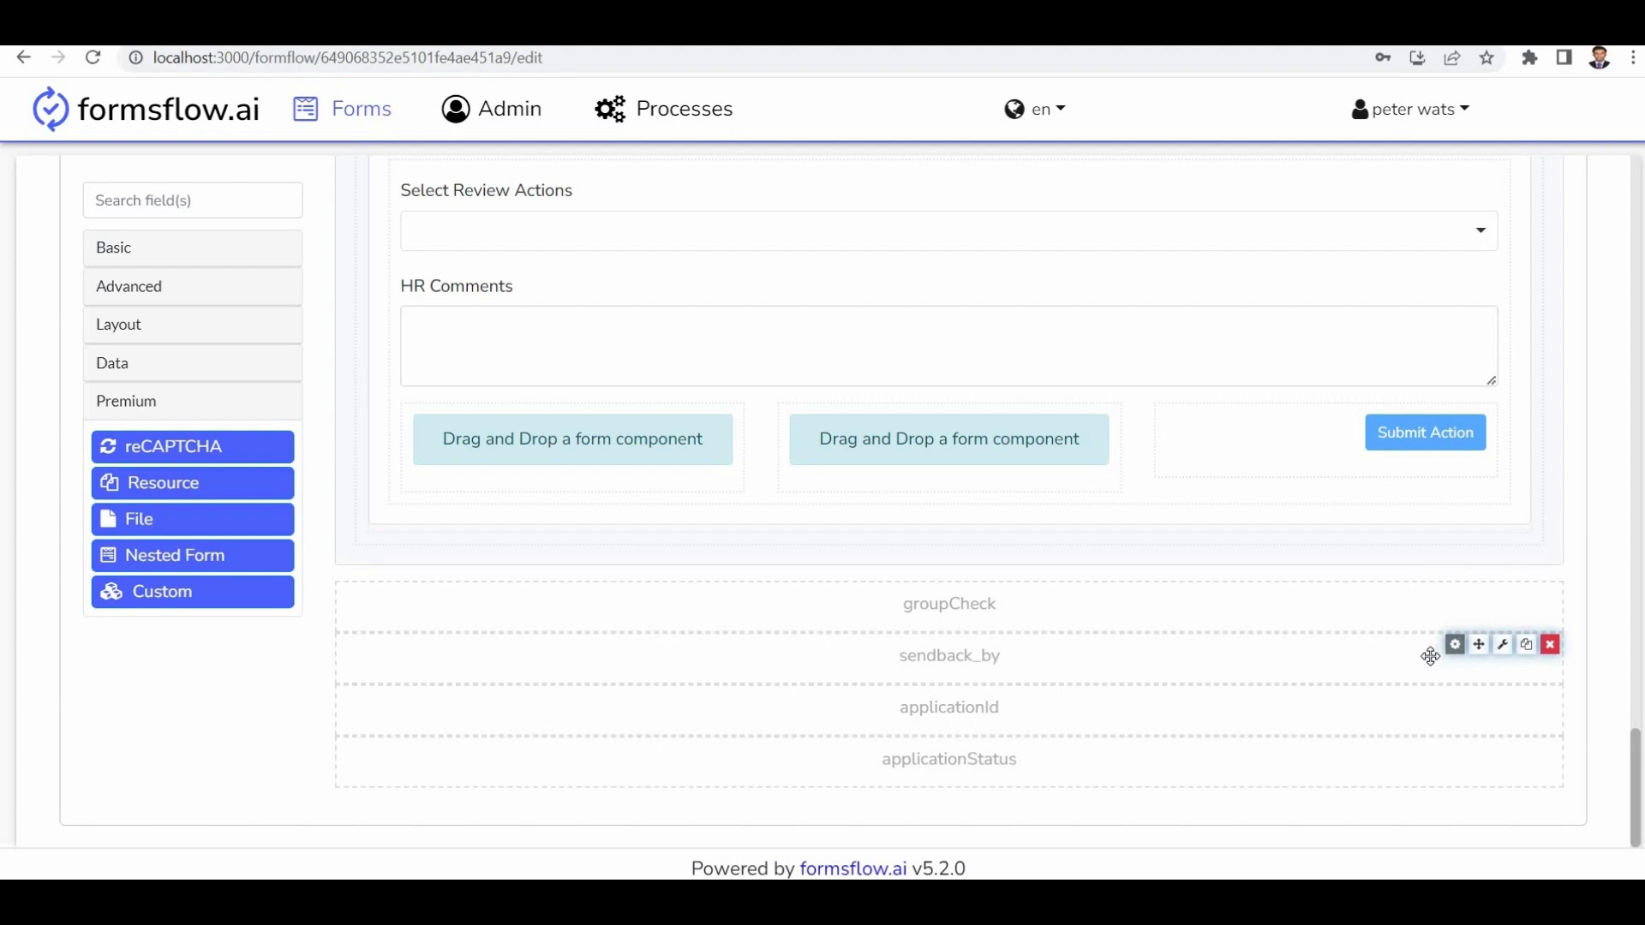
{"action": "mouse_move", "coordinate": [1452, 629]}
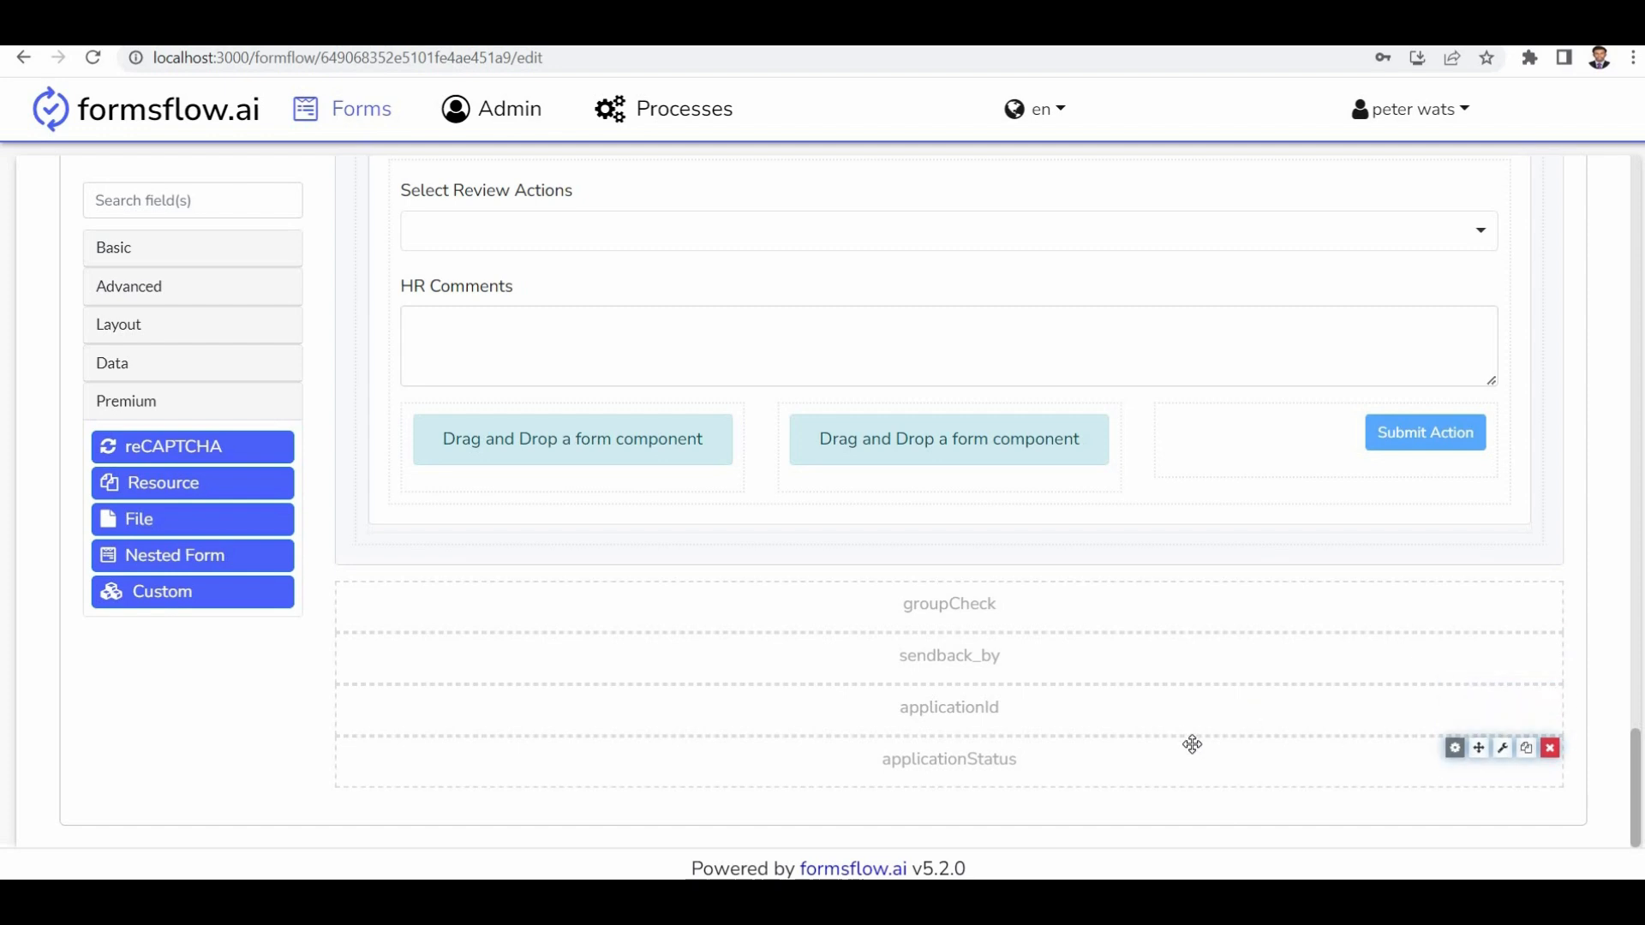
{"action": "mouse_move", "coordinate": [1194, 745]}
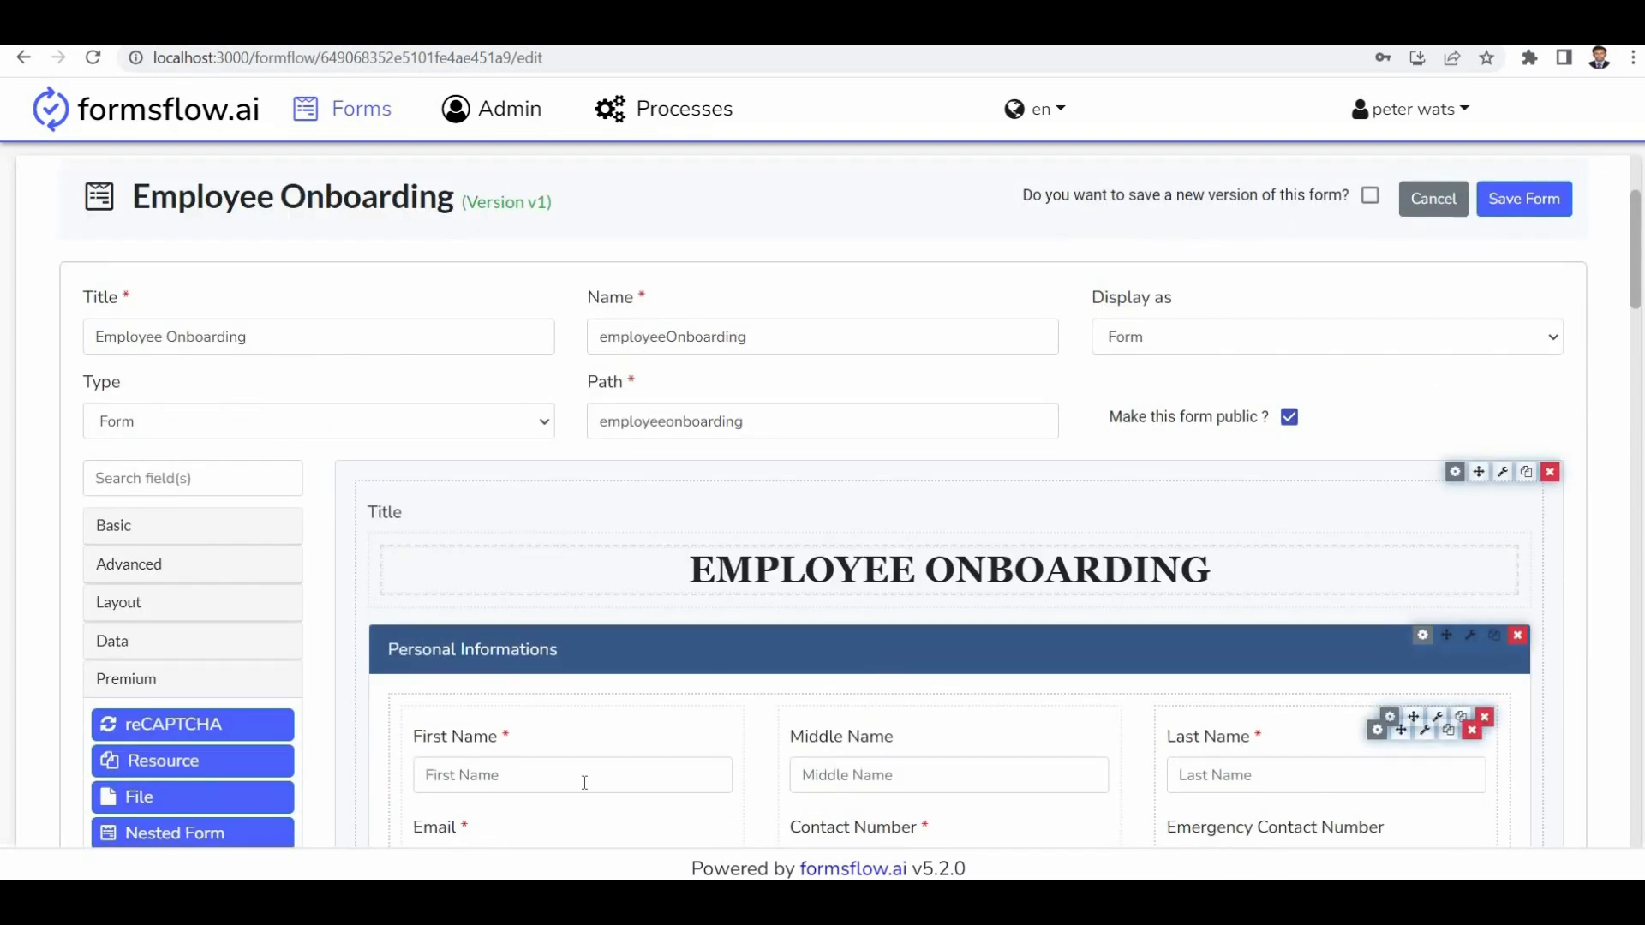
{"action": "mouse_move", "coordinate": [850, 662]}
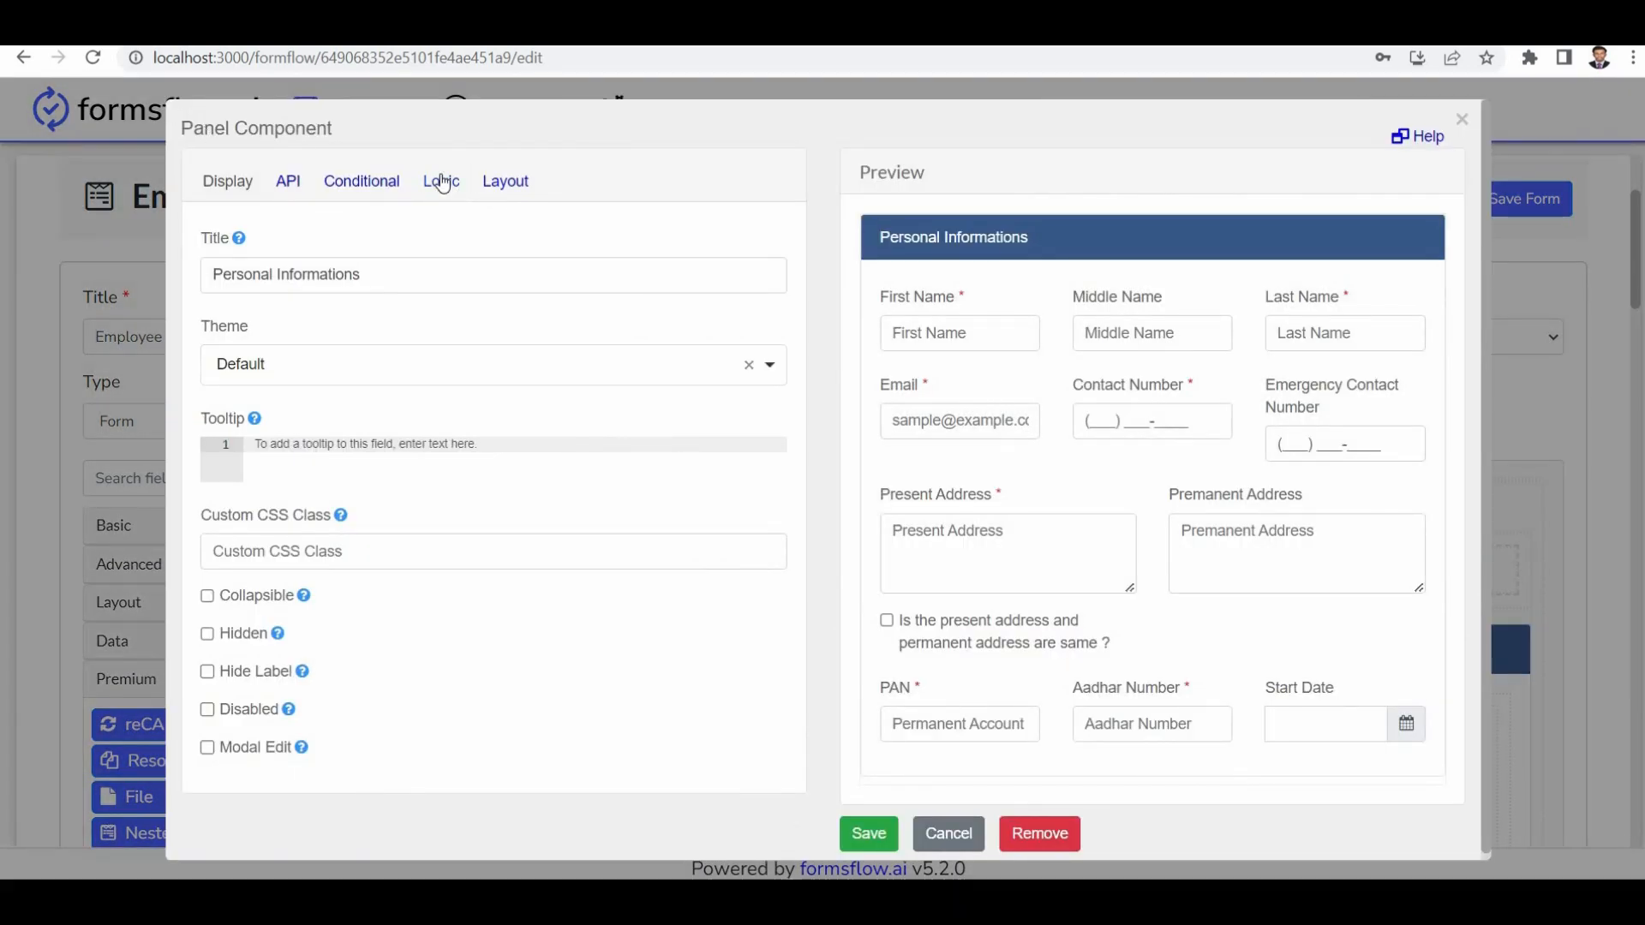
Step: View the Personal Informations panel's logic rules, leaving disableDetails unchanged, and close the settings
{"action": "left_click", "coordinate": [440, 180]}
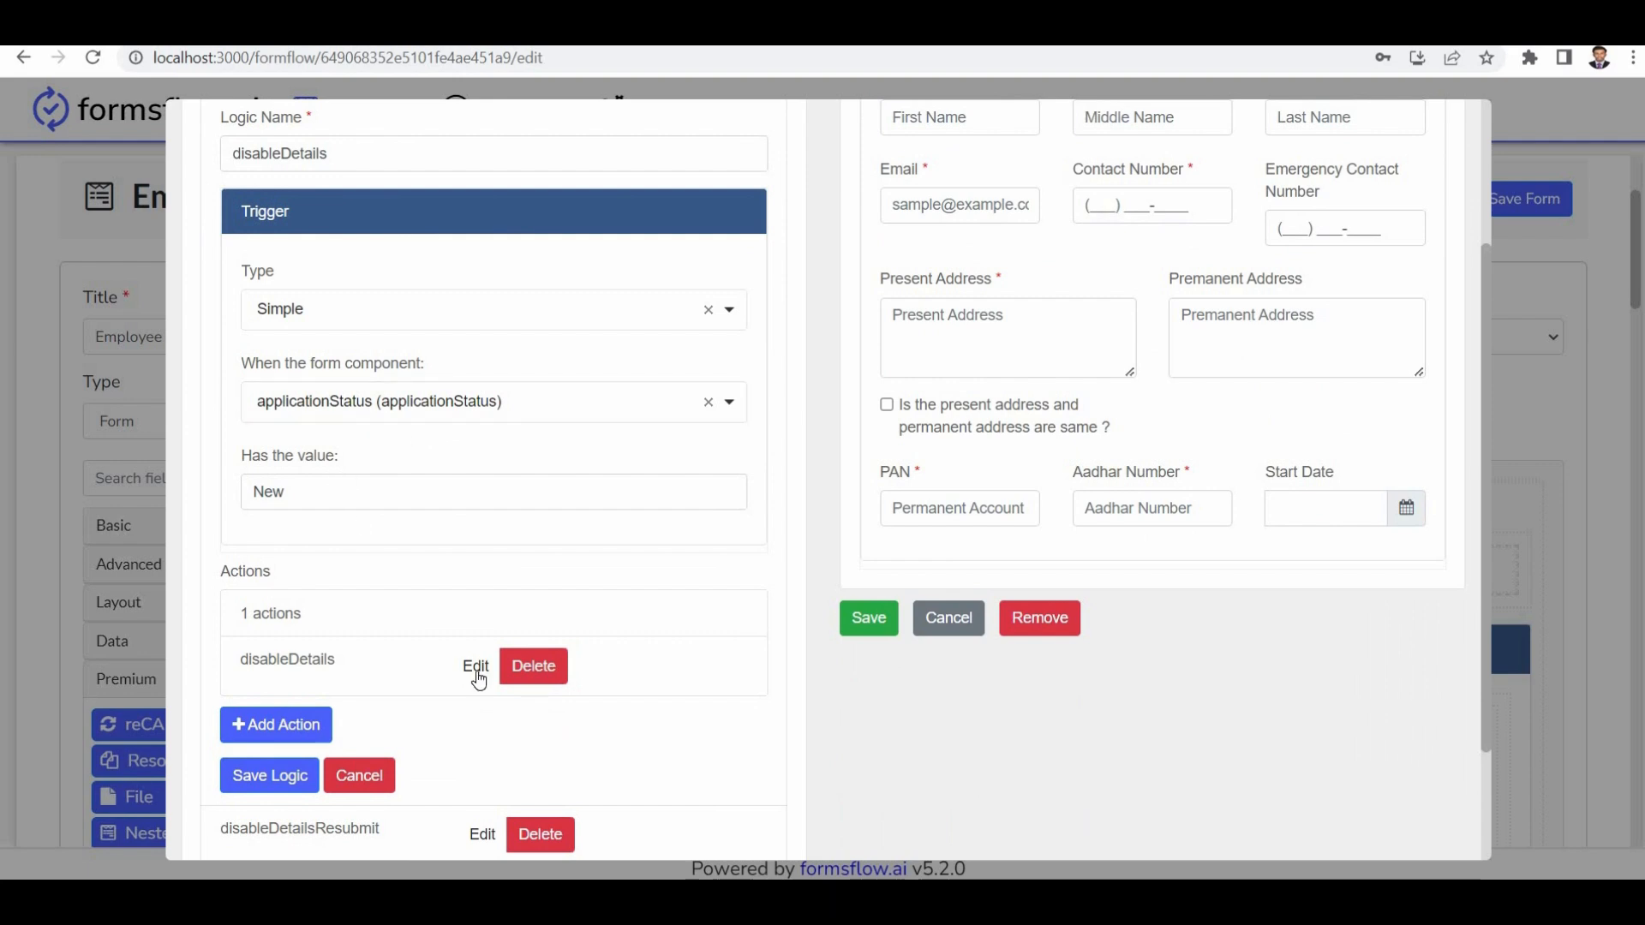
{"action": "left_click", "coordinate": [358, 775]}
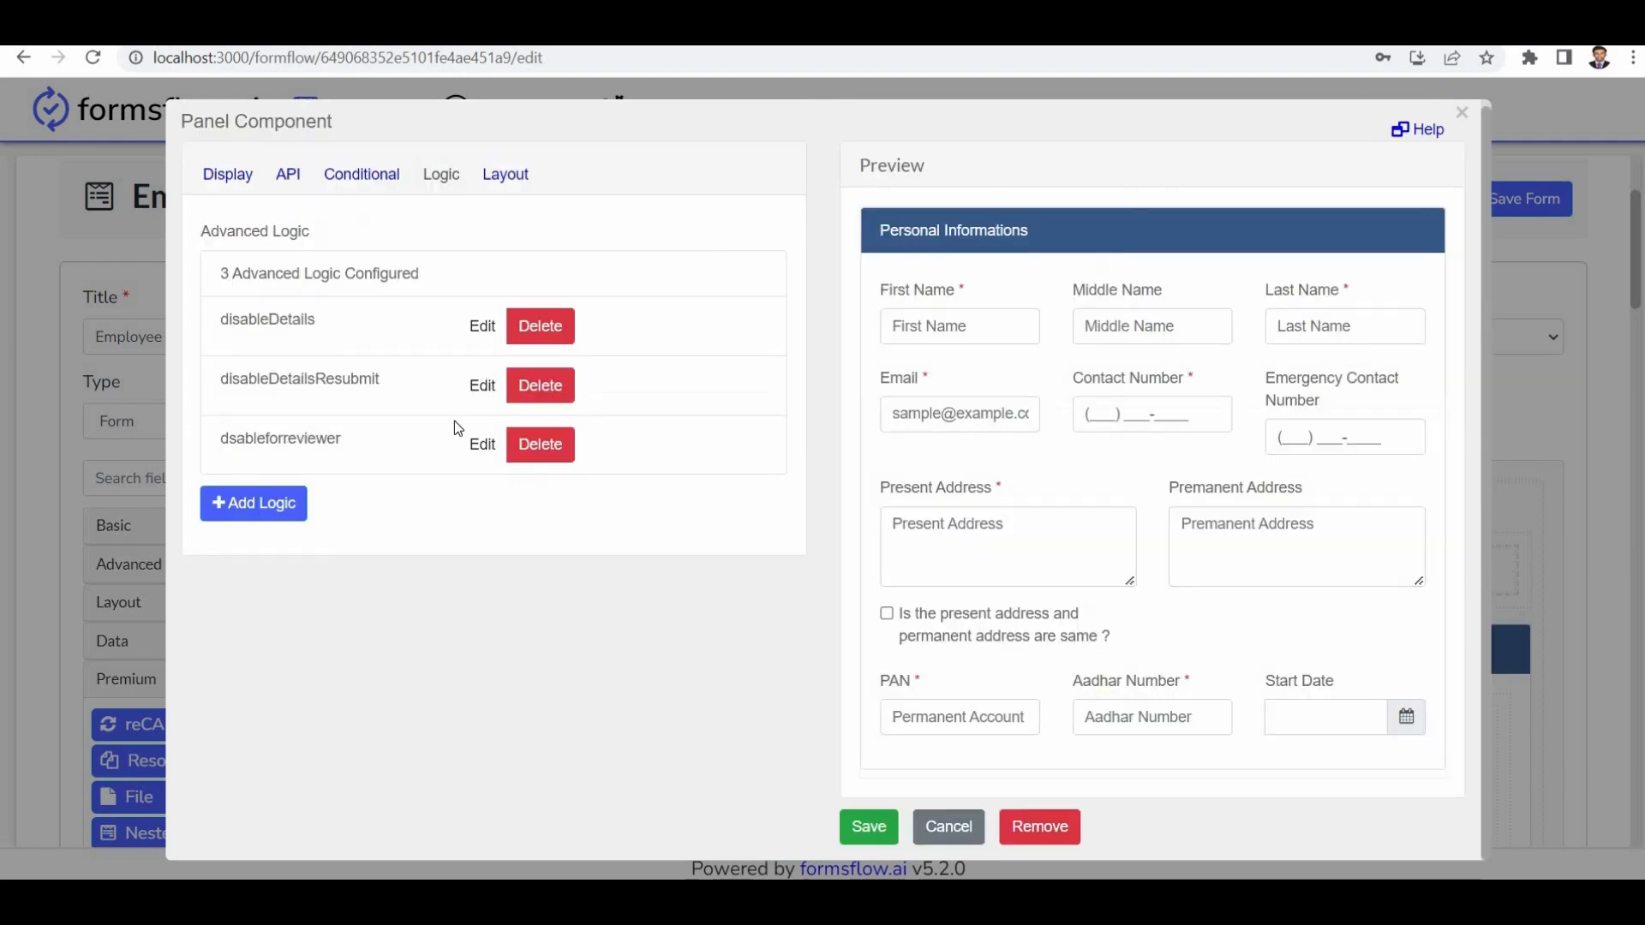
{"action": "mouse_move", "coordinate": [512, 463]}
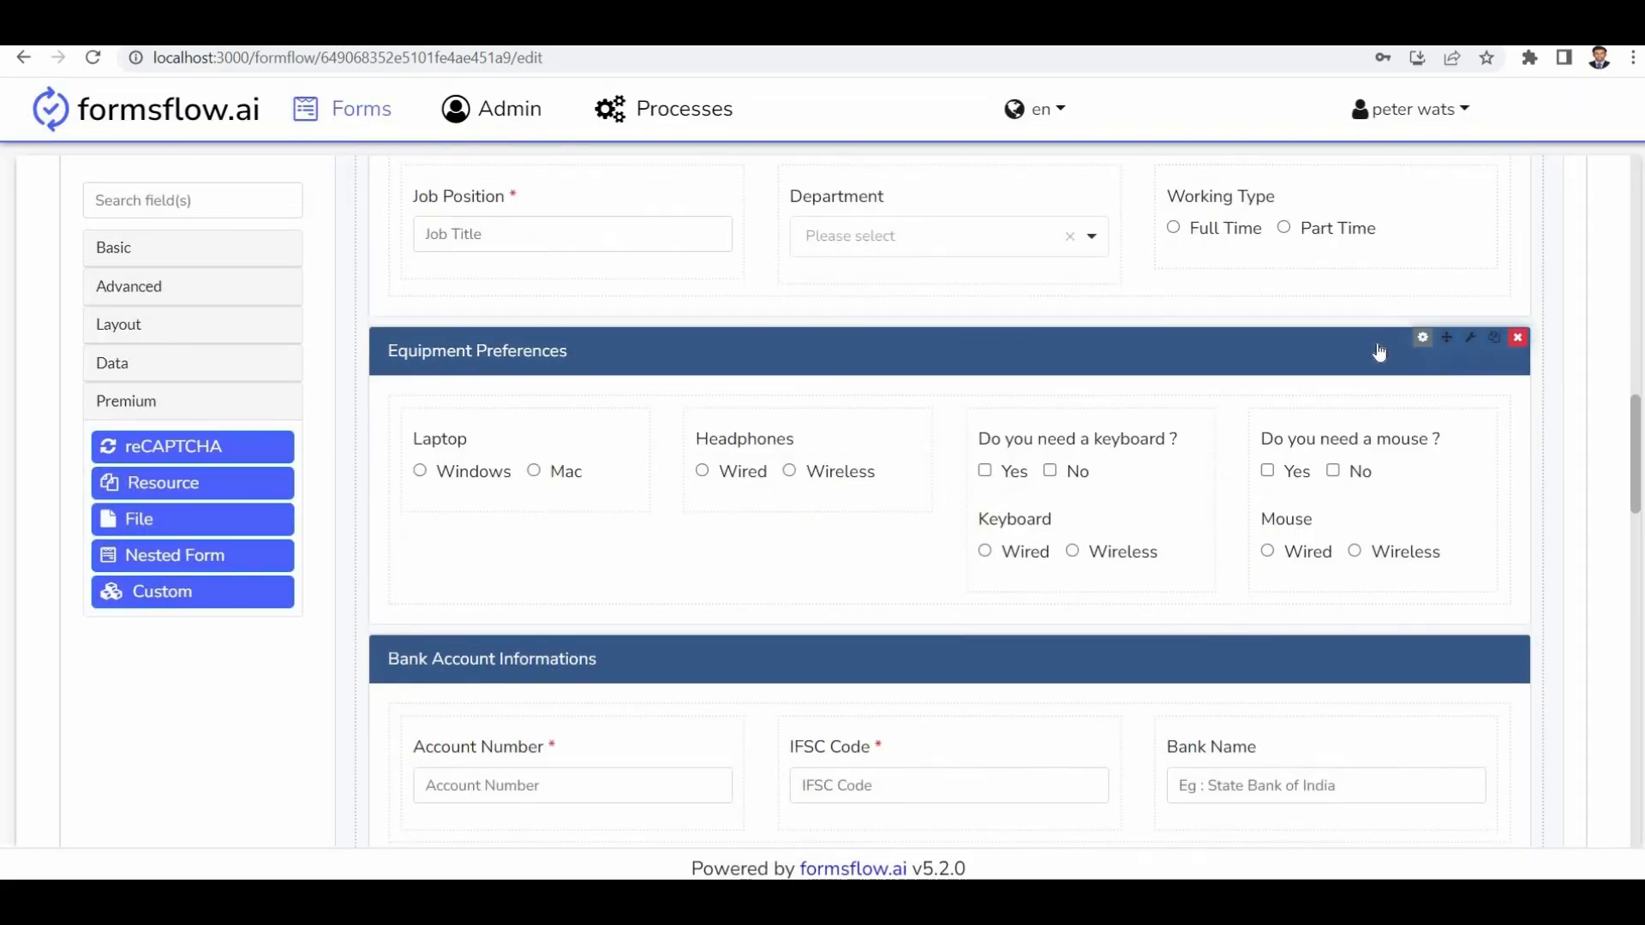
{"action": "left_click", "coordinate": [1424, 338]}
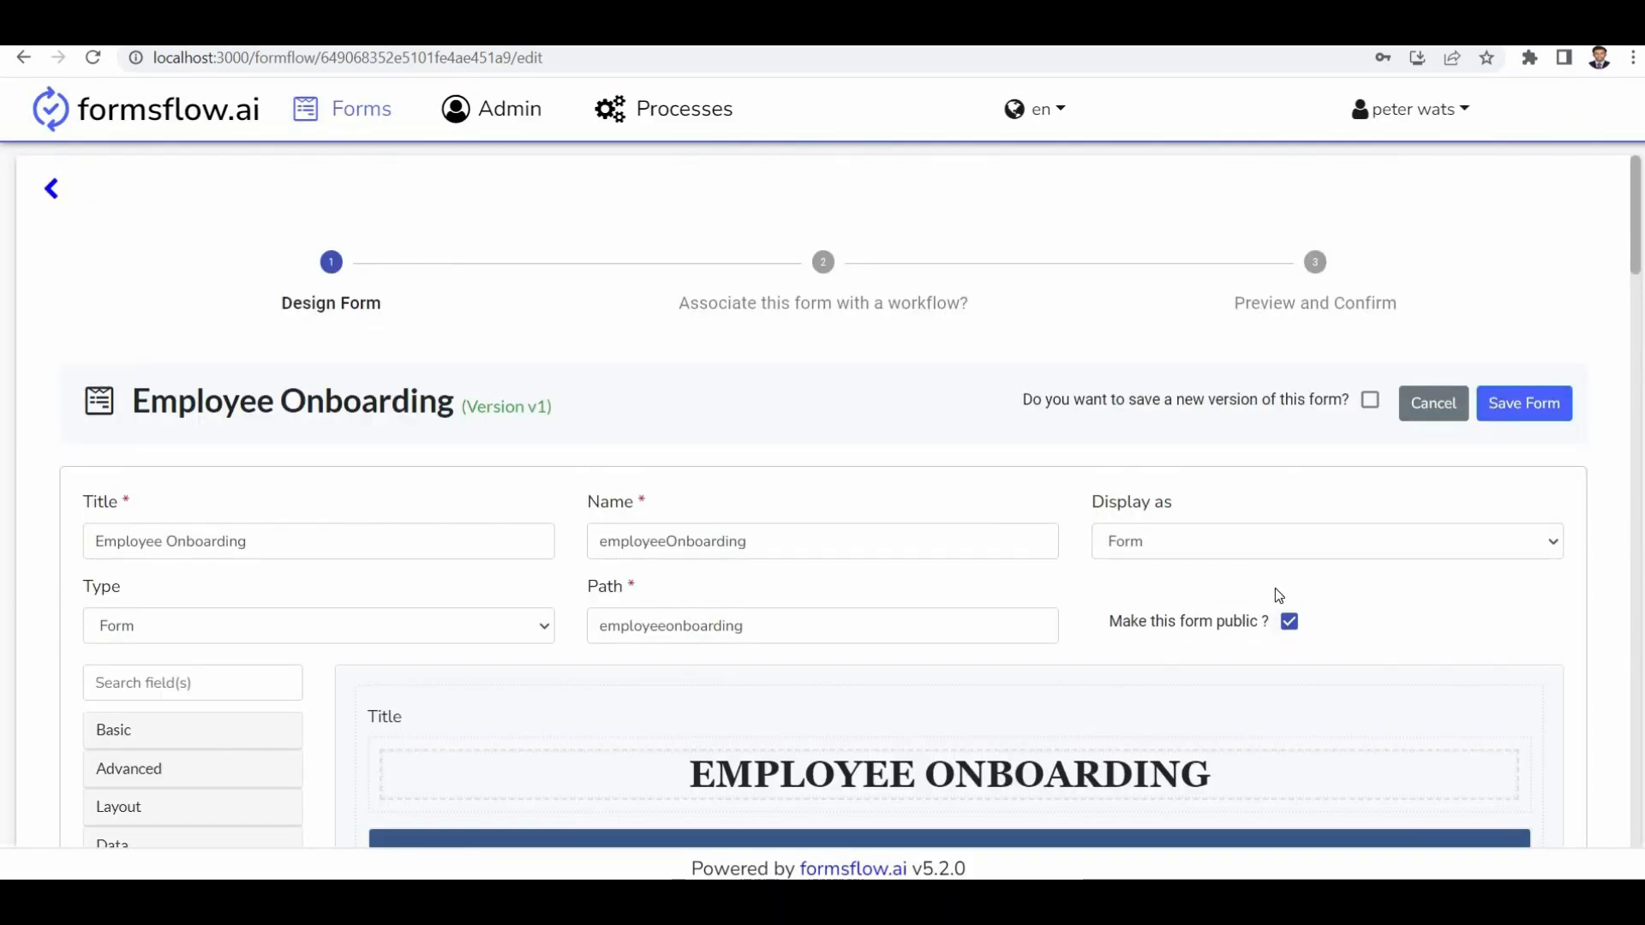
{"action": "mouse_move", "coordinate": [1165, 632]}
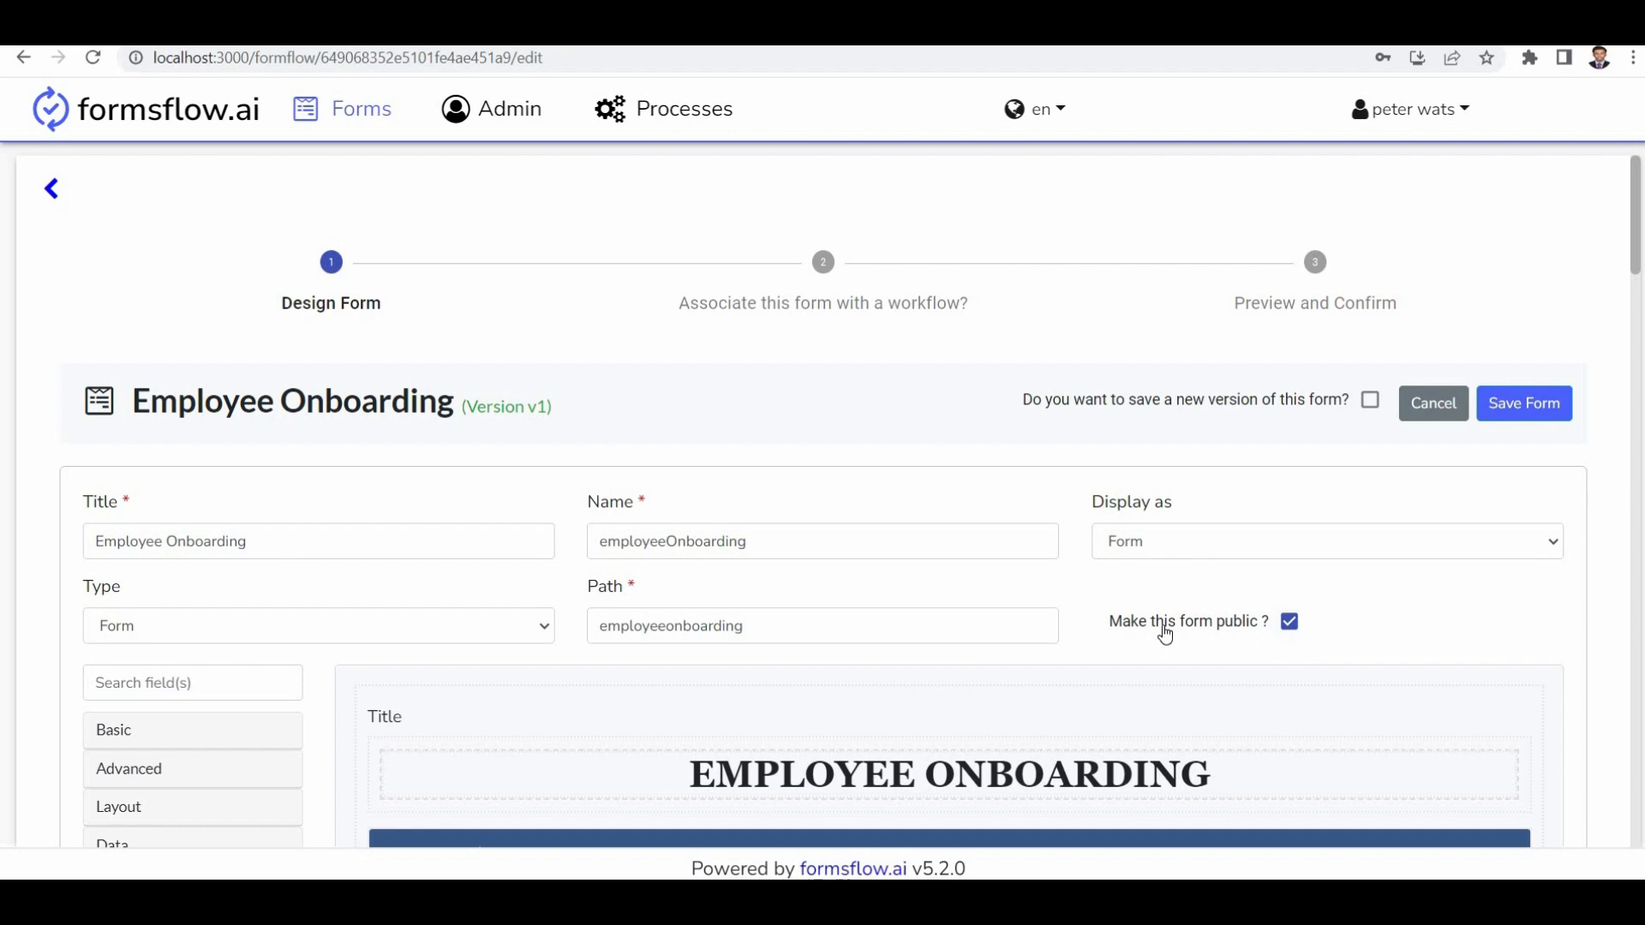
{"action": "mouse_move", "coordinate": [1230, 591]}
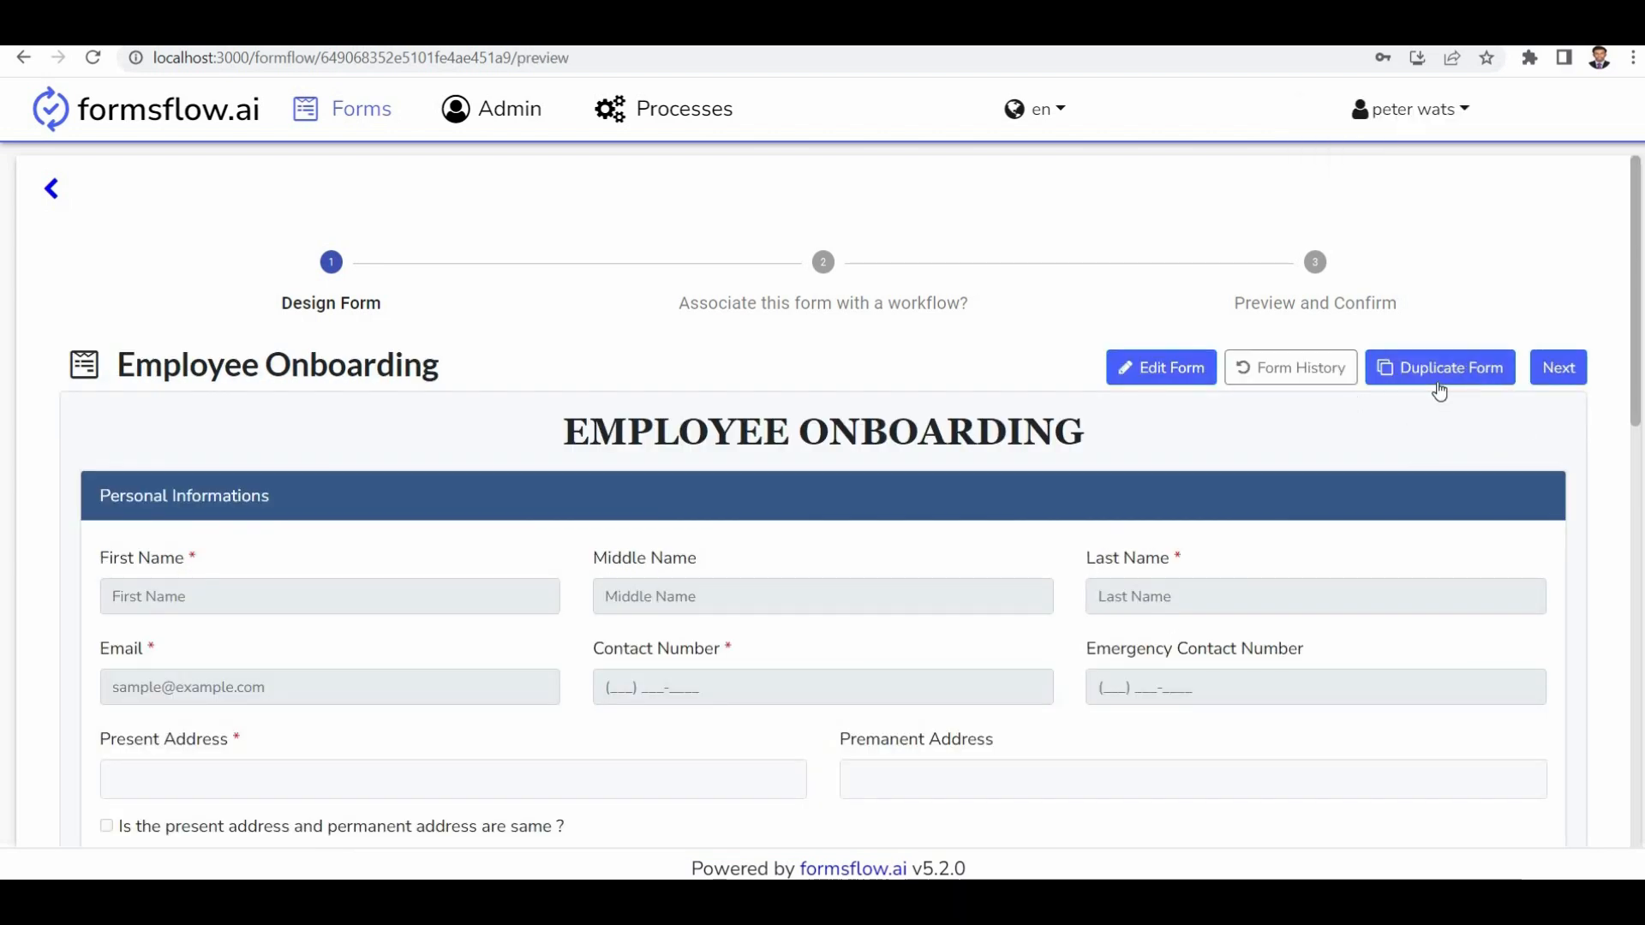
Step: View Employee Onboarding's three-entry version history and close it without reverting
{"action": "left_click", "coordinate": [1289, 366]}
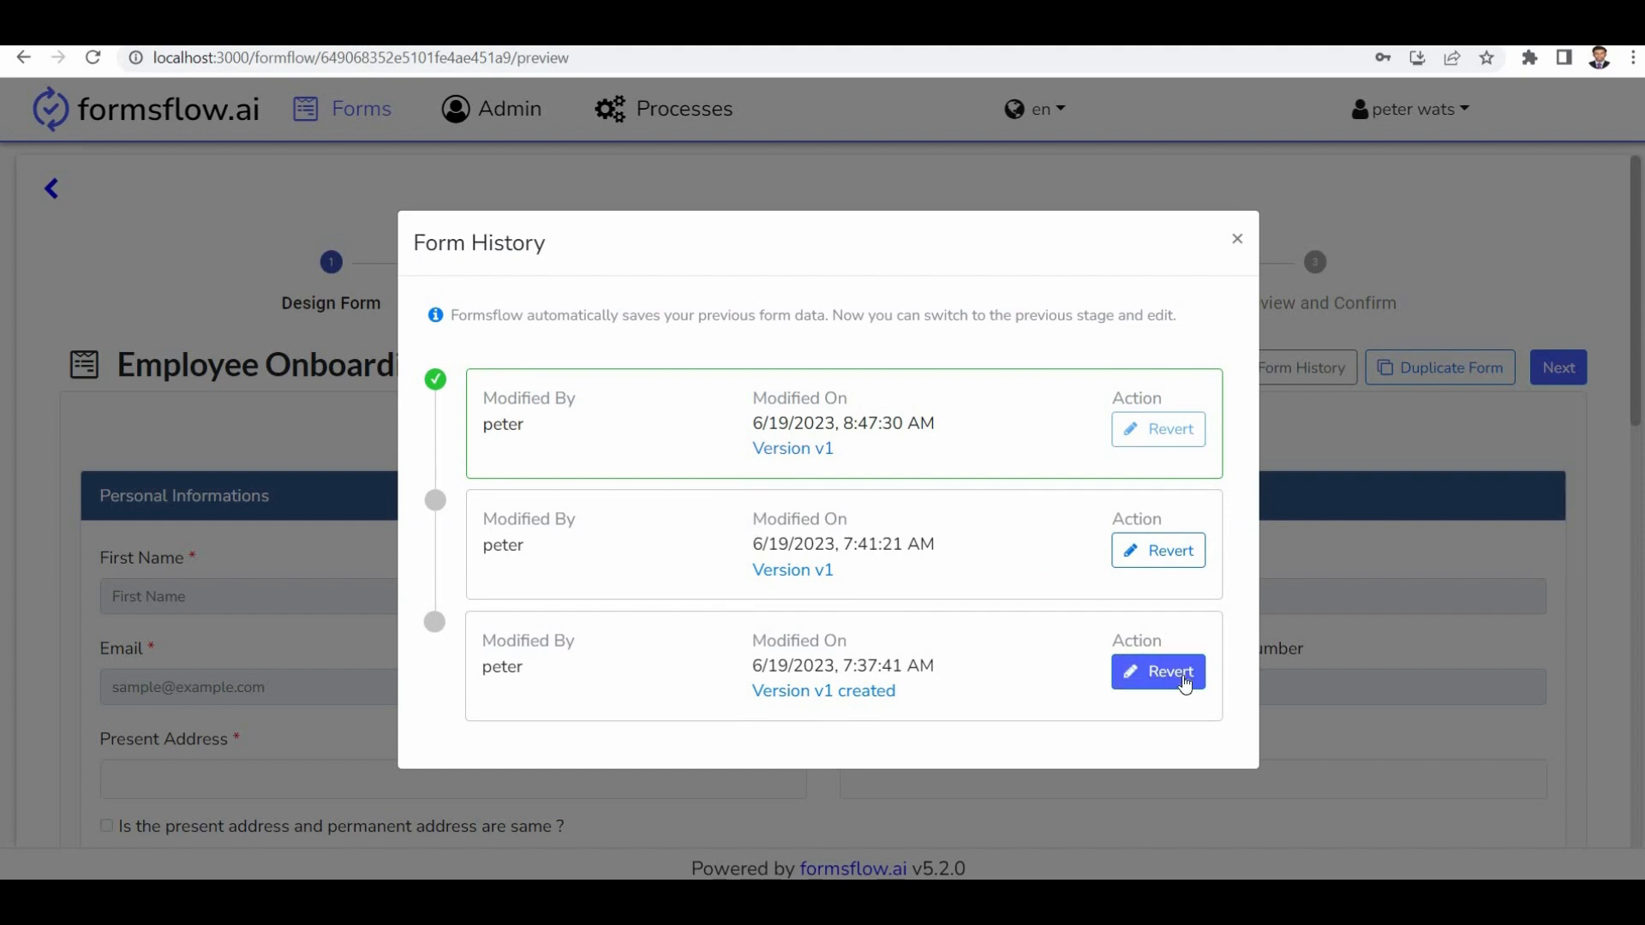
{"action": "mouse_move", "coordinate": [1175, 663]}
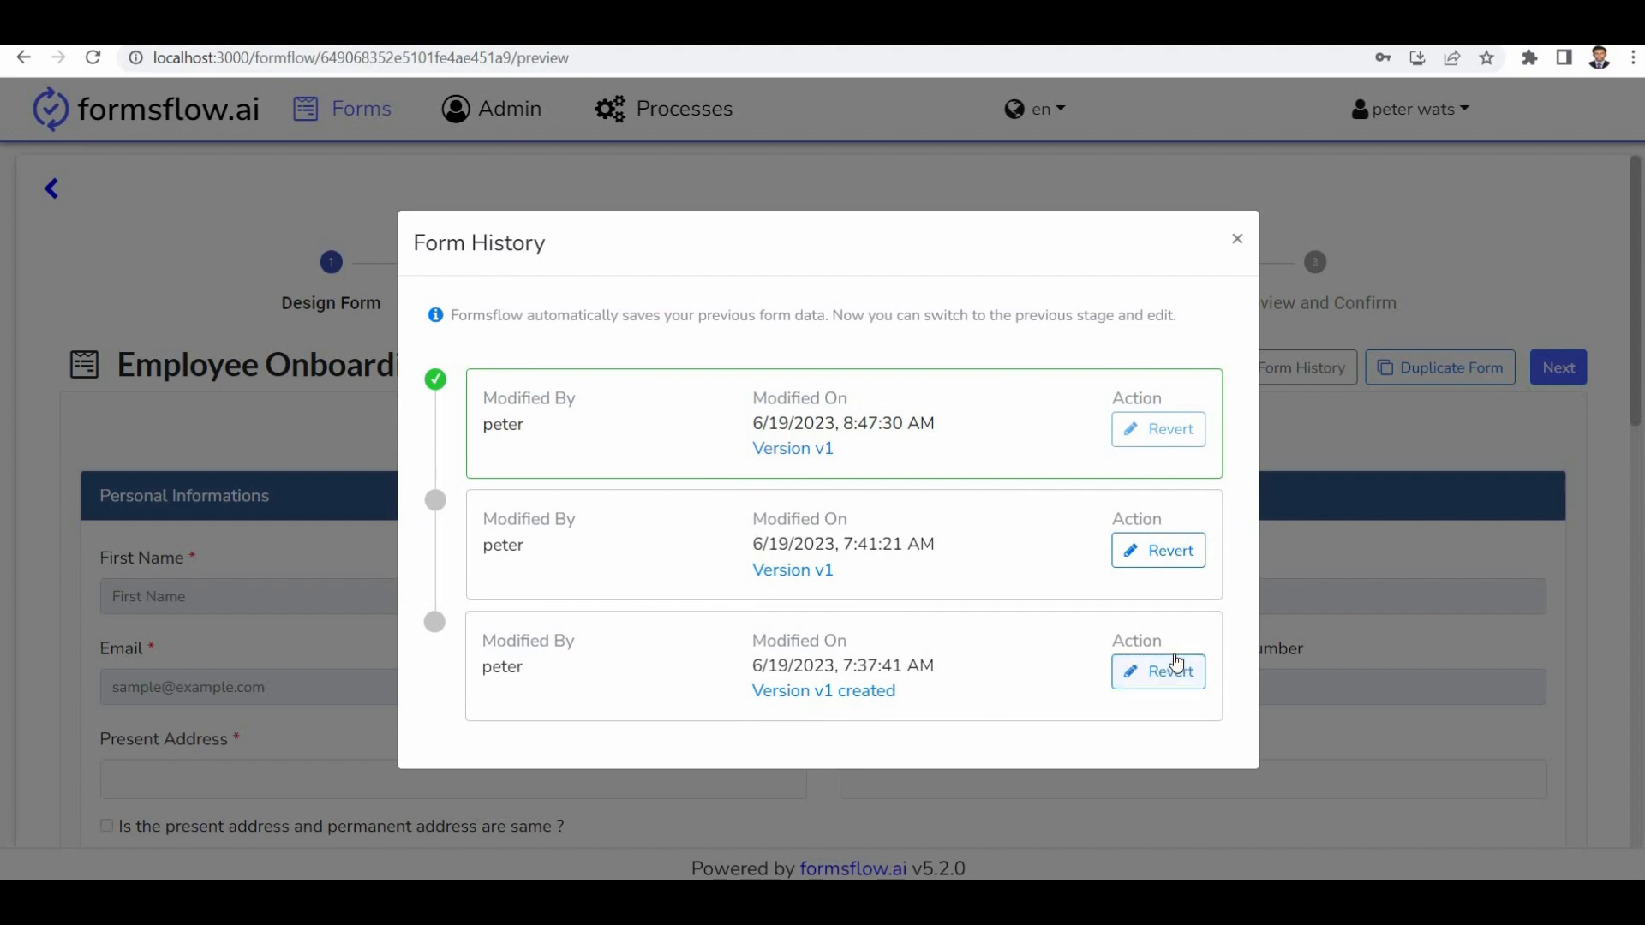
{"action": "mouse_move", "coordinate": [1241, 258]}
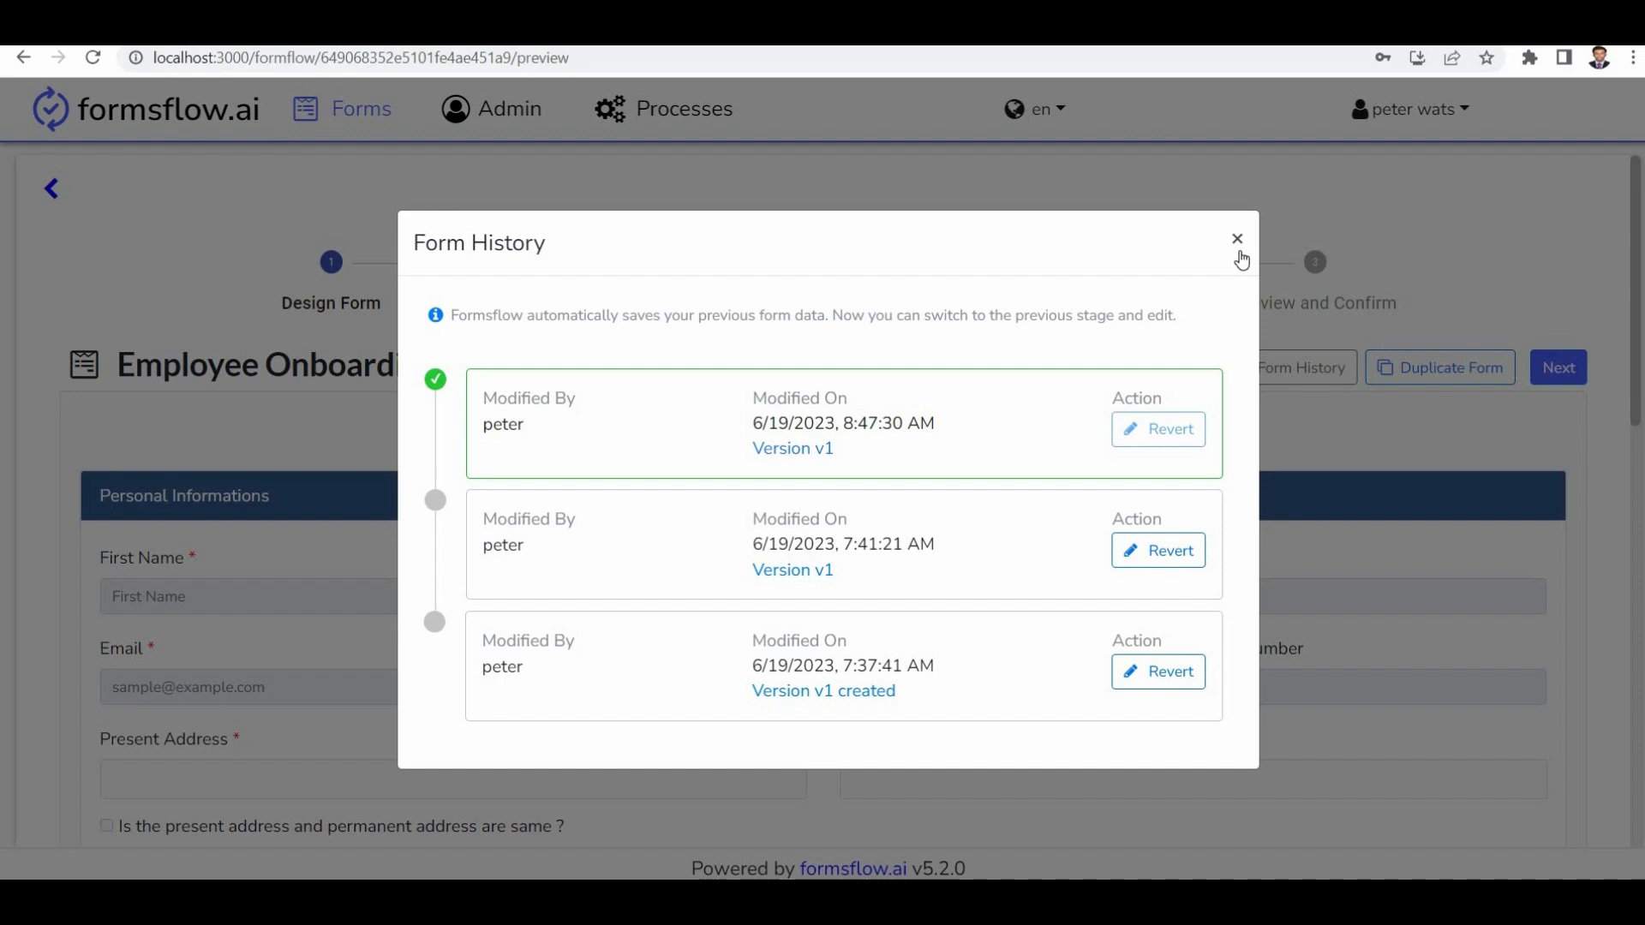
{"action": "left_click", "coordinate": [1237, 240]}
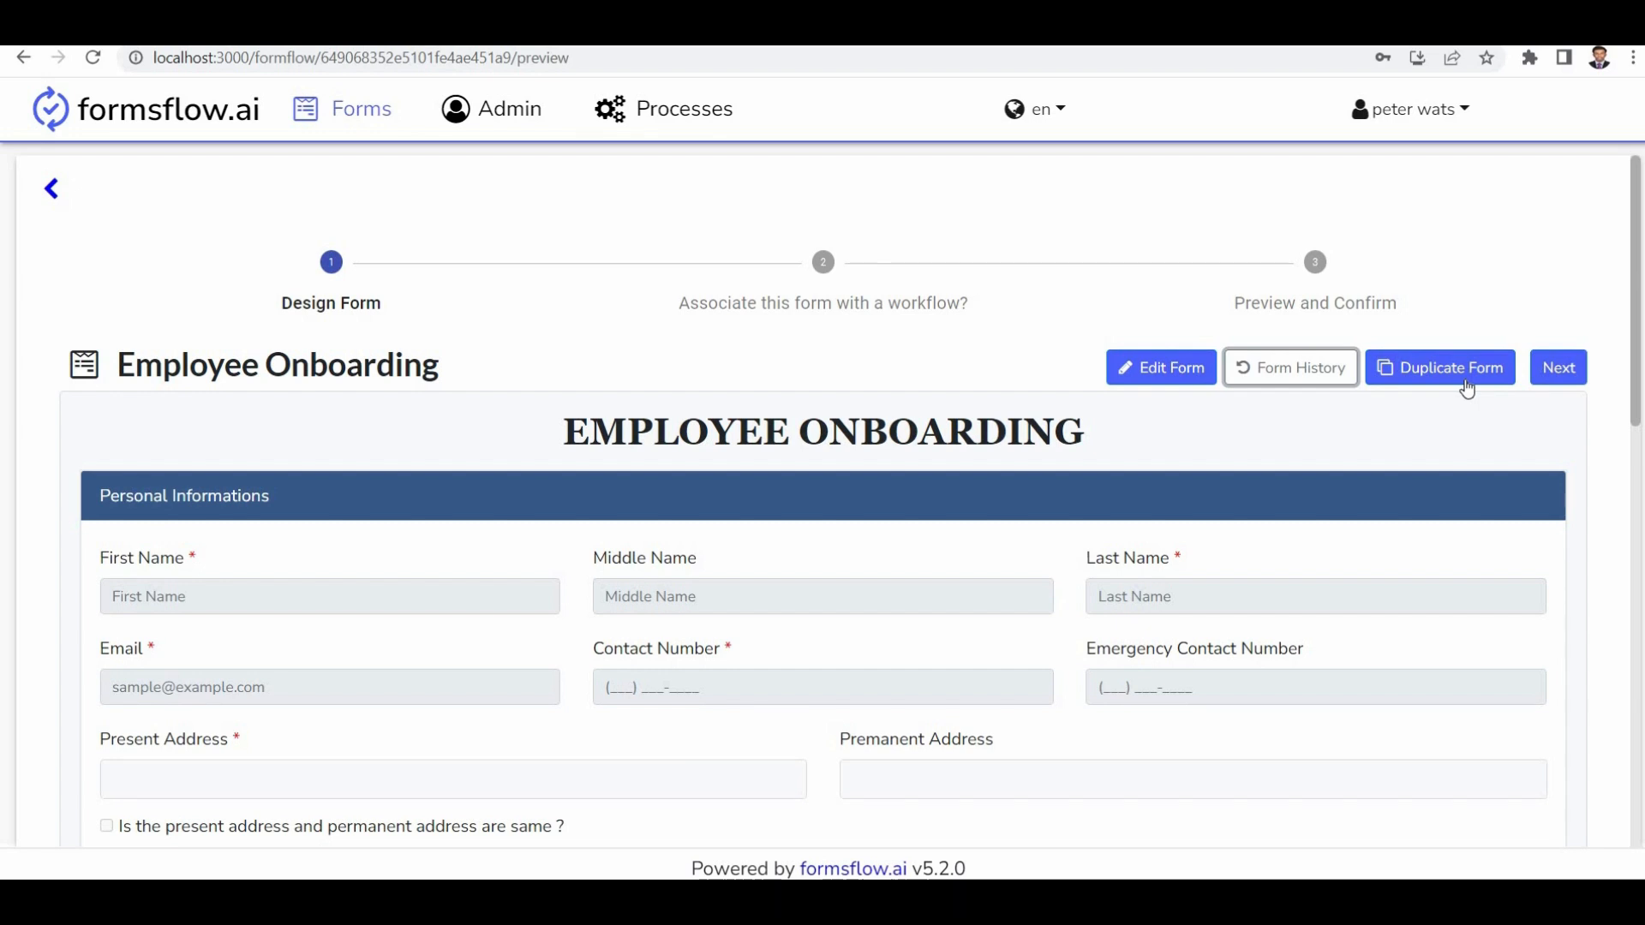
{"action": "mouse_move", "coordinate": [763, 586]}
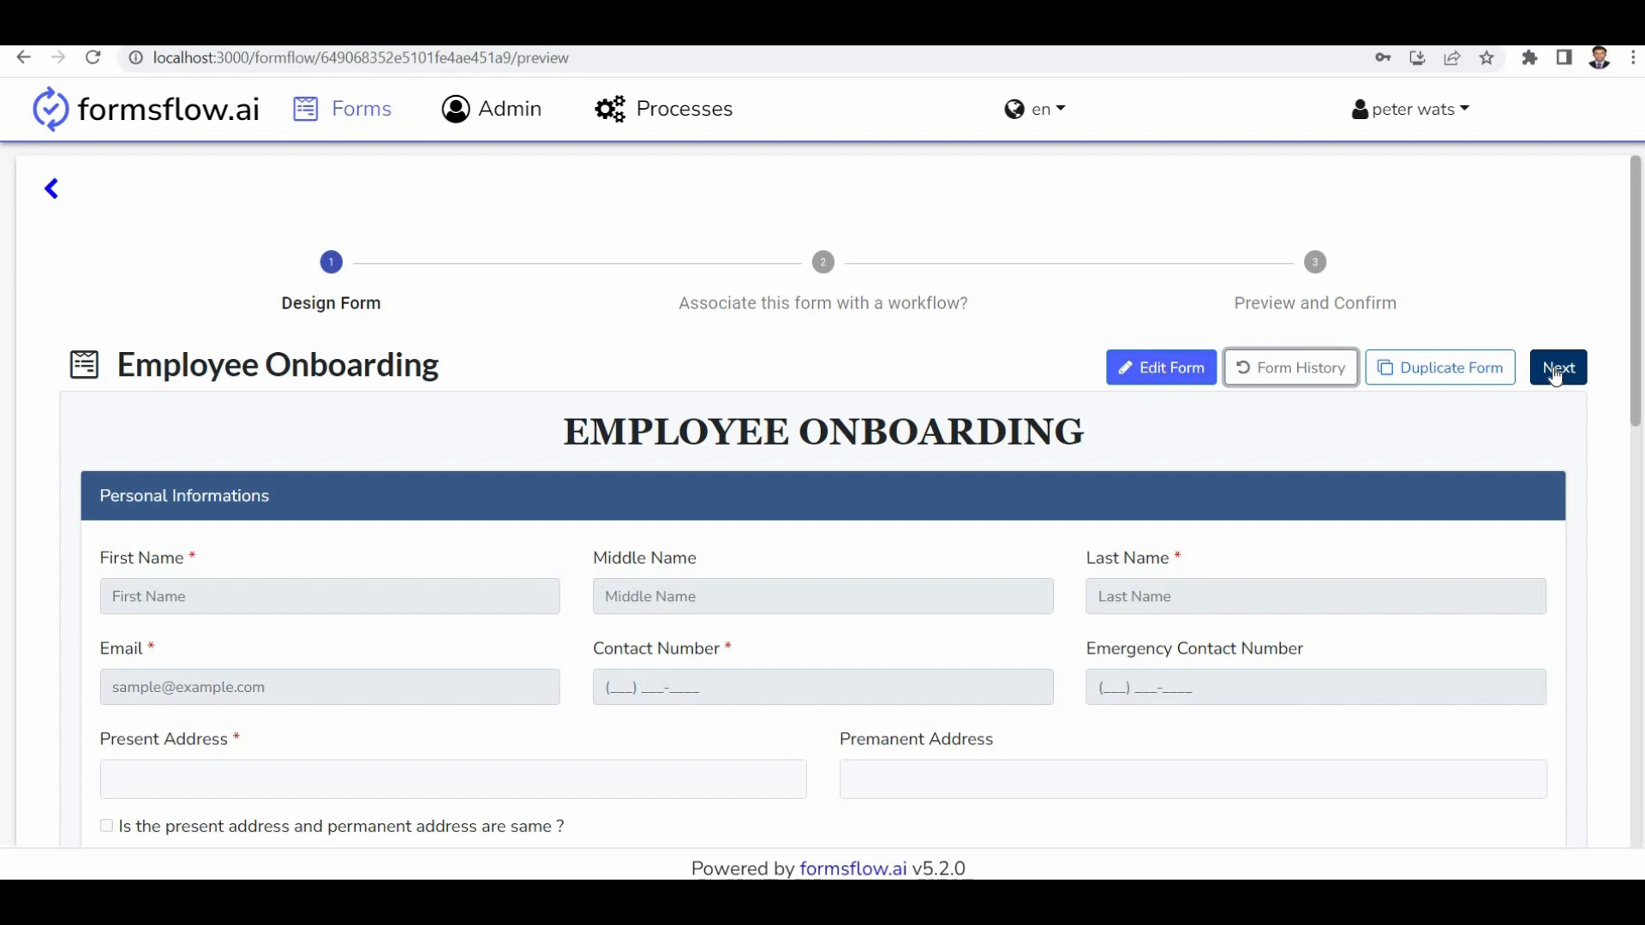
Step: Keep One Step Approval selected and review its two task variables without adding another
{"action": "left_click", "coordinate": [1558, 367]}
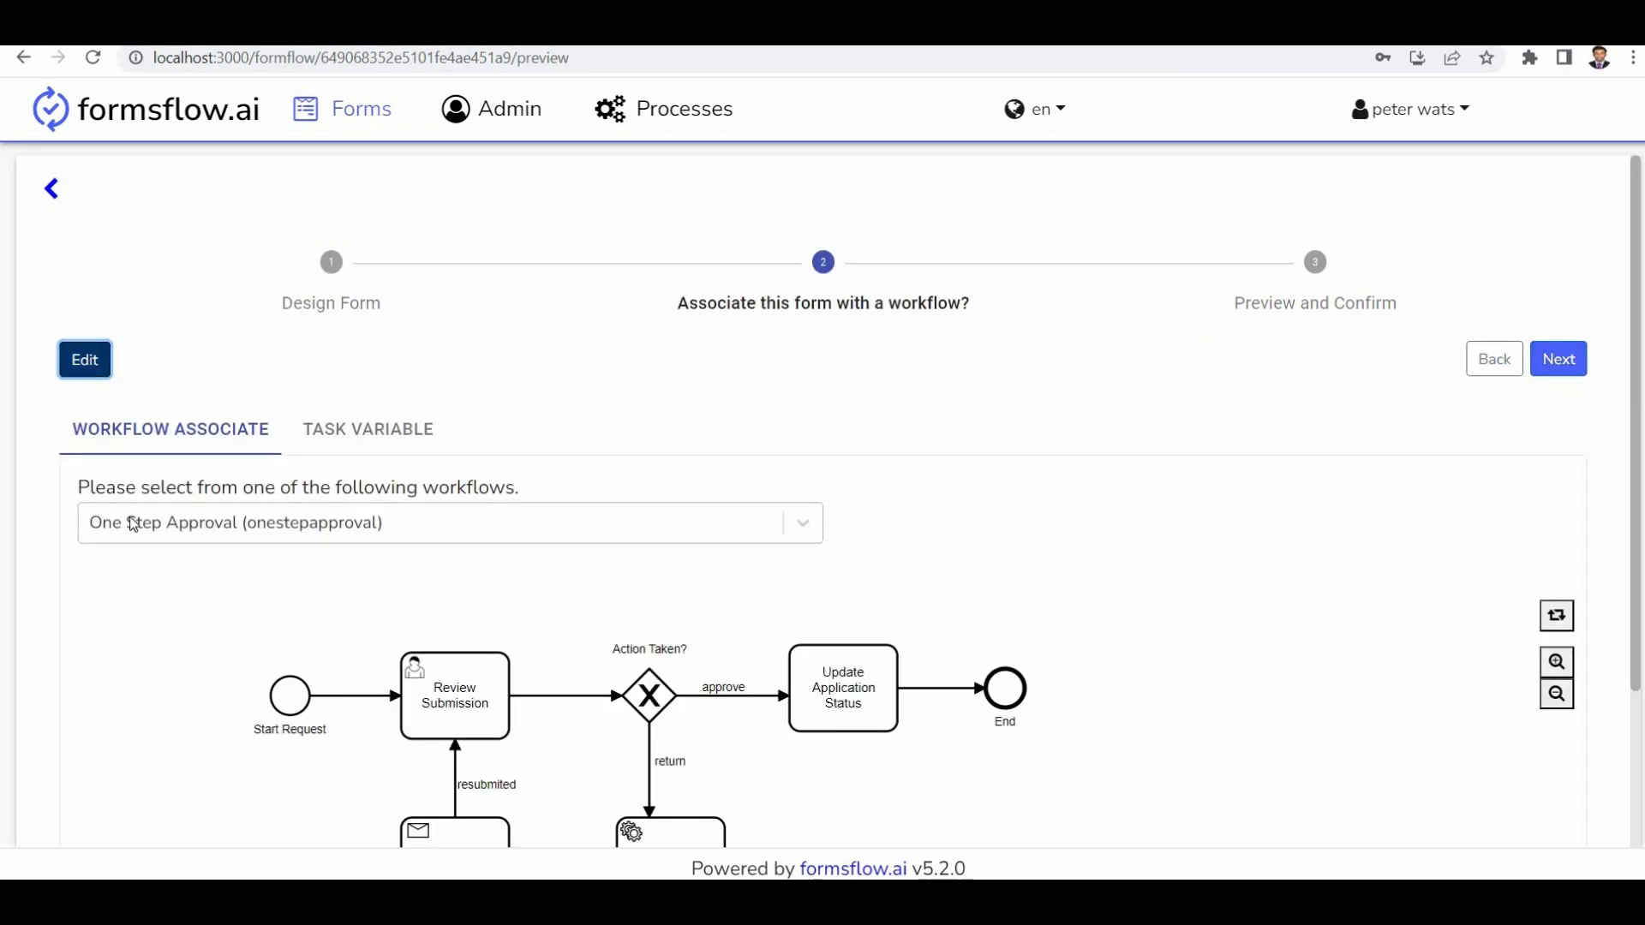
{"action": "left_click", "coordinate": [367, 428]}
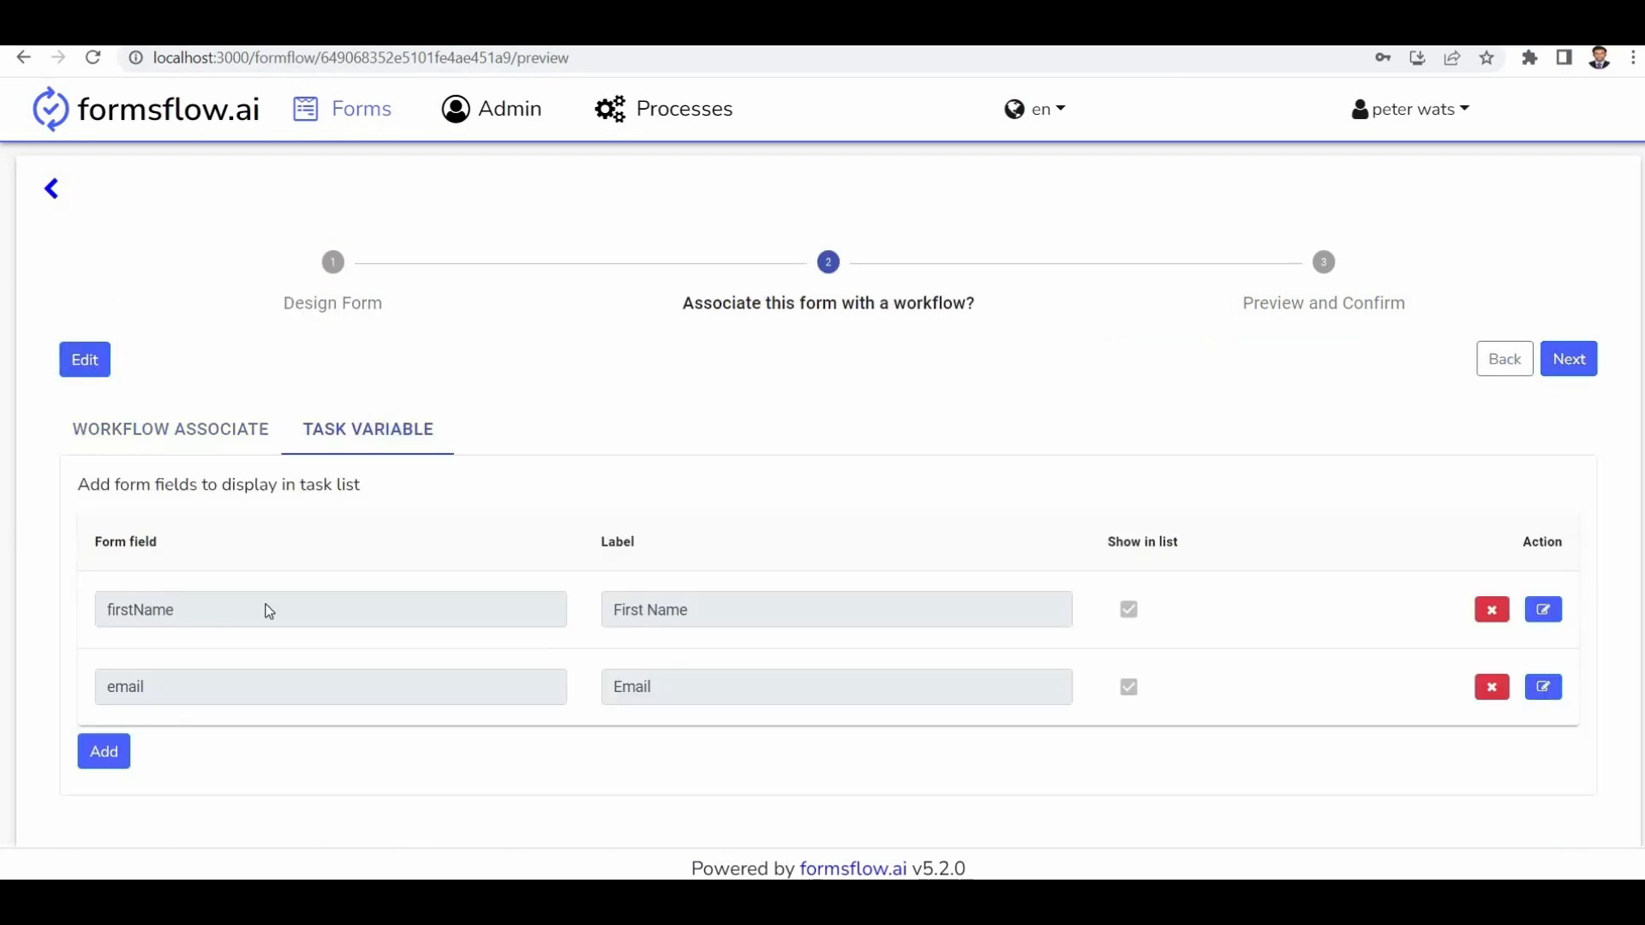
{"action": "left_click", "coordinate": [103, 750]}
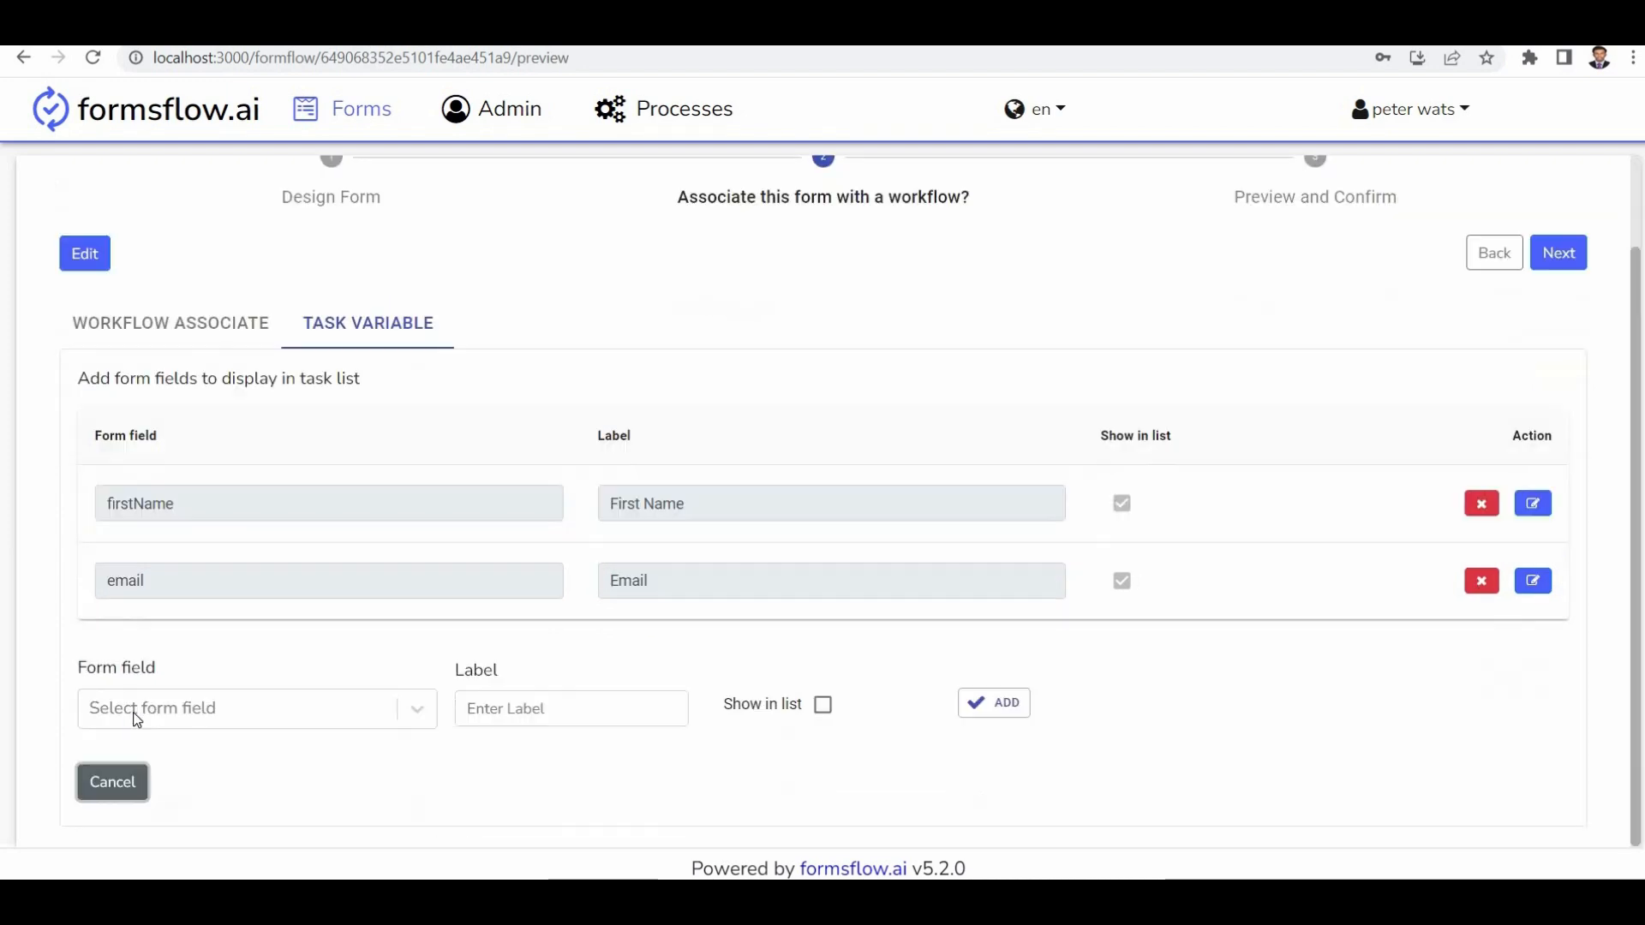
{"action": "left_click", "coordinate": [256, 707]}
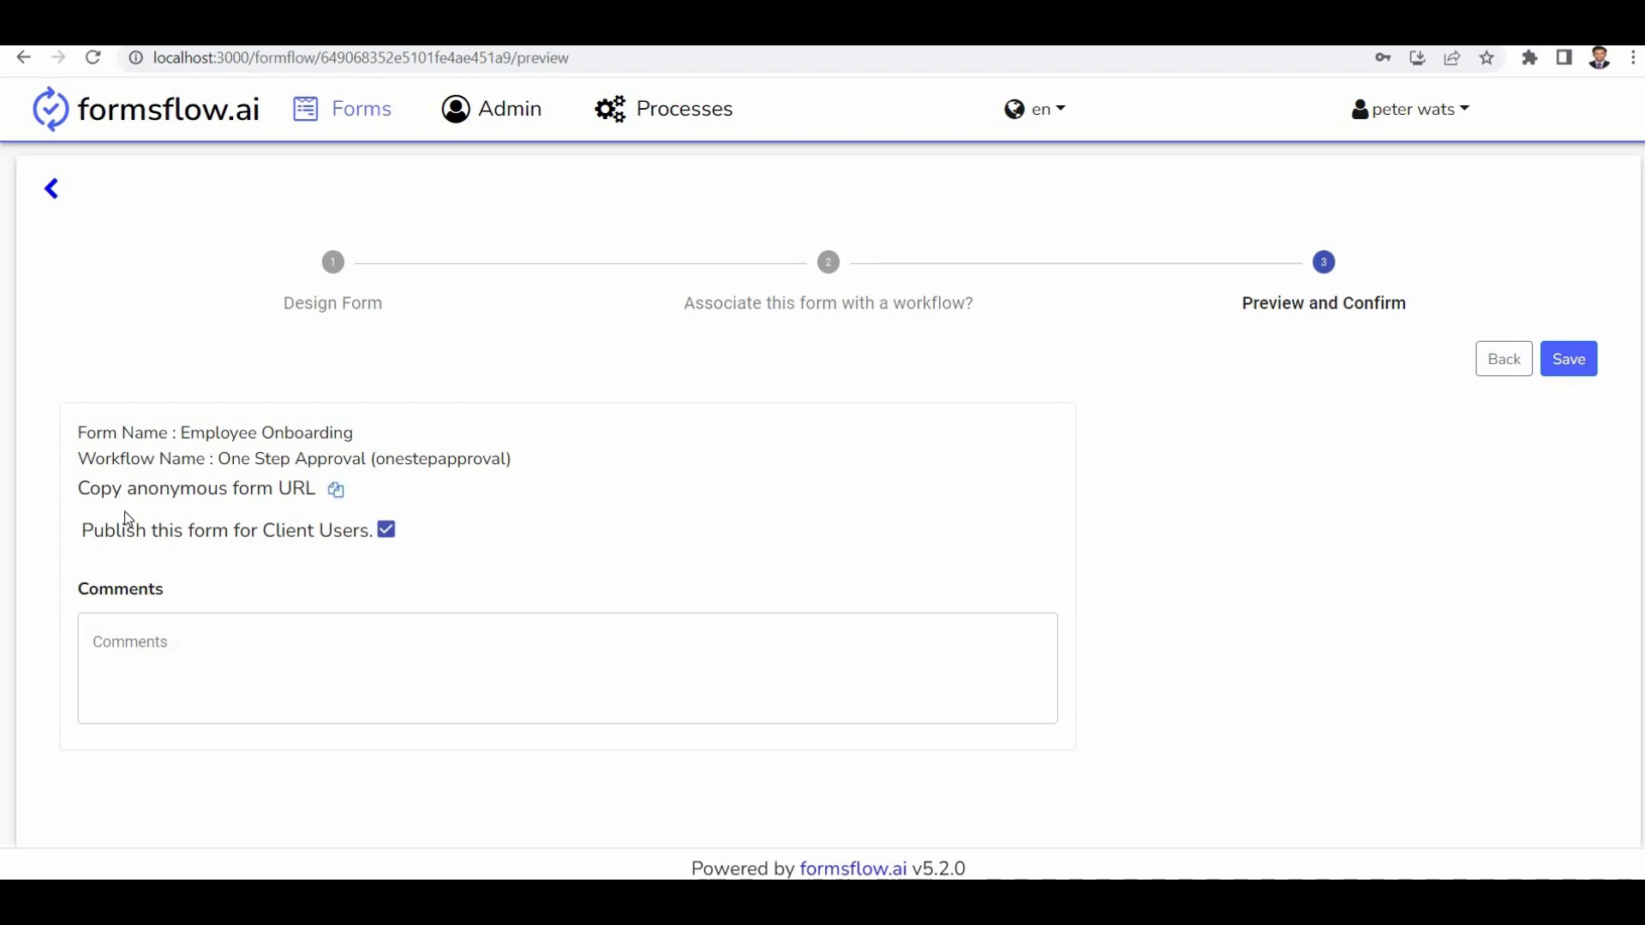
{"action": "mouse_move", "coordinate": [353, 421]}
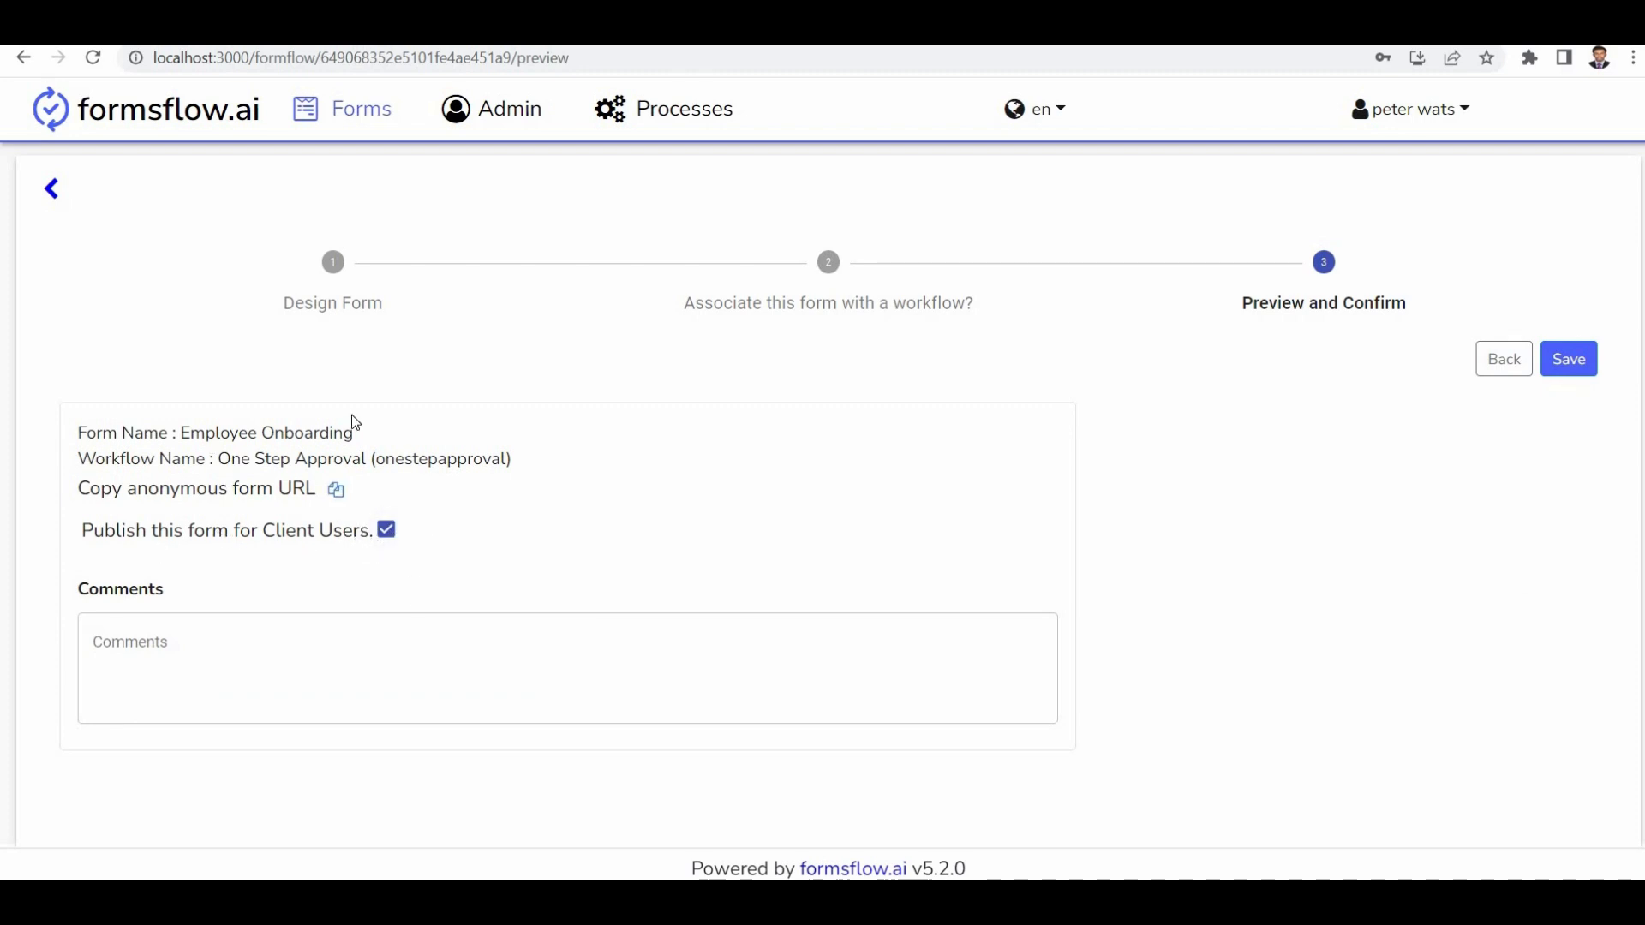
Step: Save the association with Publish checked so Employee Onboarding lists in Forms
{"action": "left_click", "coordinate": [1568, 358]}
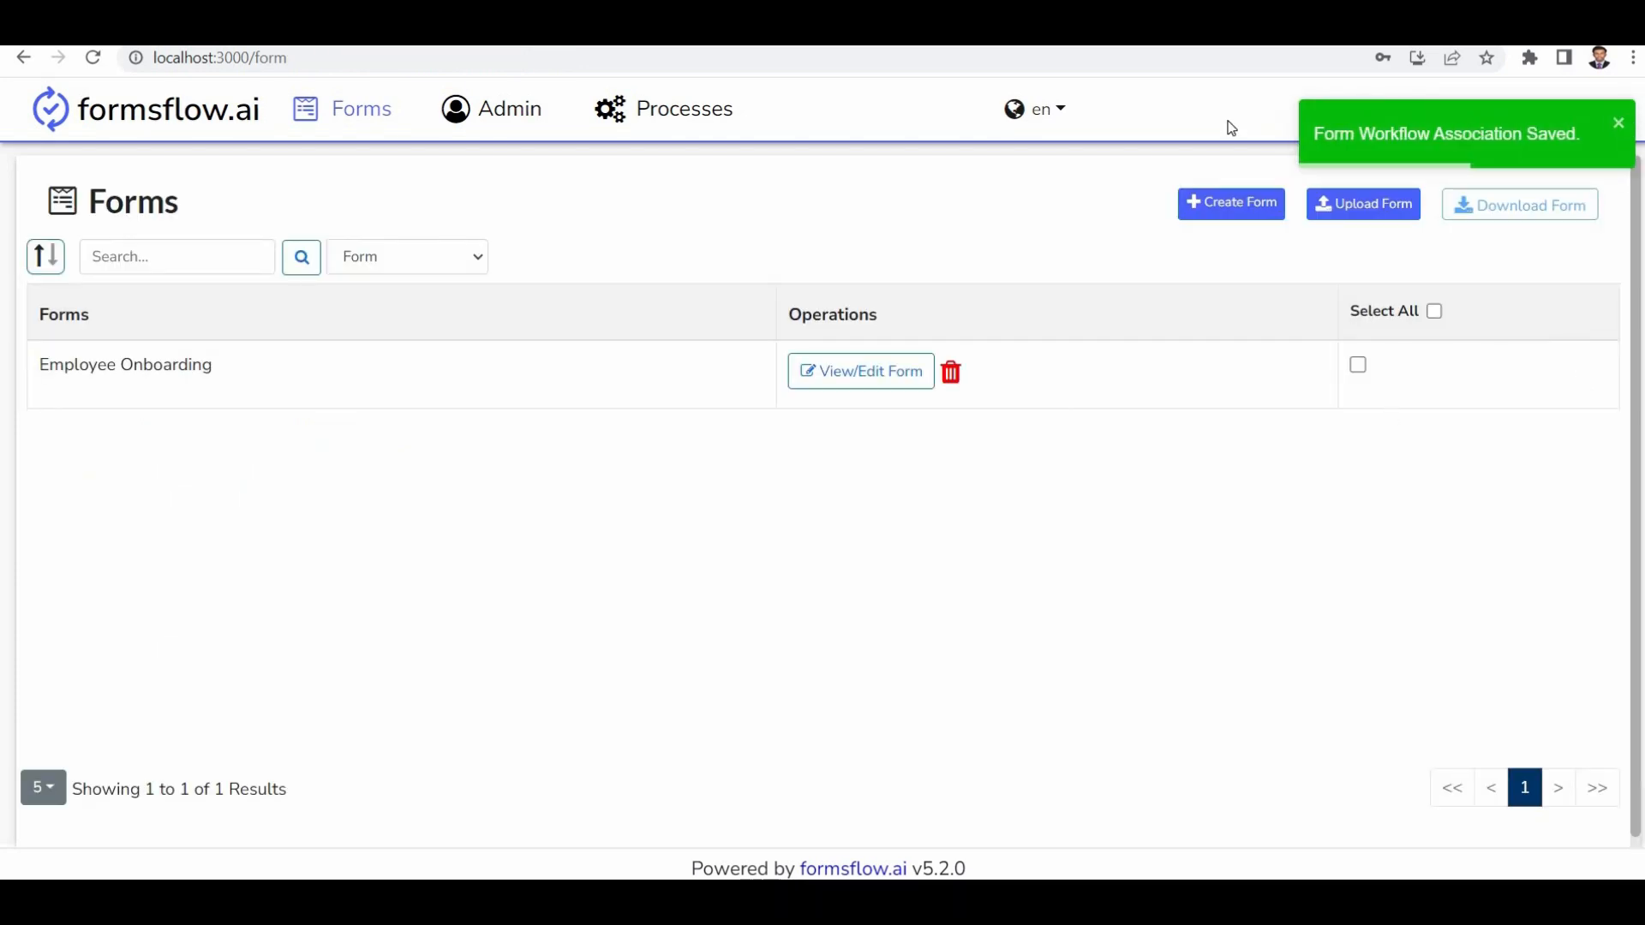